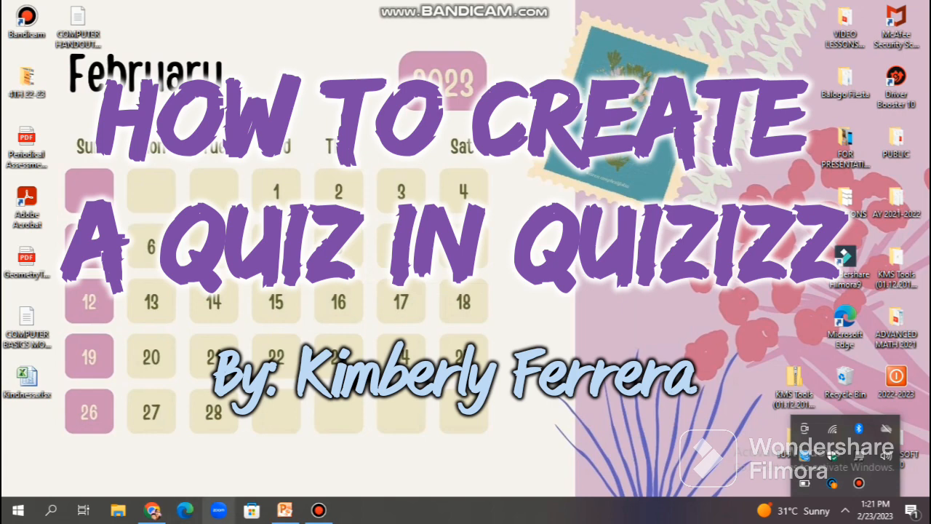
# - Launch Chrome and head to the Quizizz site from the Google results for quizizz
pyautogui.click(151, 509)
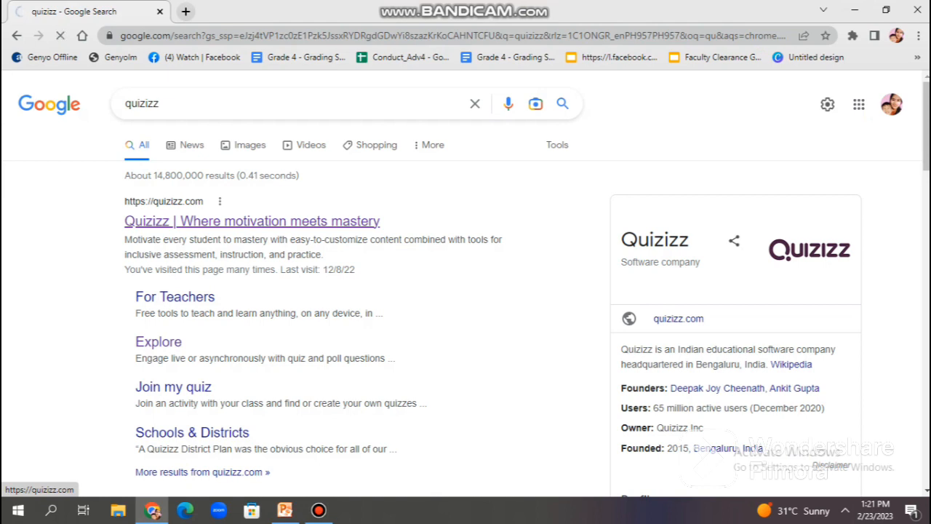
pyautogui.click(252, 221)
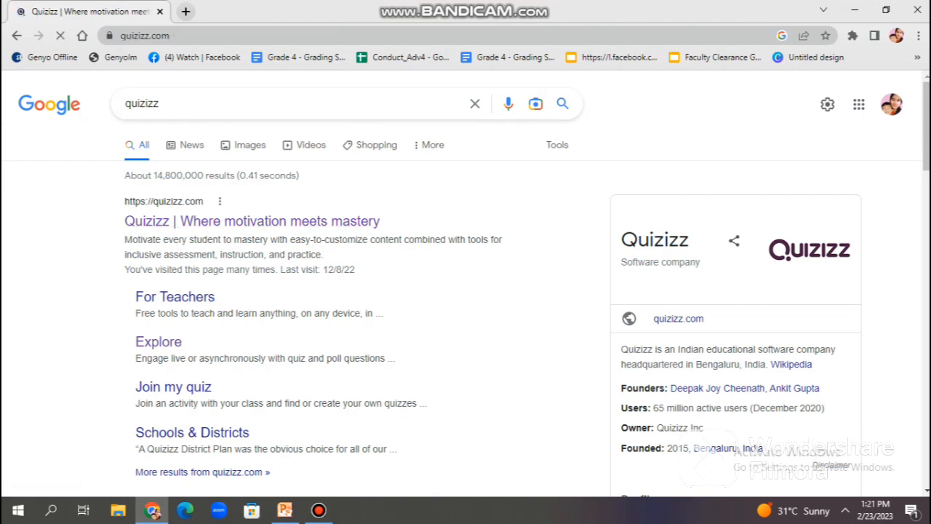
# - Log in via Continue with Google using the second Google account, reaching the teacher home page
pyautogui.click(251, 221)
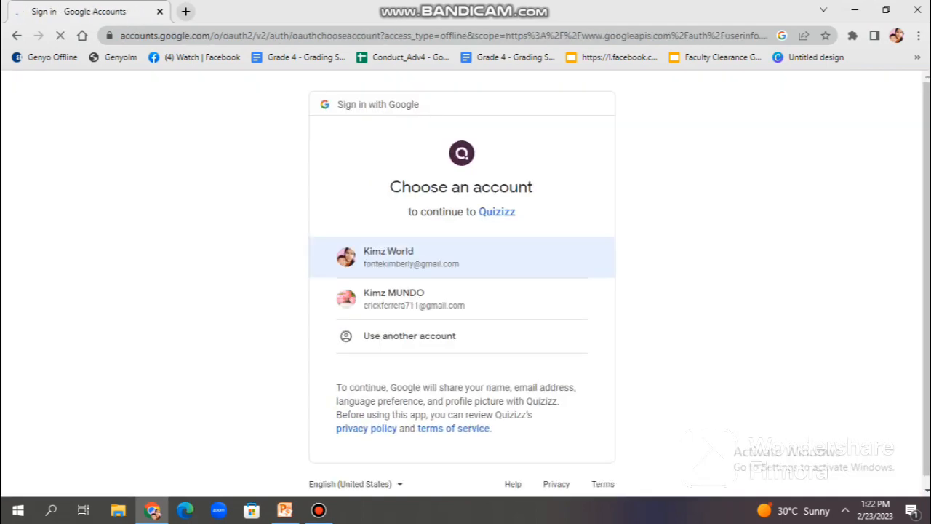
pyautogui.moveTo(462, 299)
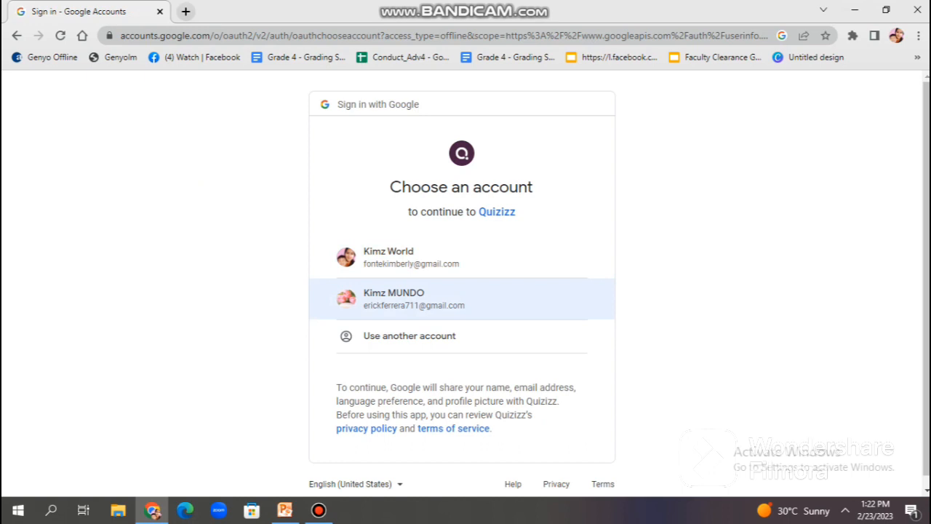
pyautogui.click(462, 299)
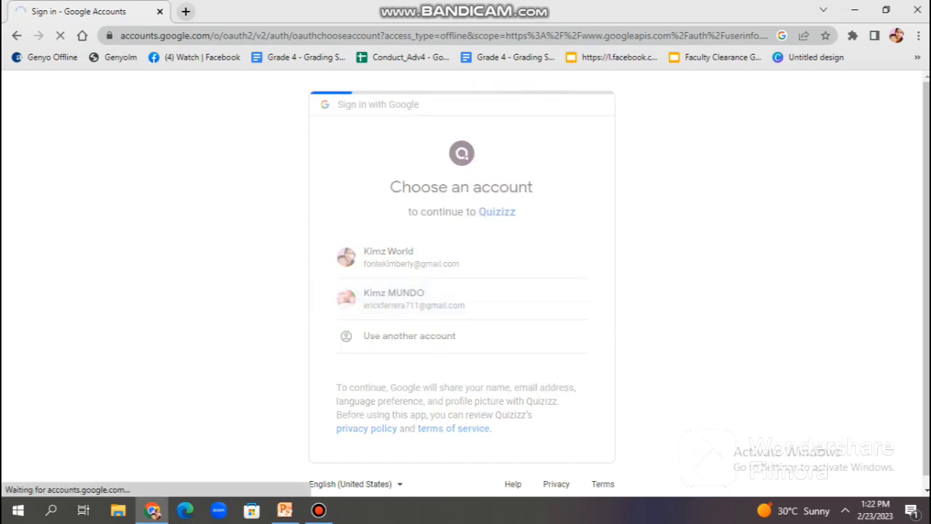
pyautogui.click(461, 257)
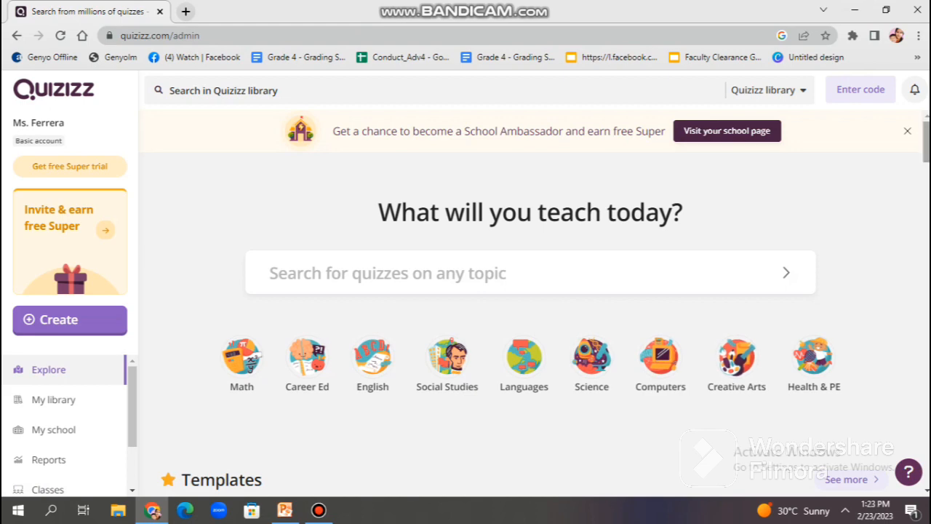
pyautogui.scroll(-3)
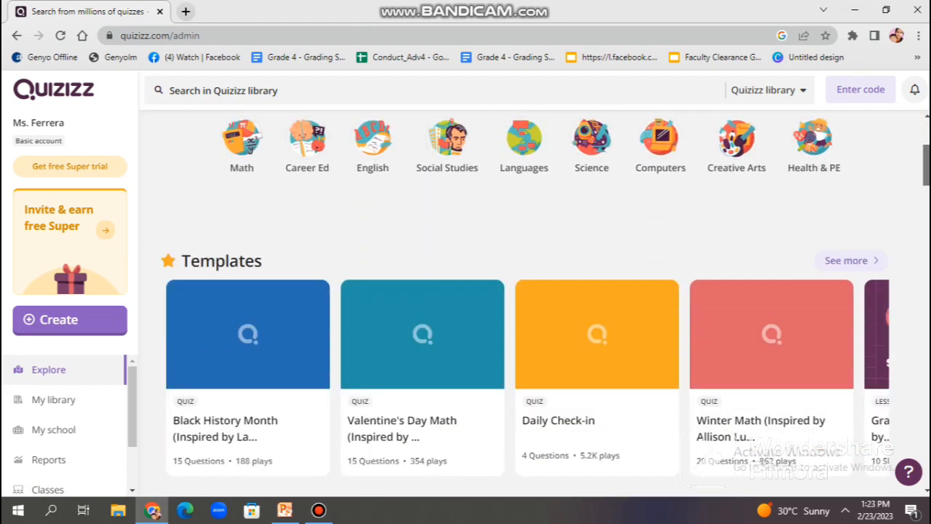
pyautogui.scroll(-3)
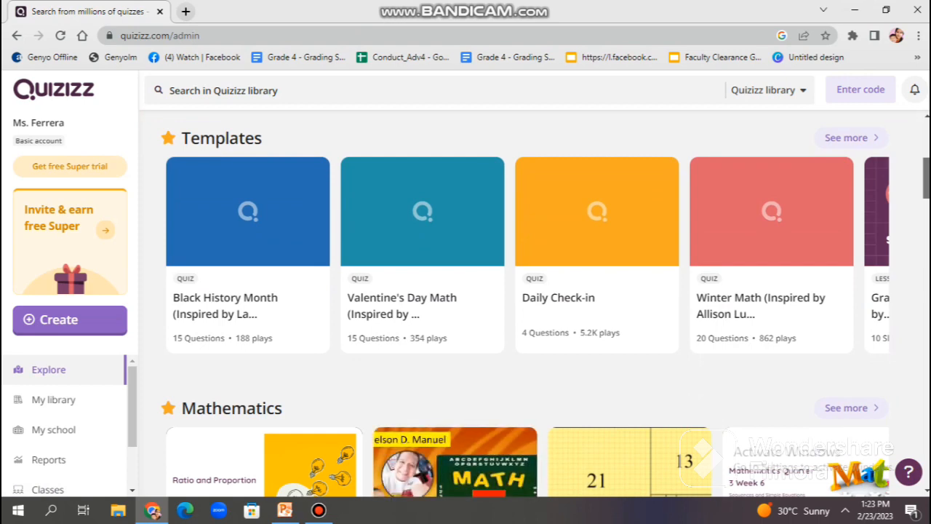
pyautogui.scroll(-3)
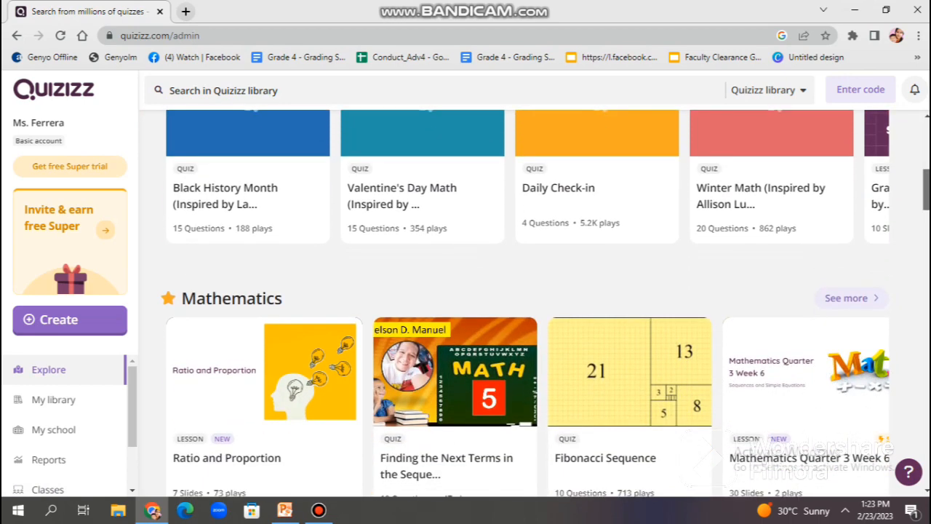
pyautogui.scroll(-3)
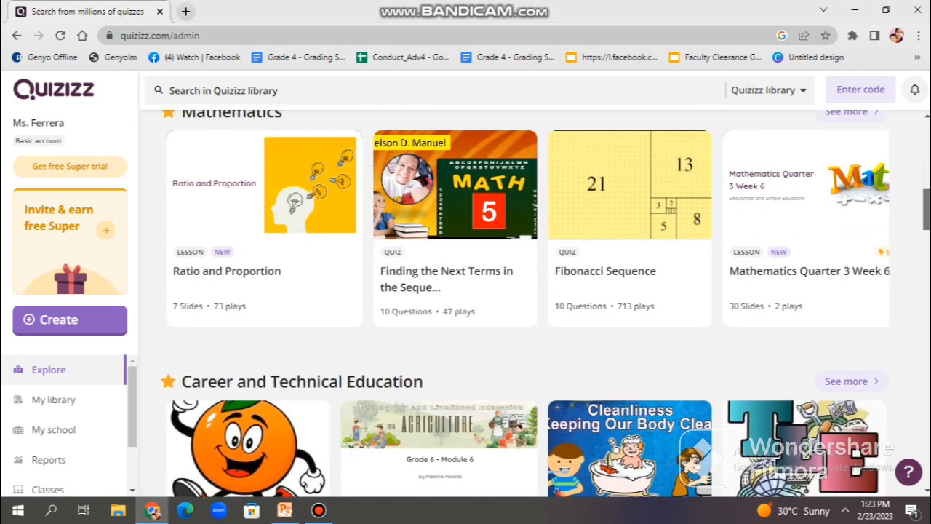
pyautogui.scroll(-3)
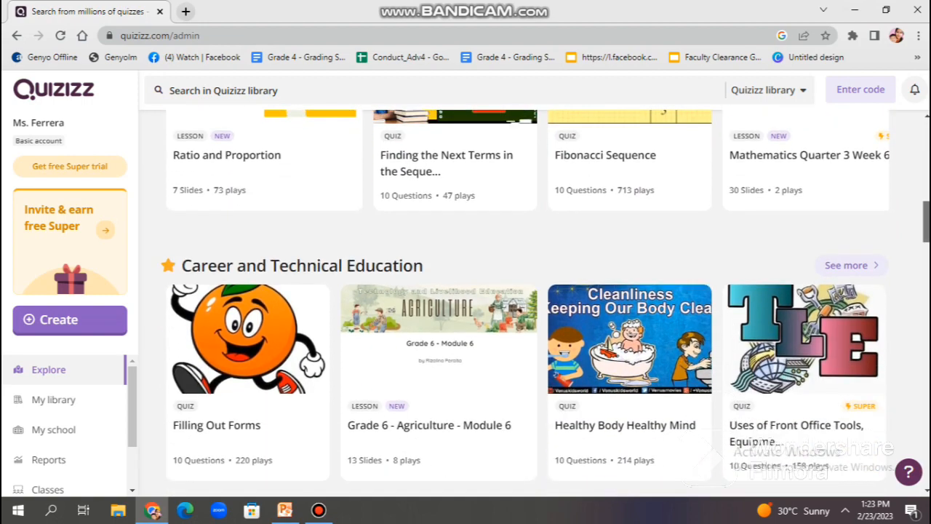
pyautogui.scroll(-3)
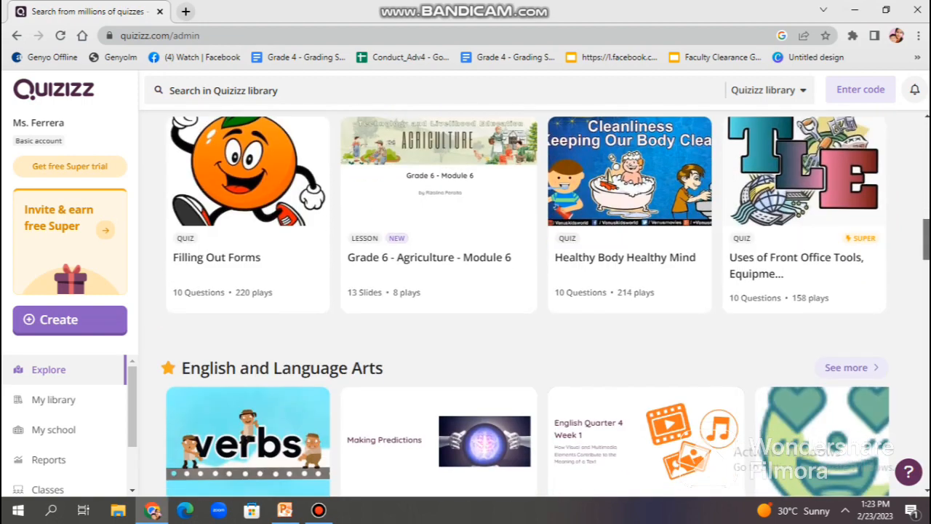
pyautogui.scroll(-3)
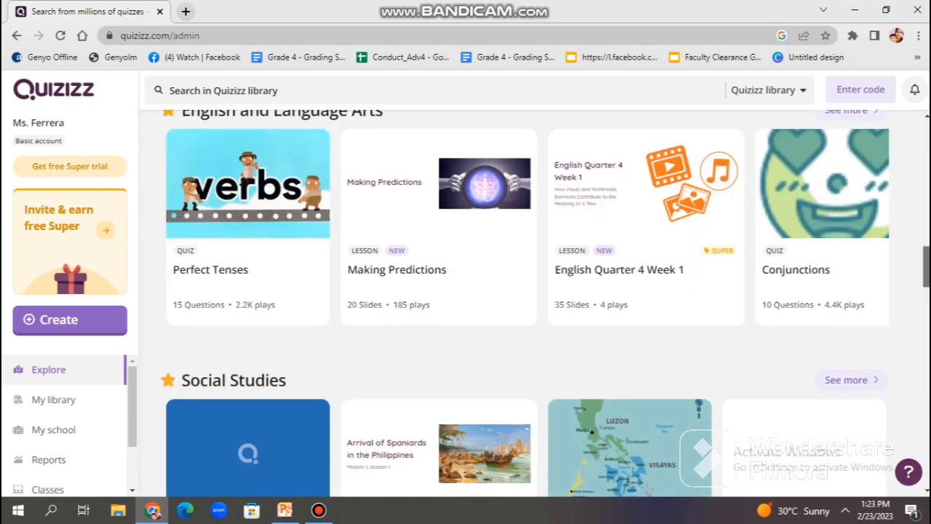
pyautogui.scroll(-3)
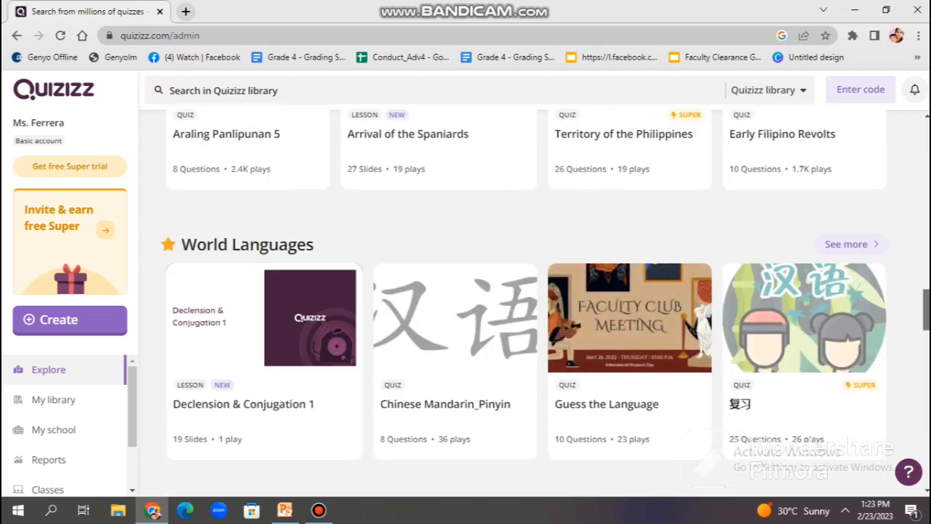
pyautogui.scroll(-3)
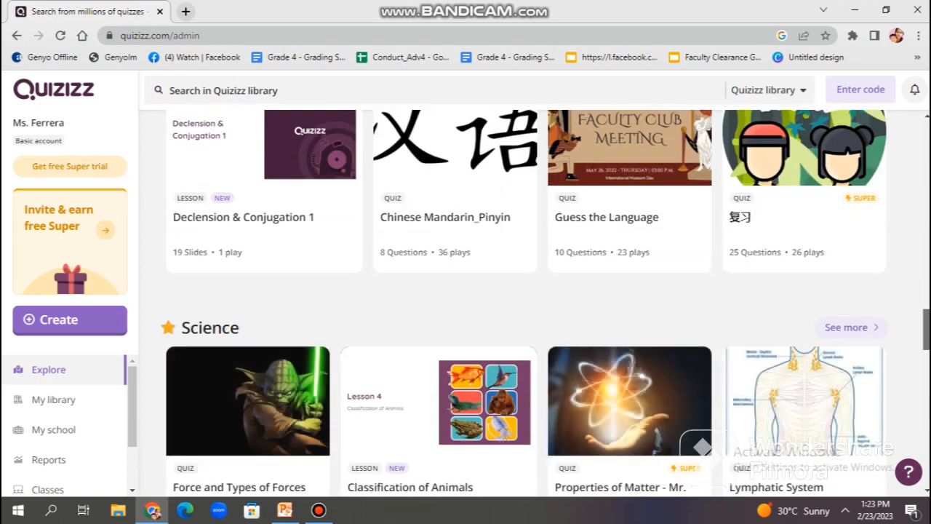
pyautogui.scroll(3)
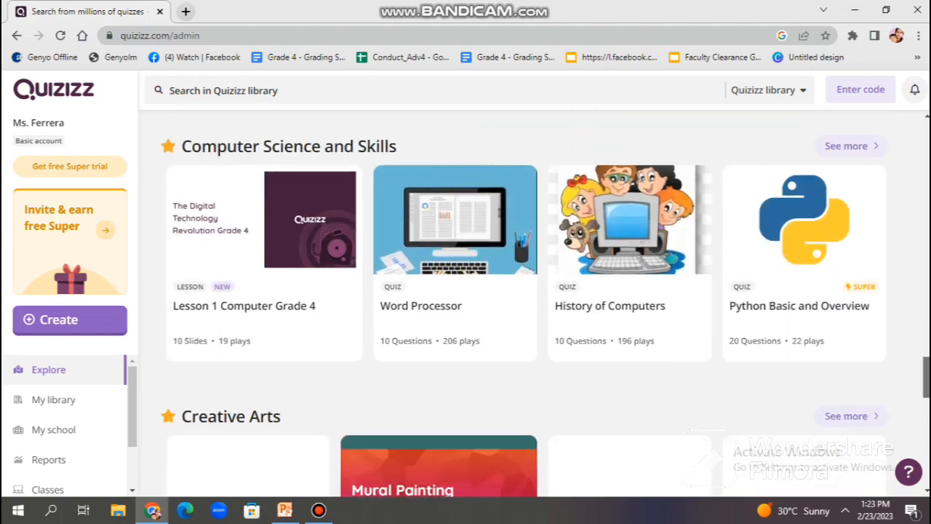
pyautogui.scroll(-3)
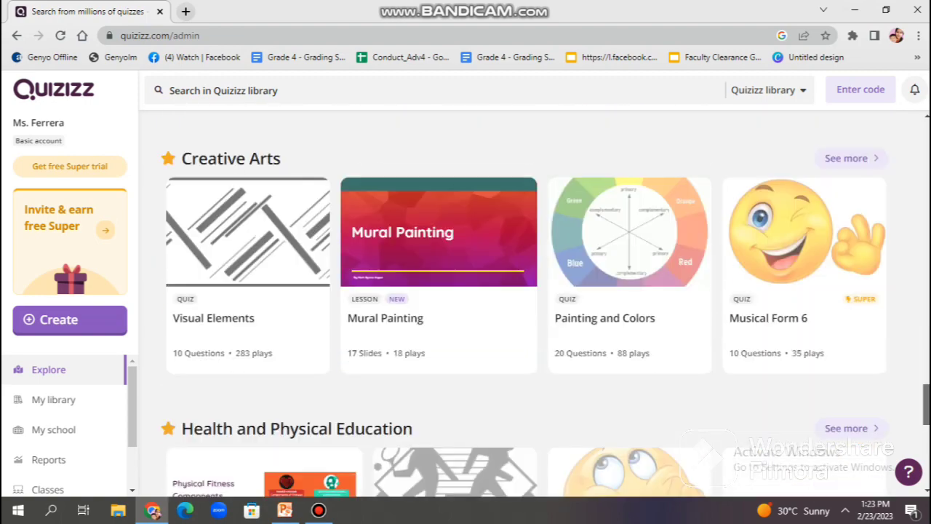
pyautogui.scroll(-3)
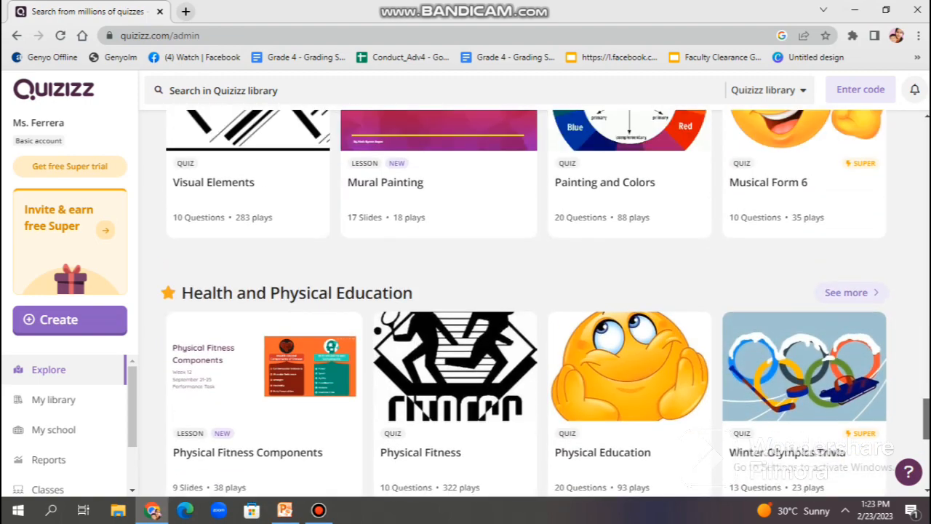
pyautogui.scroll(-3)
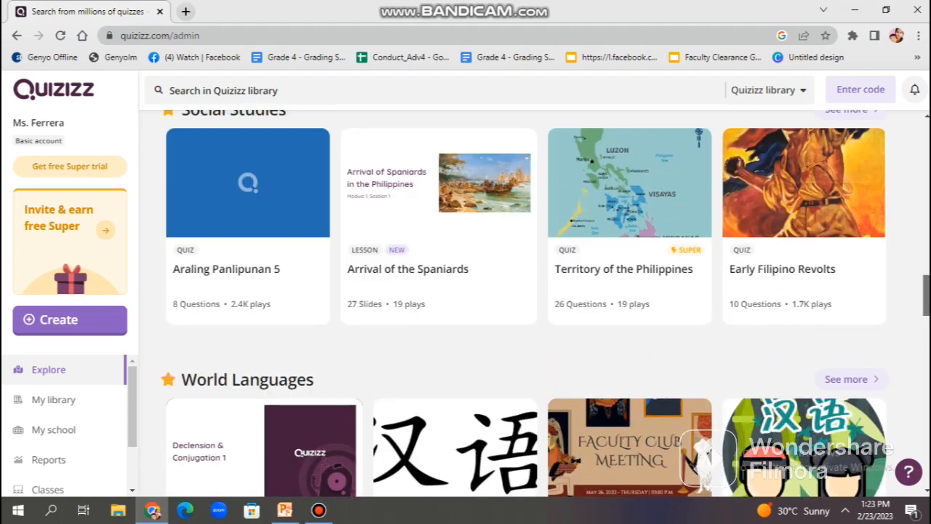
pyautogui.scroll(3)
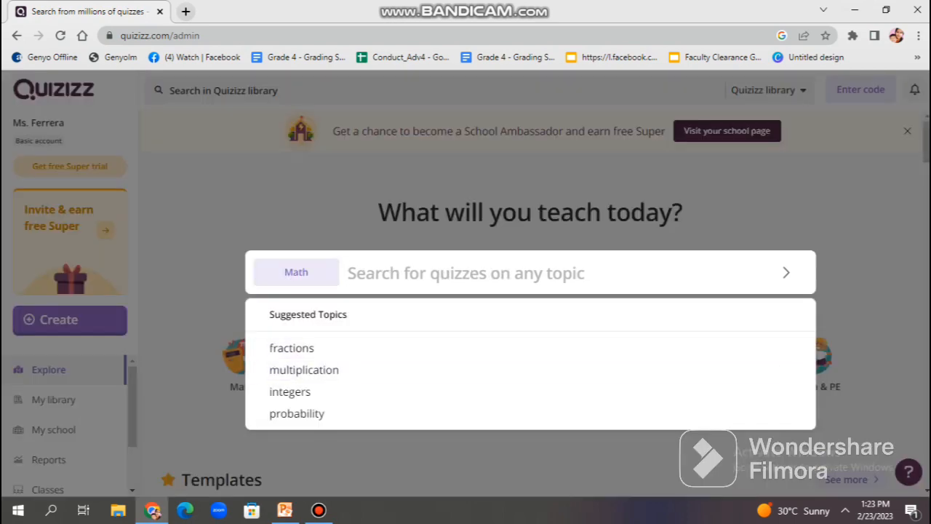
# - Search the library for 'fraction' and pick the 'comparing fractions' suggestion
pyautogui.write('fr')
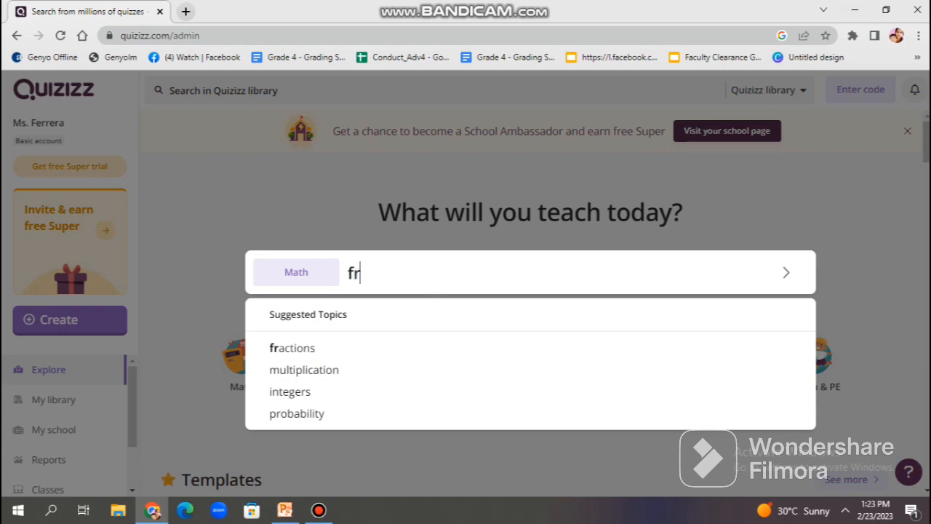
pyautogui.write('act')
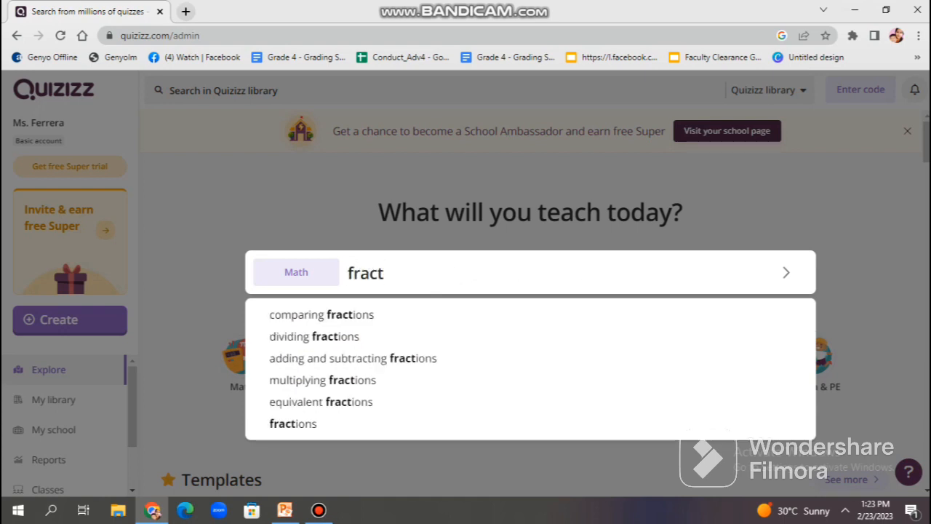
pyautogui.write('ion')
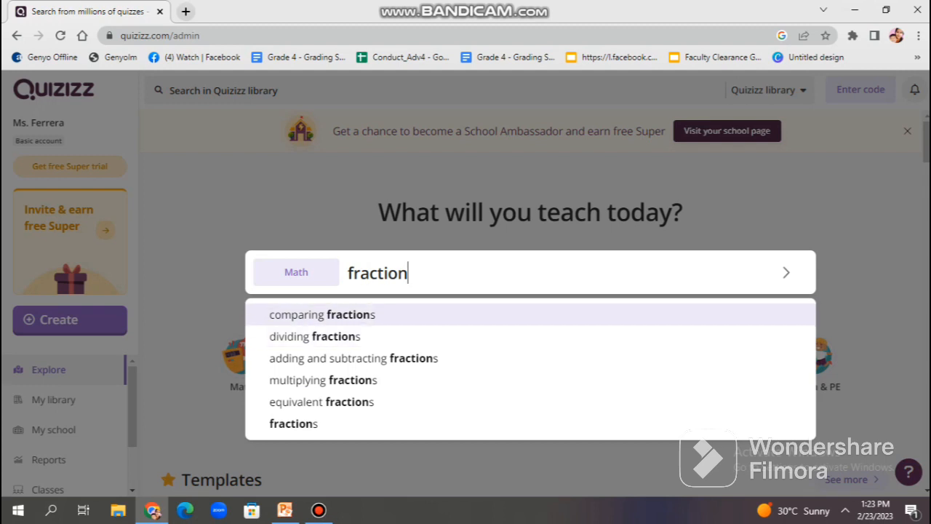
pyautogui.click(321, 315)
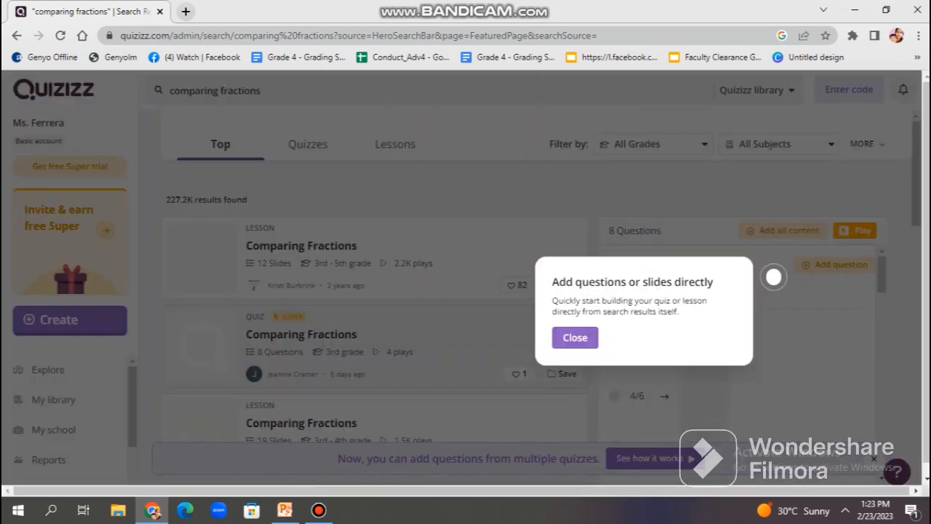
# - Dismiss the tip, show only Lessons results and look through the grade-level filter
pyautogui.click(575, 338)
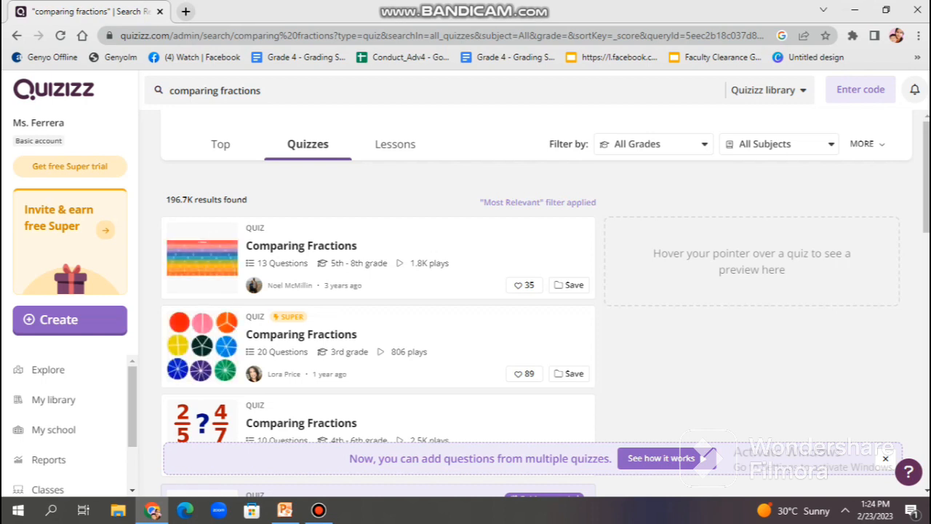
pyautogui.click(396, 144)
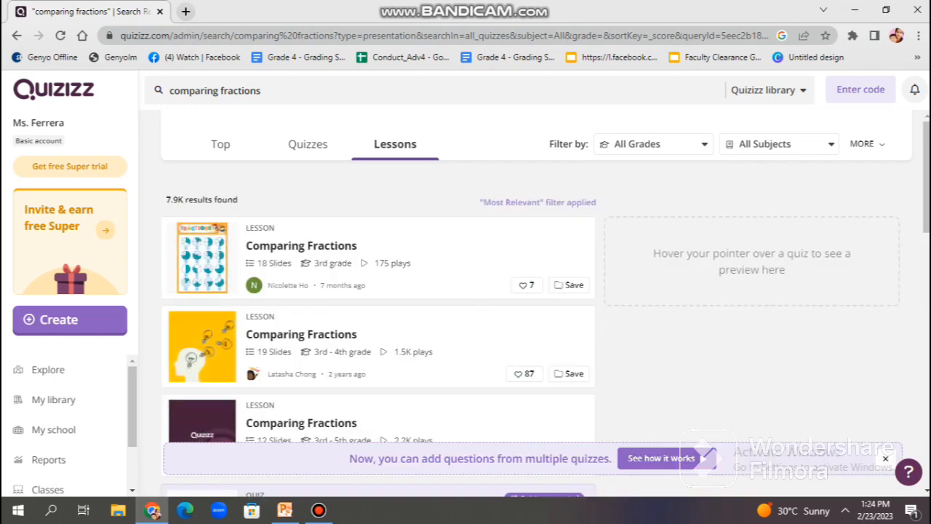
pyautogui.click(652, 144)
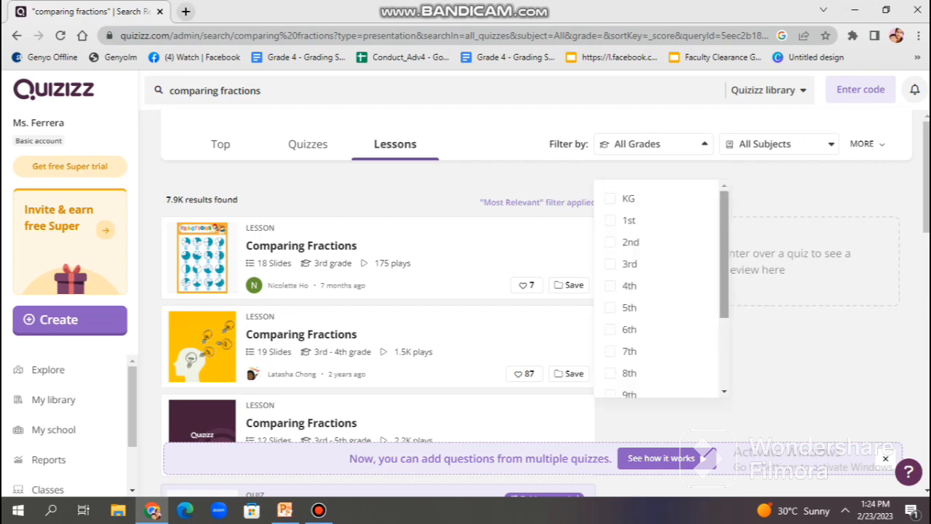
pyautogui.scroll(-3)
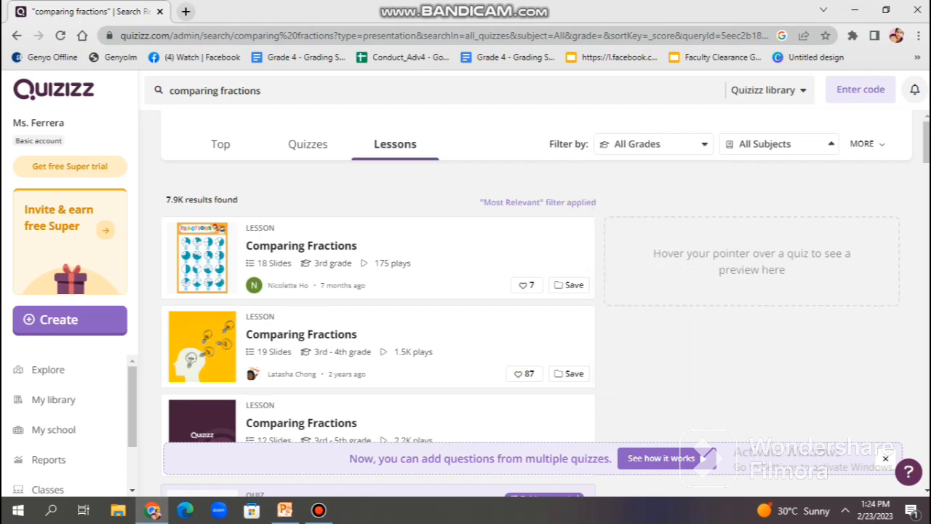
# - Browse the All Subjects filter, reveal the MORE filters, then go to My library
pyautogui.click(779, 145)
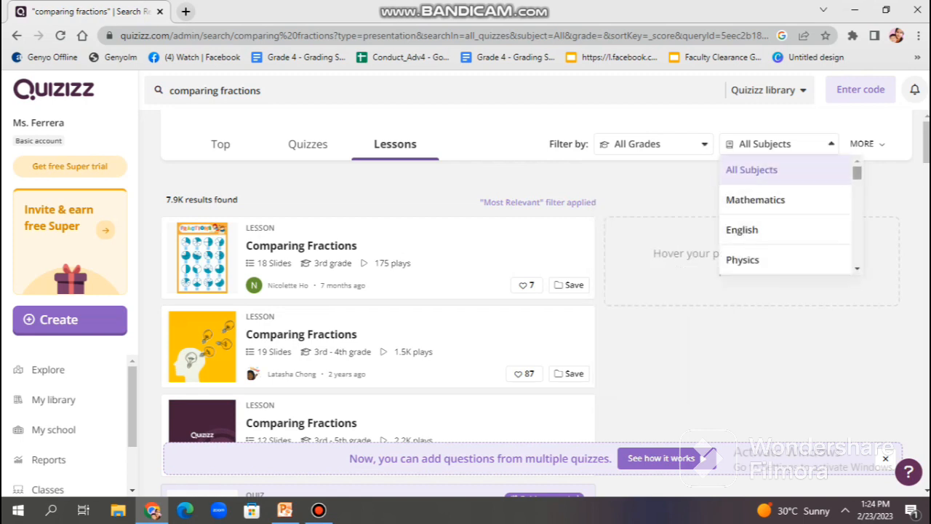
pyautogui.scroll(-3)
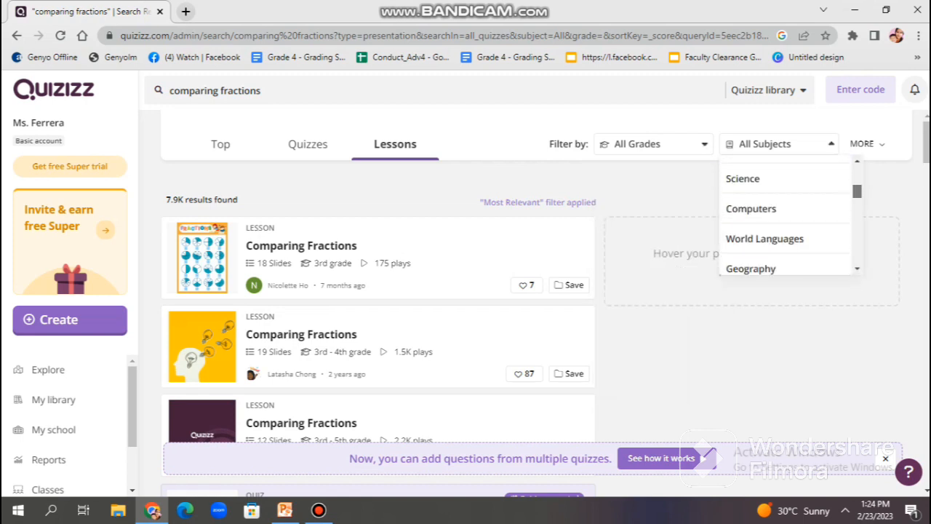
pyautogui.scroll(-3)
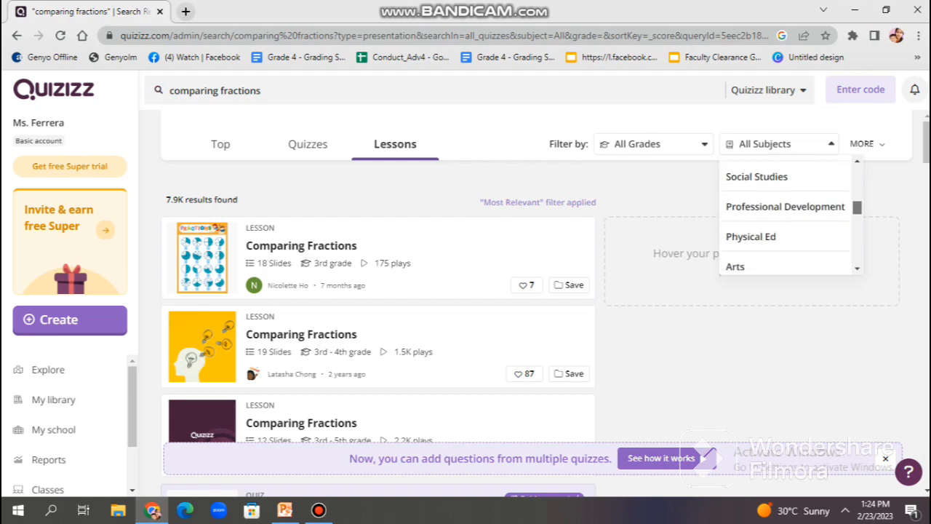
pyautogui.scroll(-3)
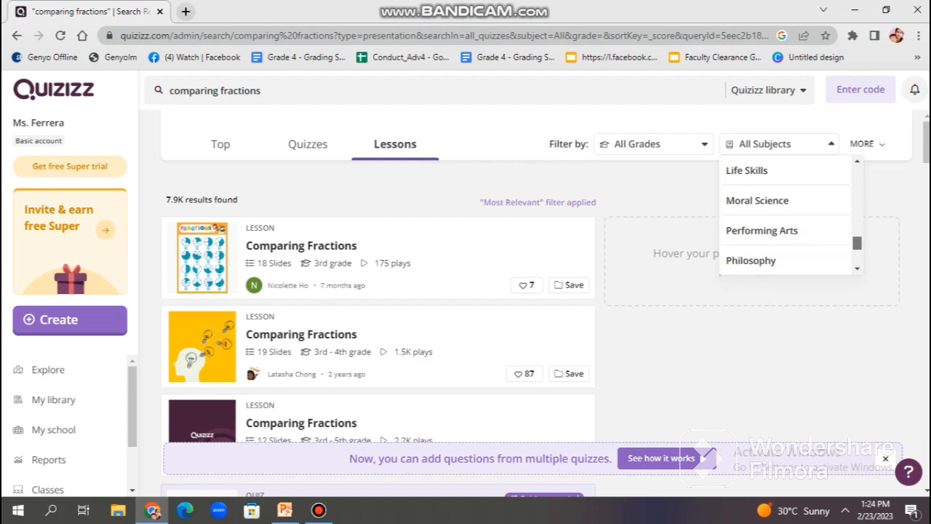
pyautogui.click(866, 145)
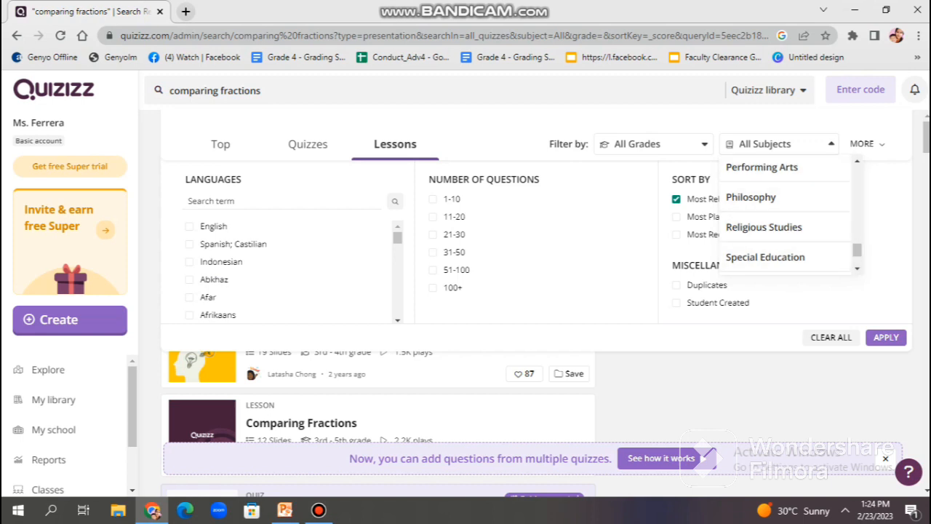
pyautogui.click(54, 399)
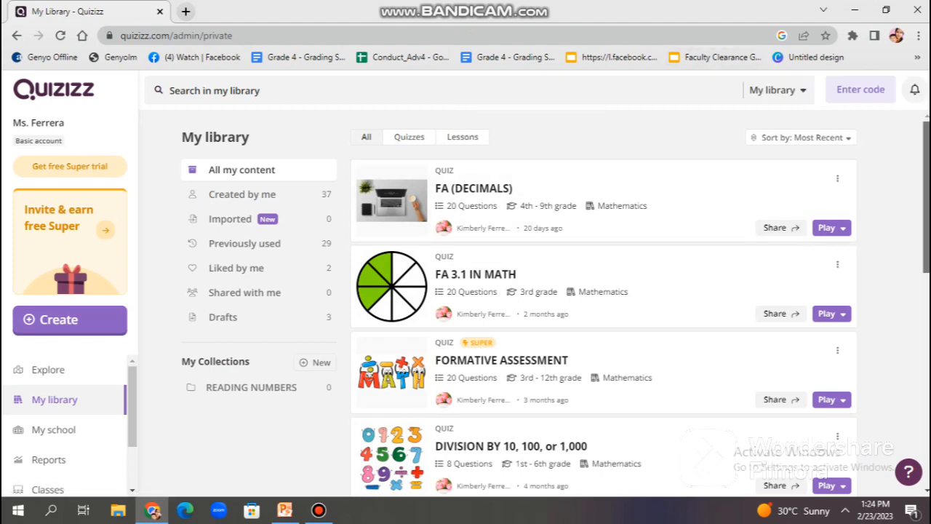
# - Scroll through All my content, then filter the library to the 37 quizzes Created by me
pyautogui.scroll(-3)
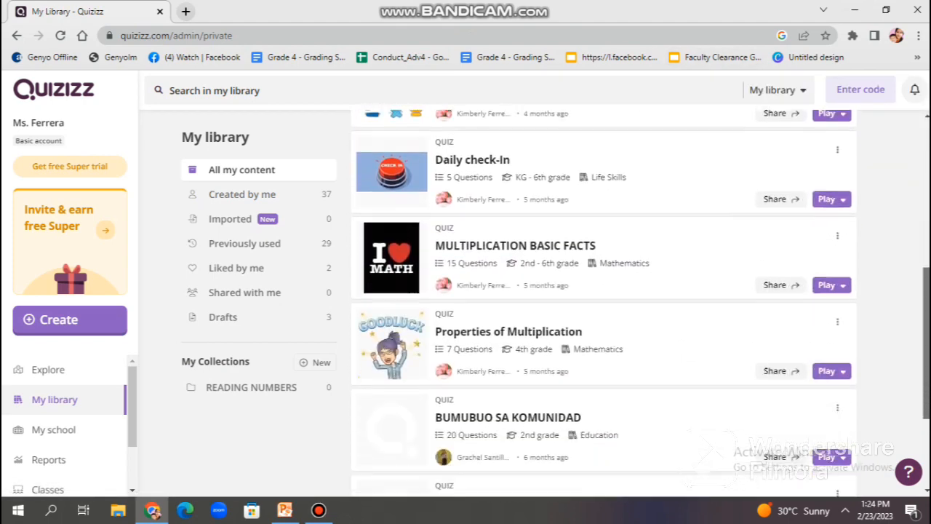
pyautogui.scroll(-3)
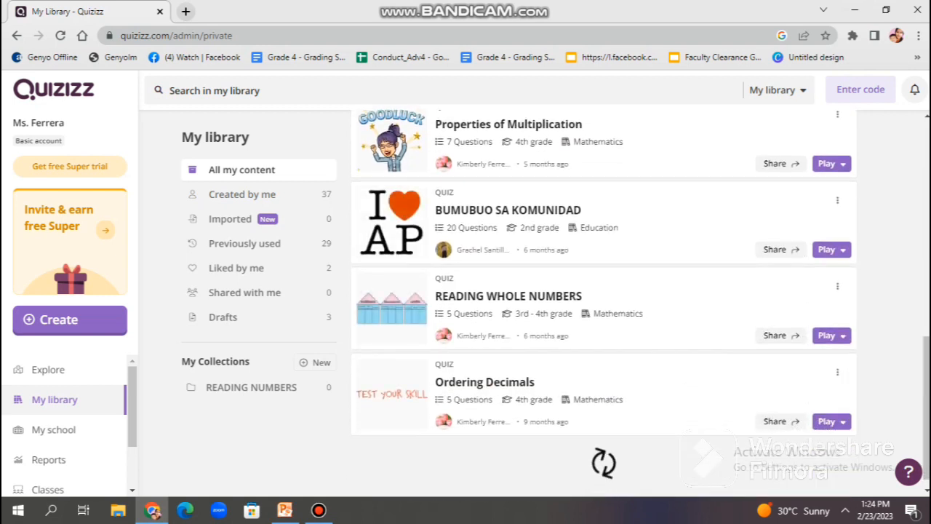
pyautogui.scroll(-3)
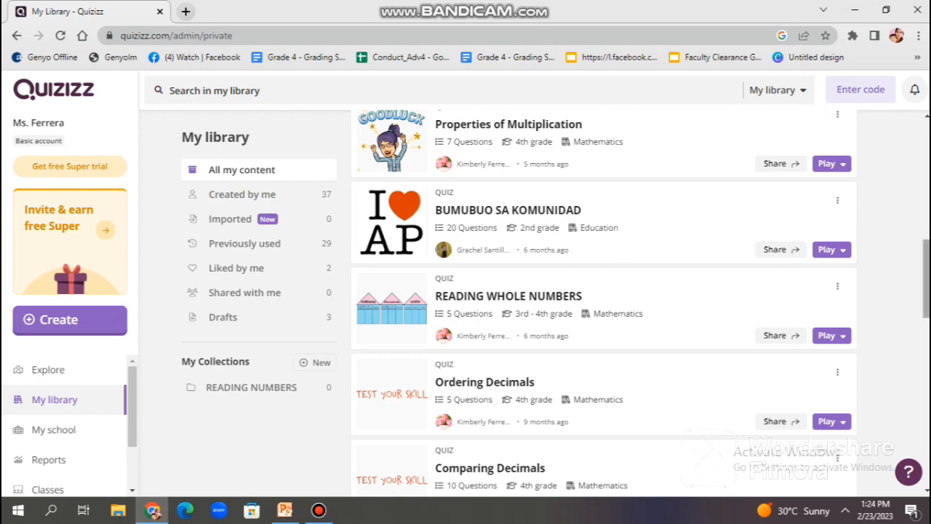
pyautogui.scroll(-3)
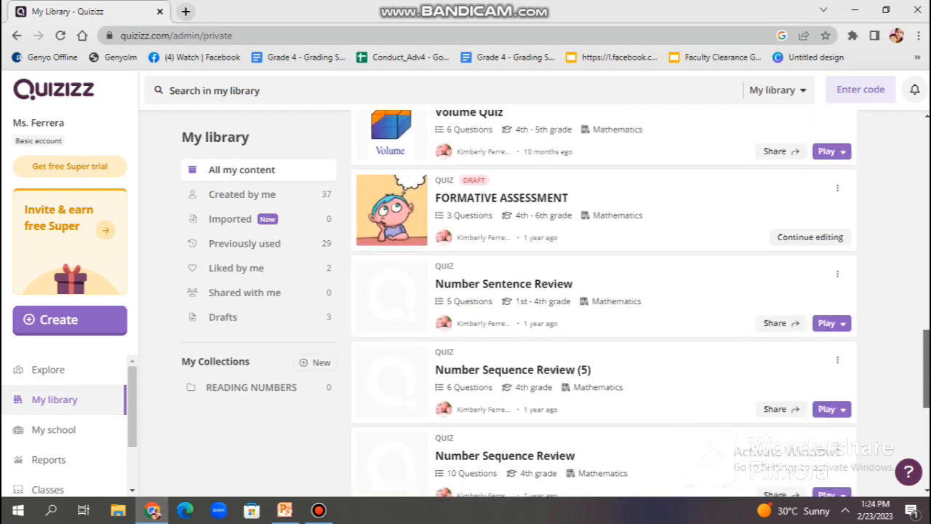
pyautogui.scroll(-3)
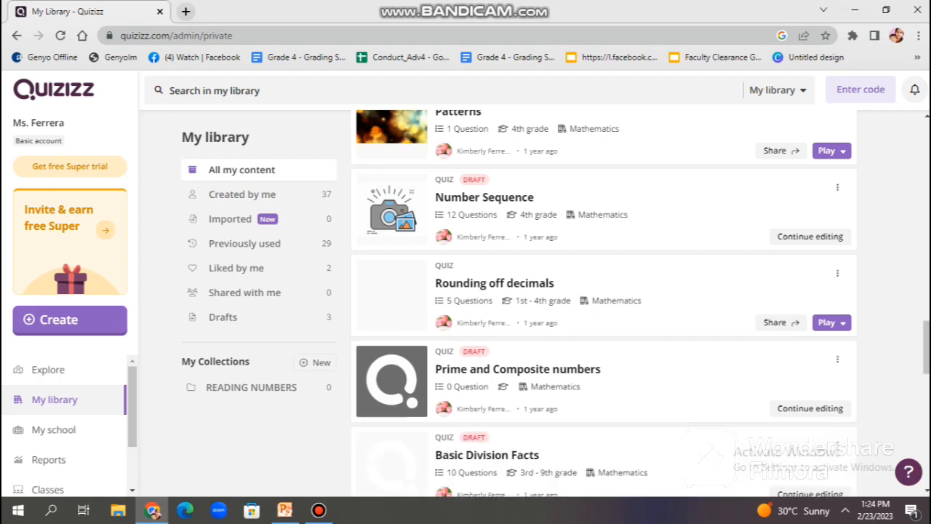
pyautogui.scroll(-3)
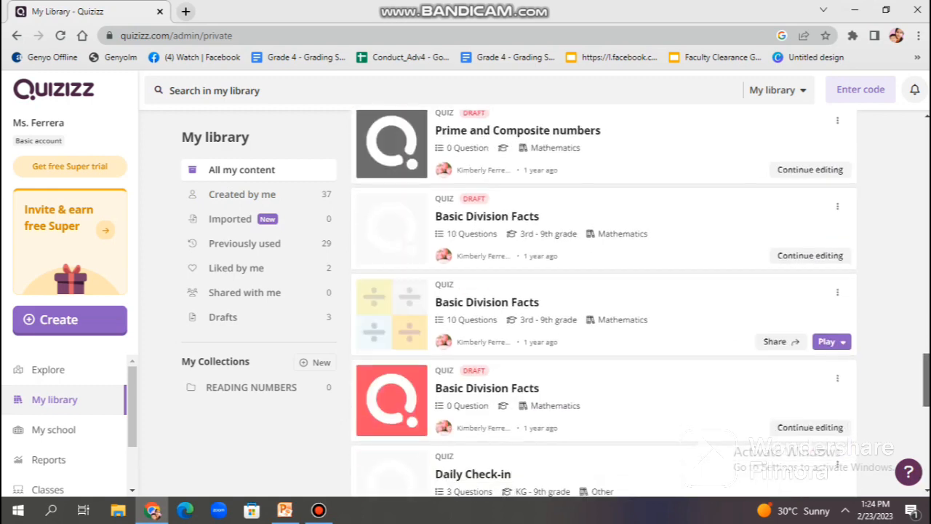
pyautogui.scroll(-3)
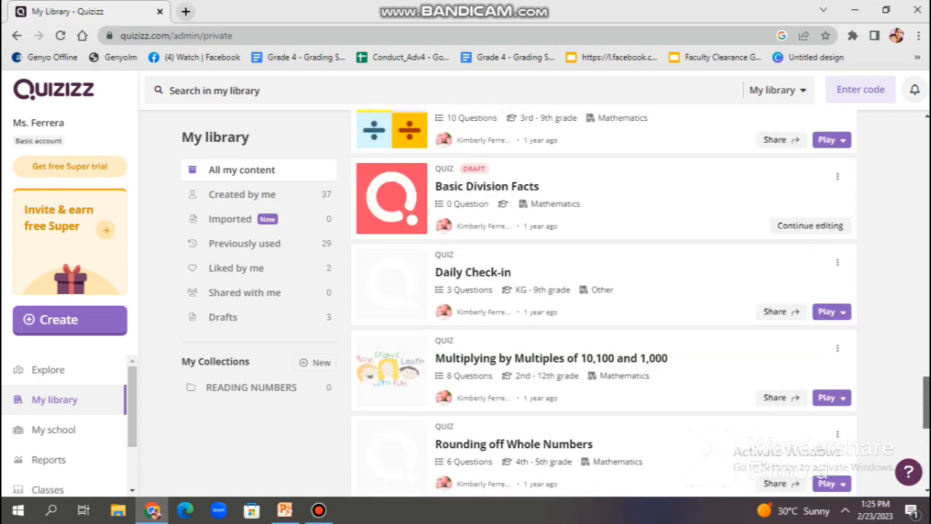
pyautogui.scroll(-3)
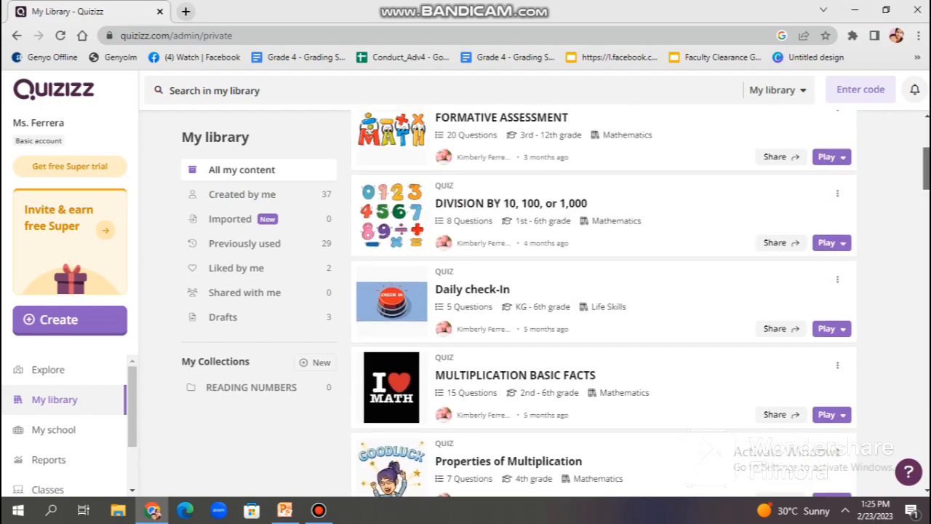
pyautogui.scroll(3)
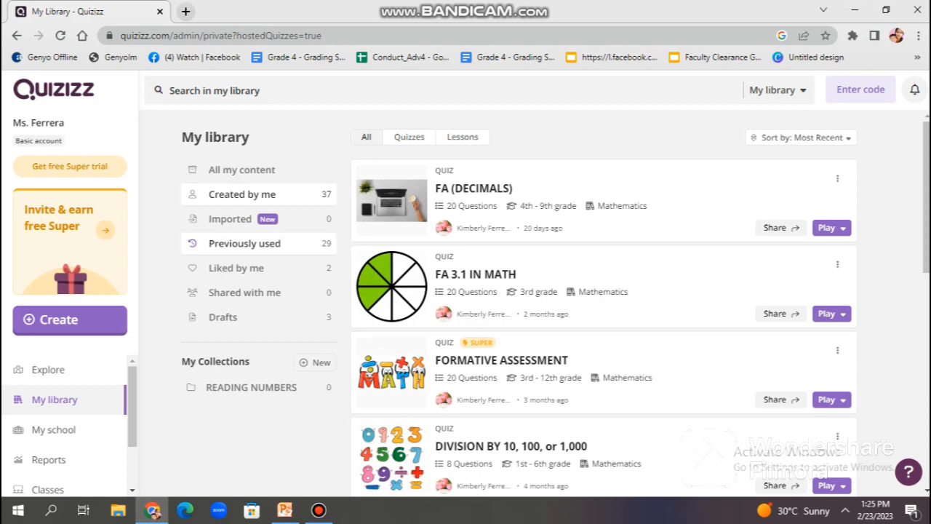
pyautogui.click(242, 193)
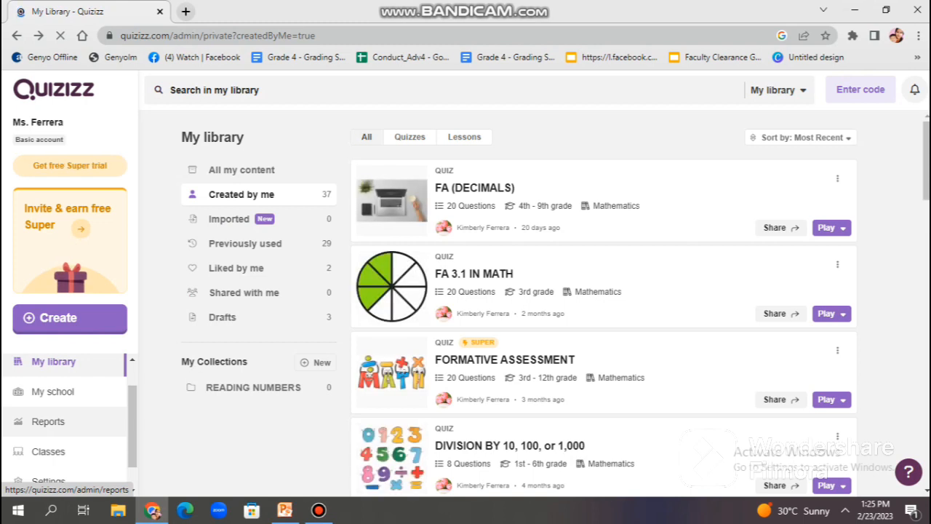
# - Bring up the Reports list of past sessions and scroll down to its pagination
pyautogui.click(48, 422)
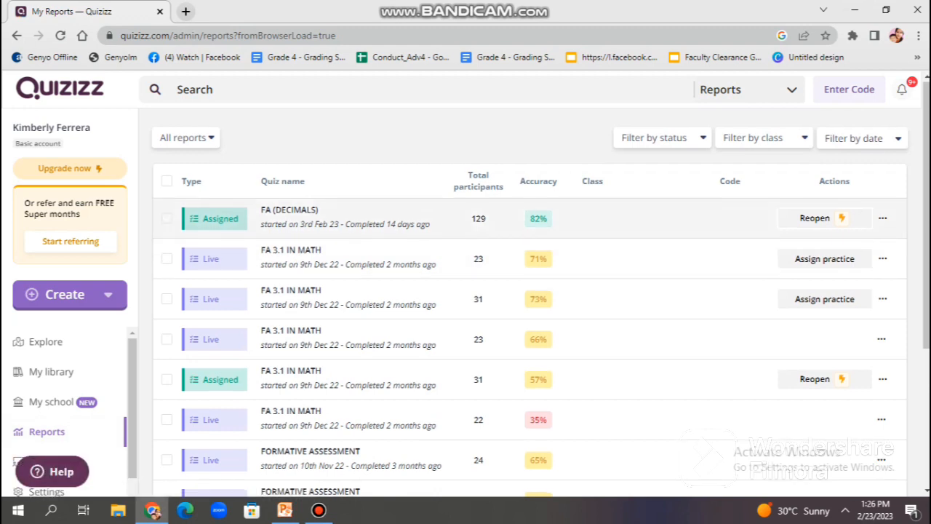
pyautogui.scroll(-3)
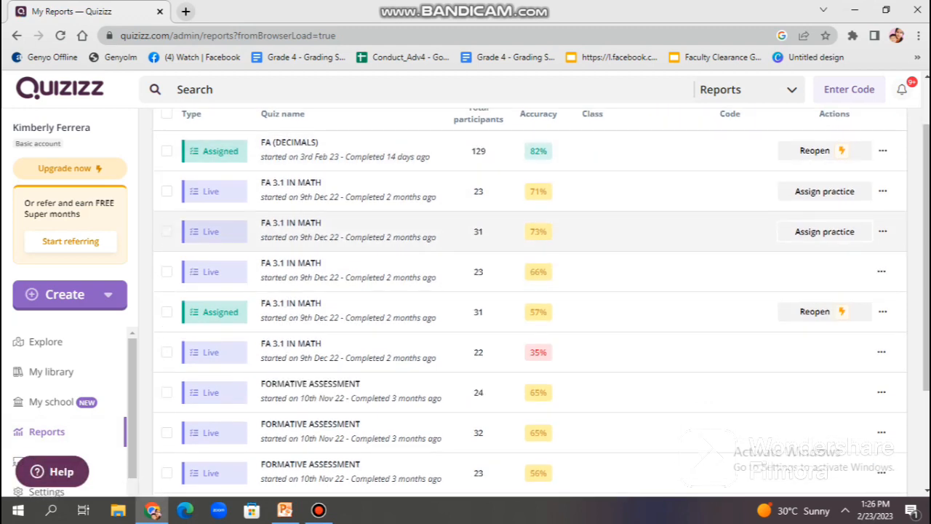
pyautogui.scroll(-3)
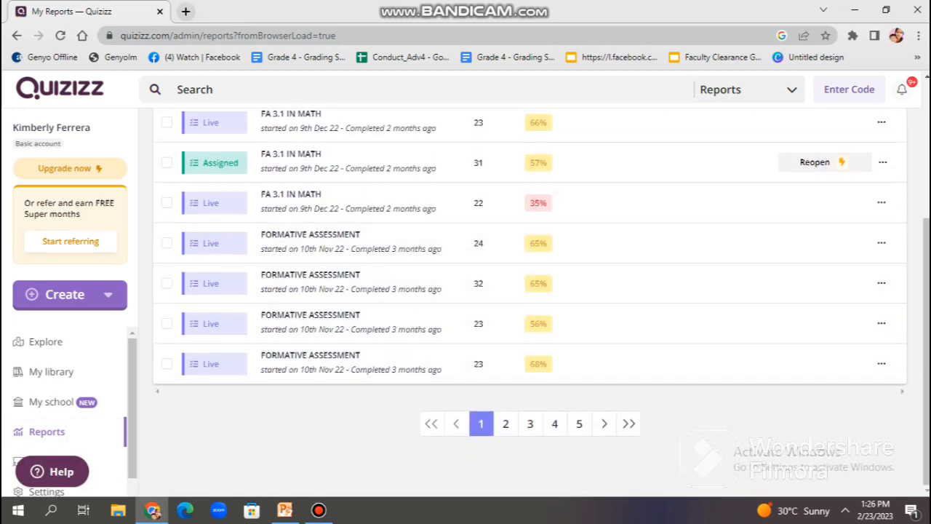
pyautogui.scroll(3)
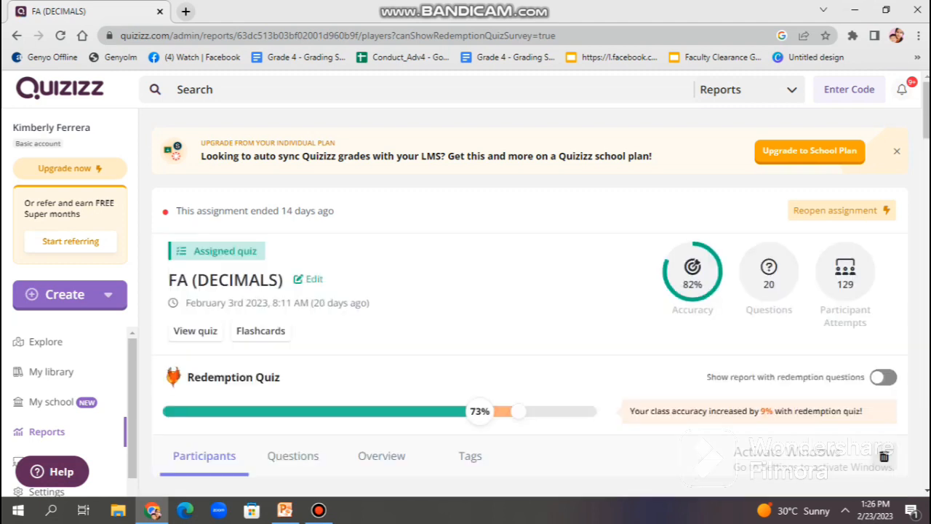
# - Scroll through the FA (DECIMALS) report's Participants list of scores and accuracy
pyautogui.scroll(-3)
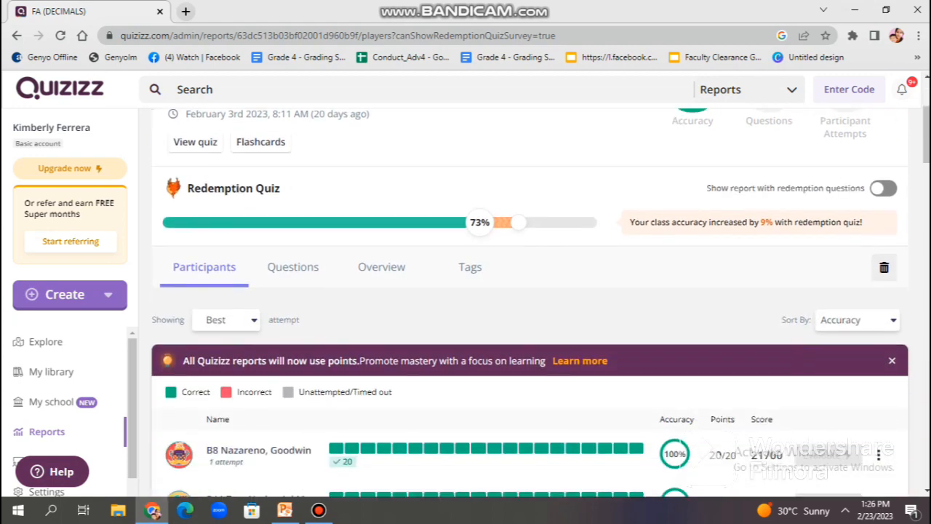
pyautogui.scroll(-3)
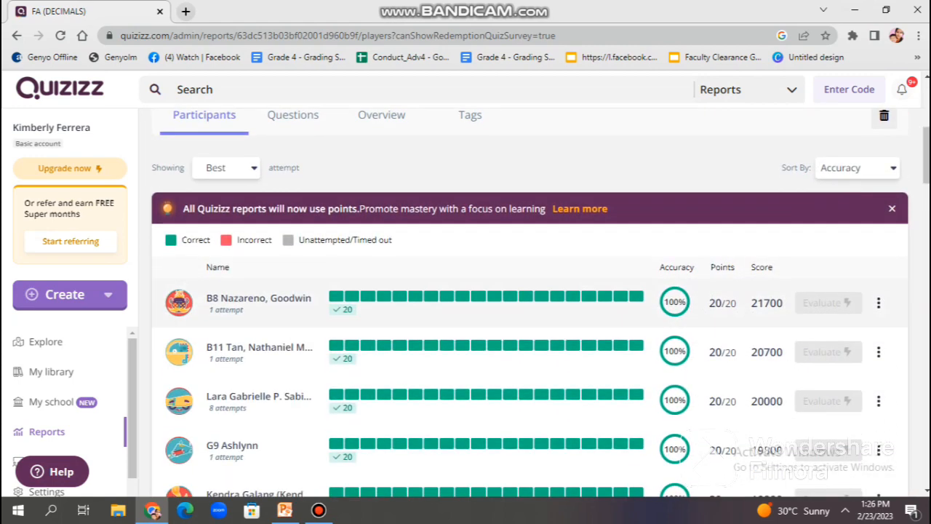
pyautogui.scroll(-3)
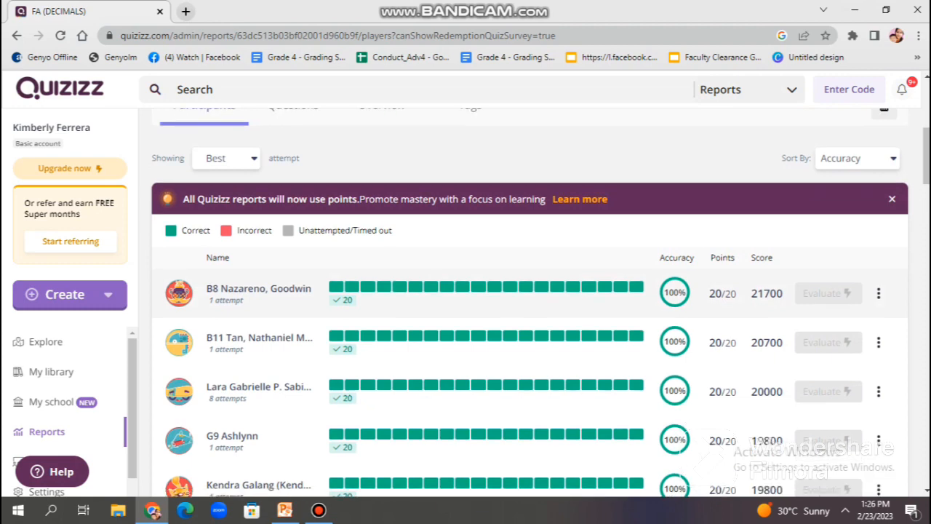
pyautogui.scroll(-3)
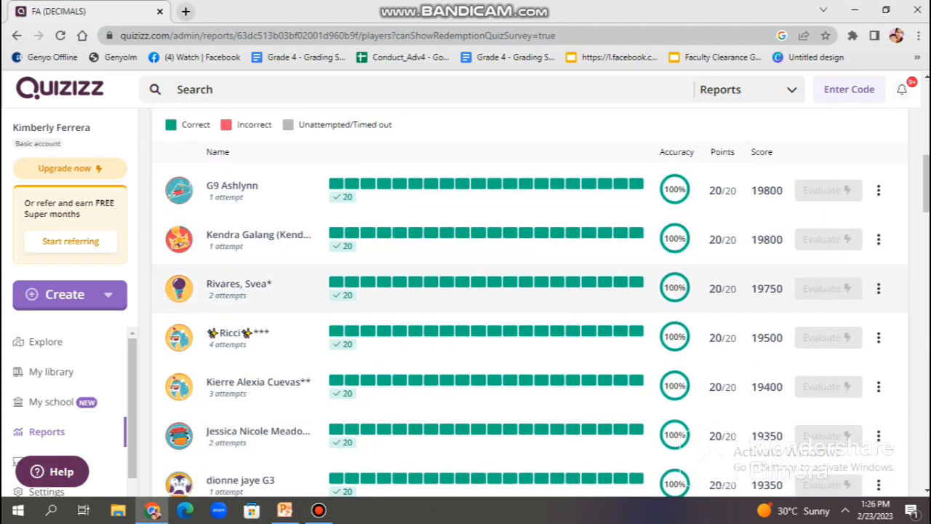
pyautogui.scroll(3)
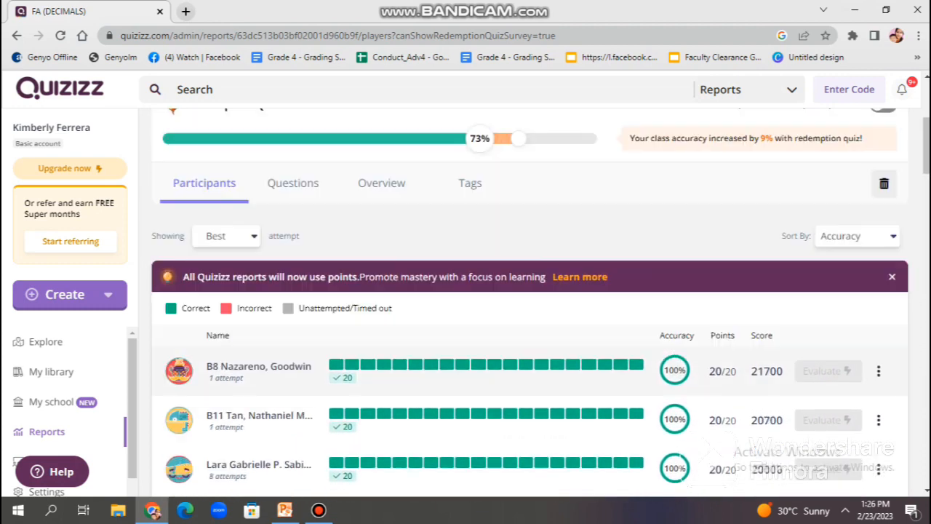
pyautogui.scroll(3)
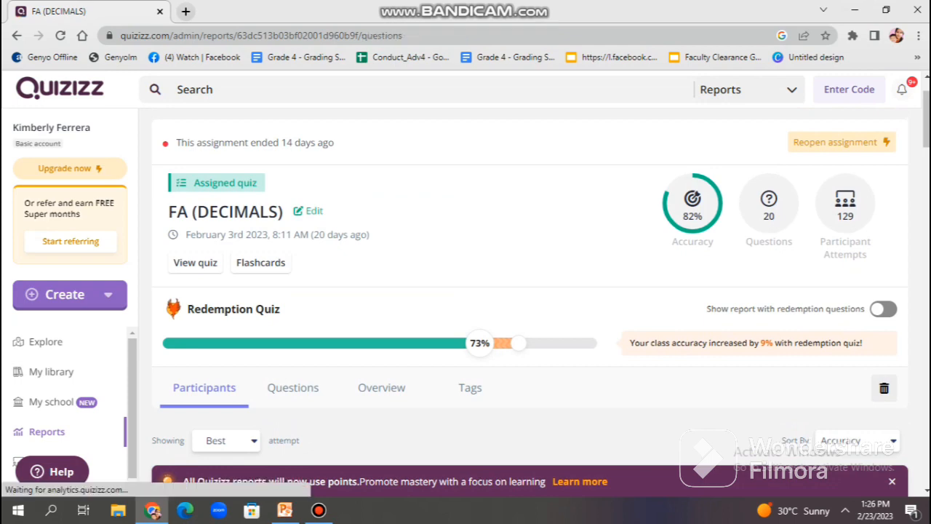
# - Review the Questions breakdown of FA (DECIMALS) through question 5 and back to question 1
pyautogui.click(293, 387)
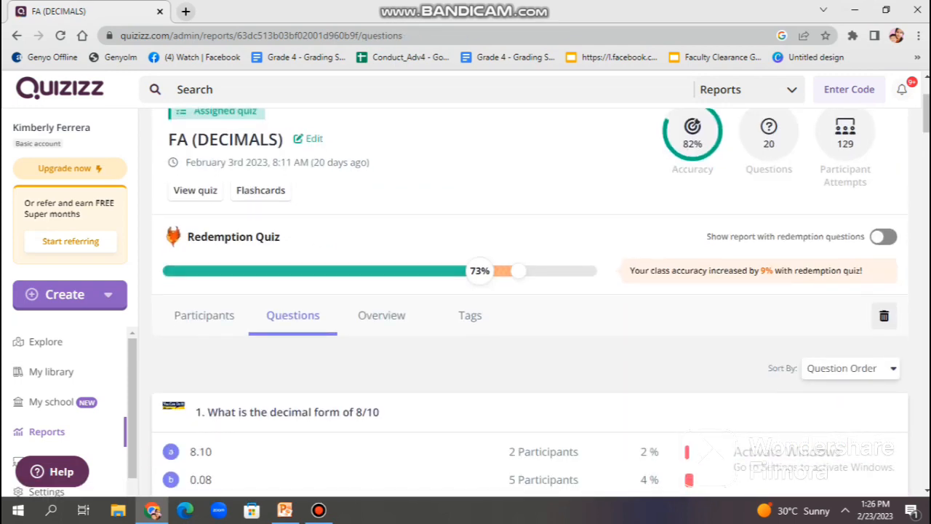
pyautogui.scroll(-3)
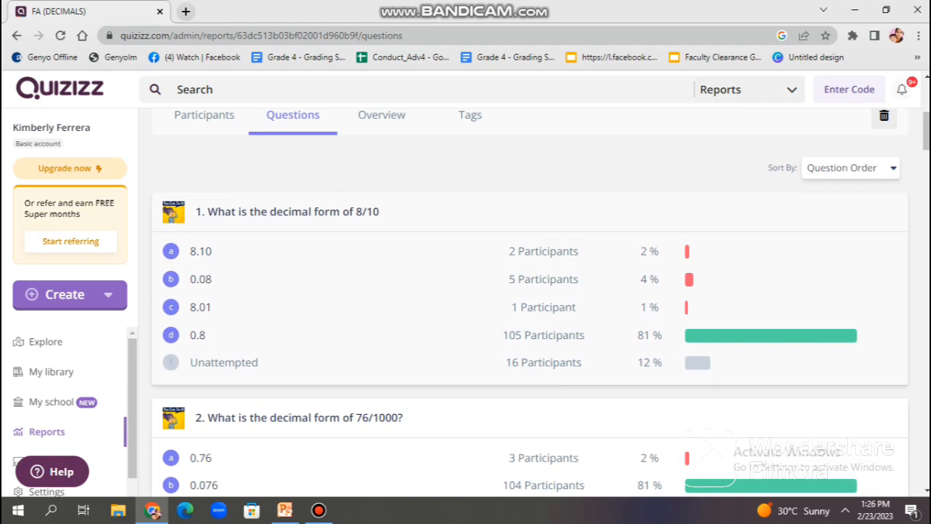
pyautogui.scroll(-3)
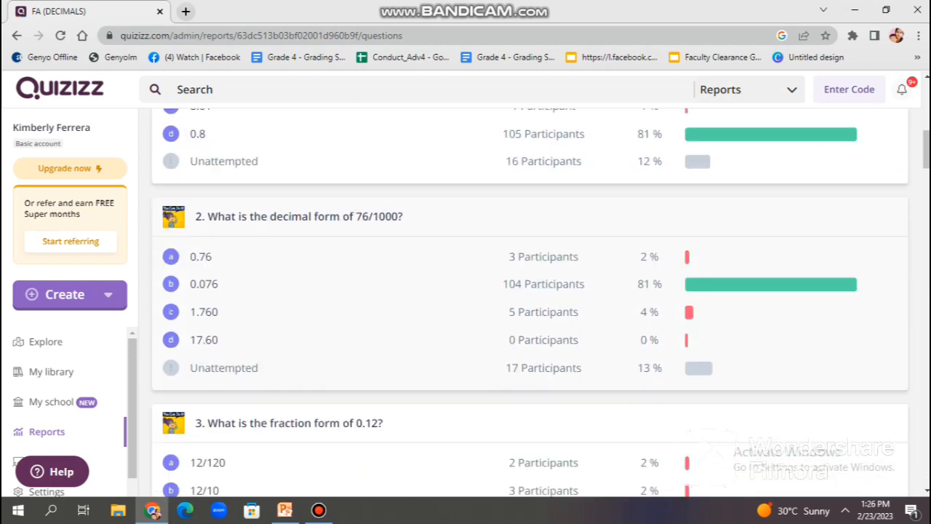
pyautogui.scroll(-3)
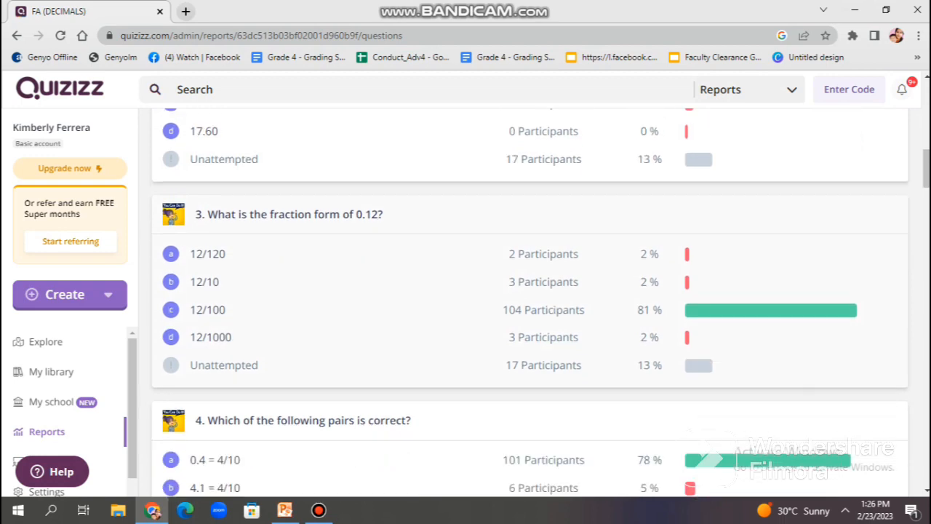
pyautogui.scroll(-3)
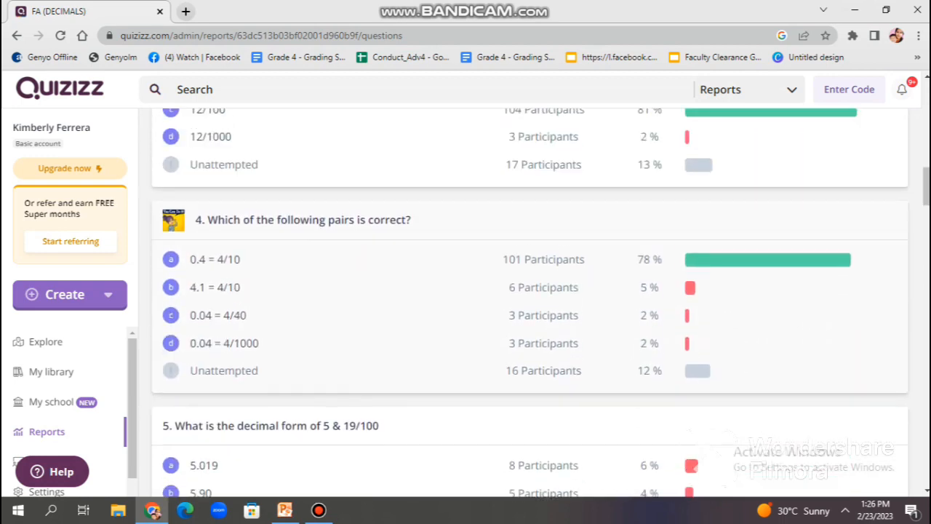
pyautogui.scroll(3)
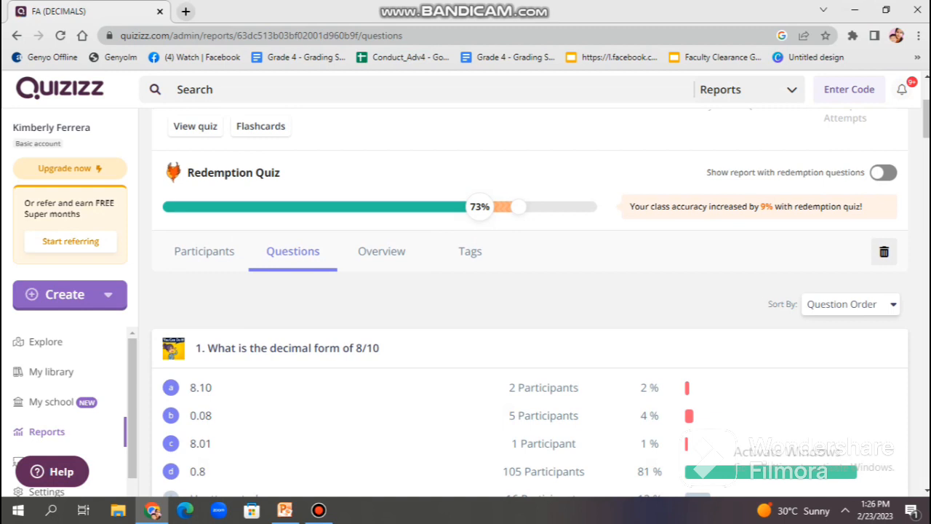
# - Check the report's overview grid of per-question scores, then go to the Classes page
pyautogui.click(381, 250)
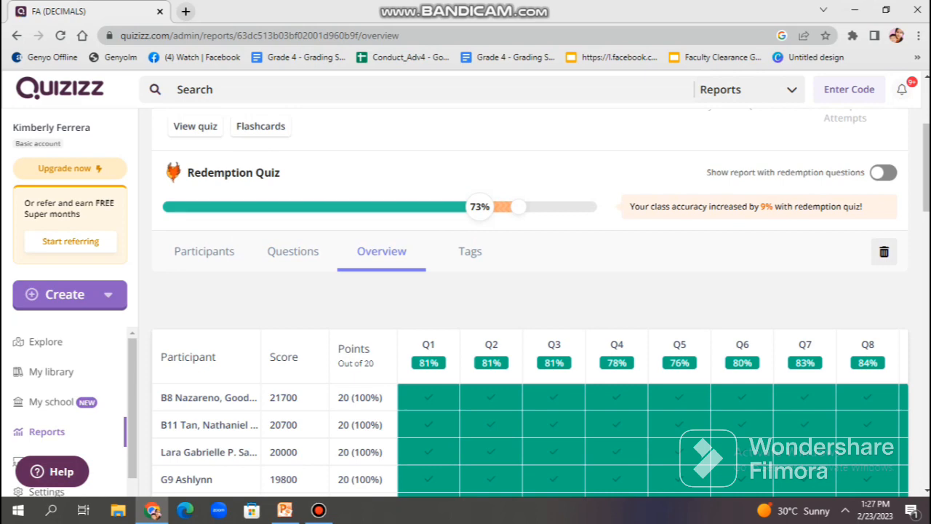
pyautogui.scroll(-3)
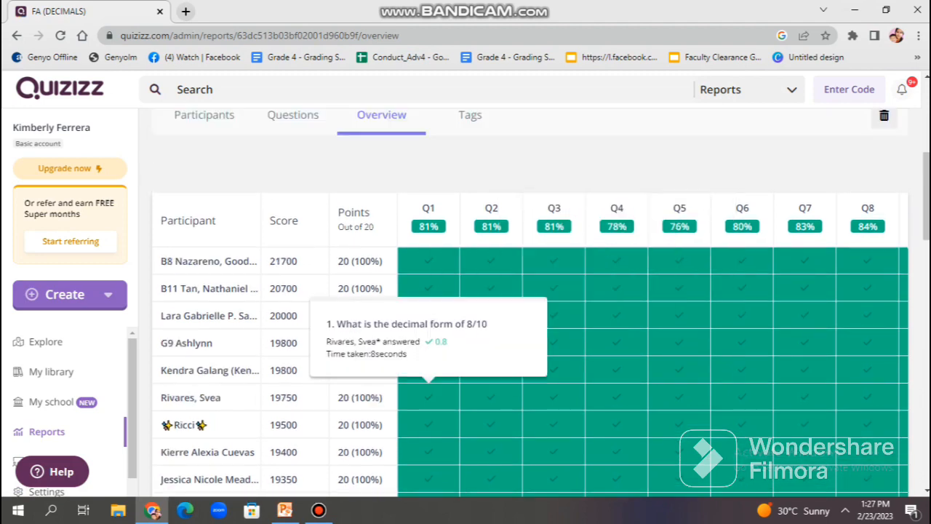
pyautogui.scroll(3)
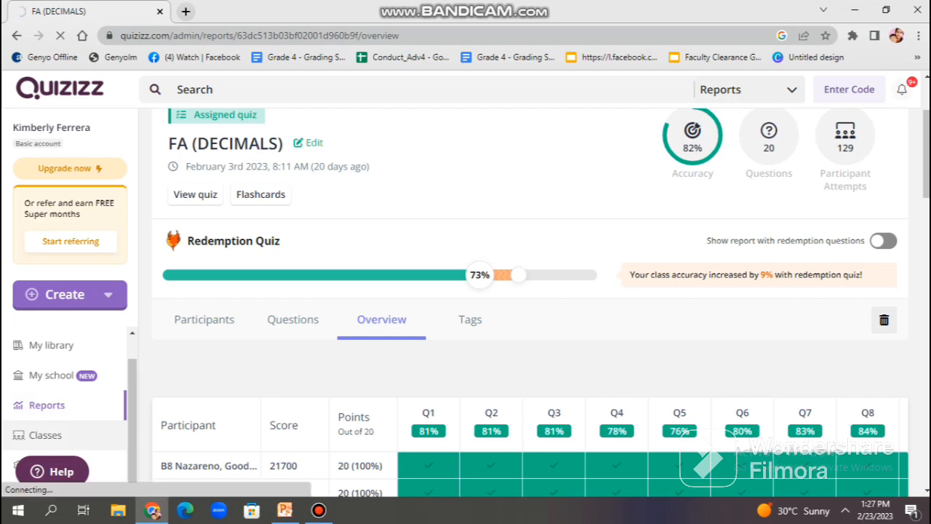
pyautogui.click(45, 433)
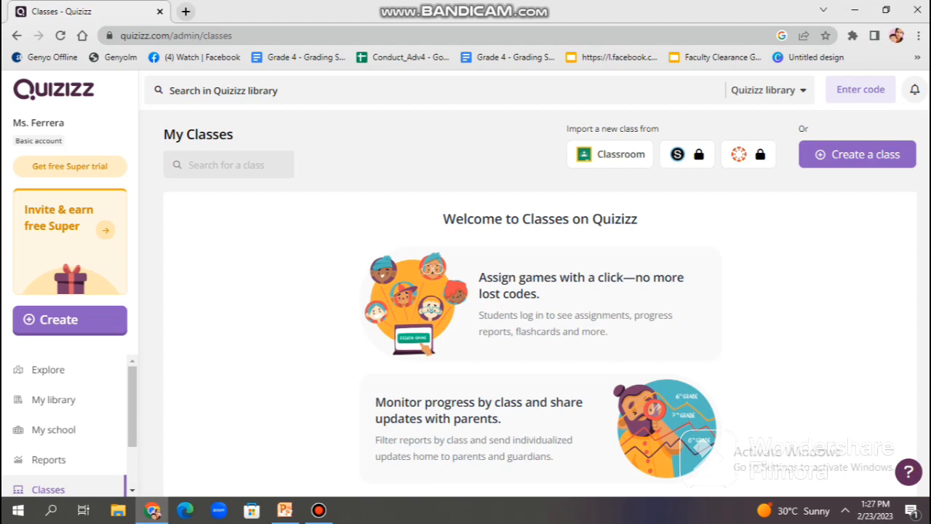
# - Visit Memes, then Collections, ending on the profile's Library of 37 quizzes
pyautogui.scroll(-3)
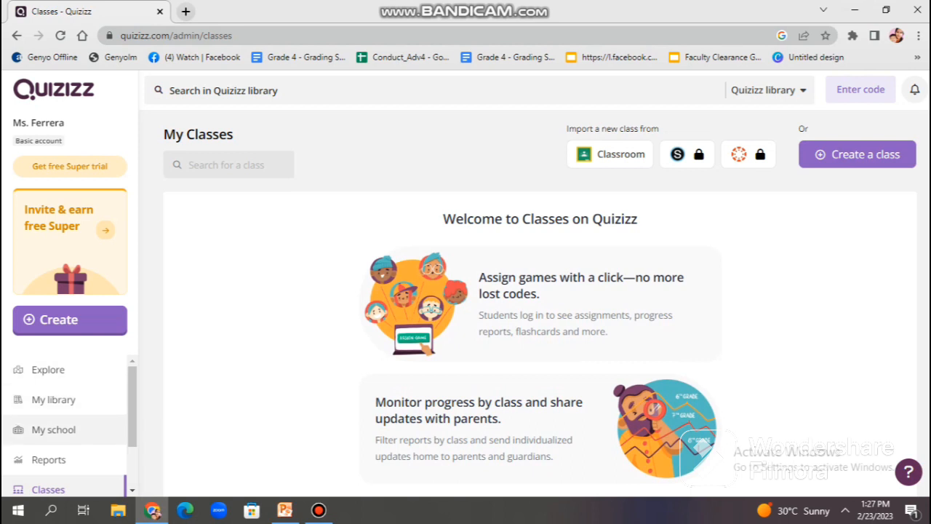
pyautogui.scroll(-3)
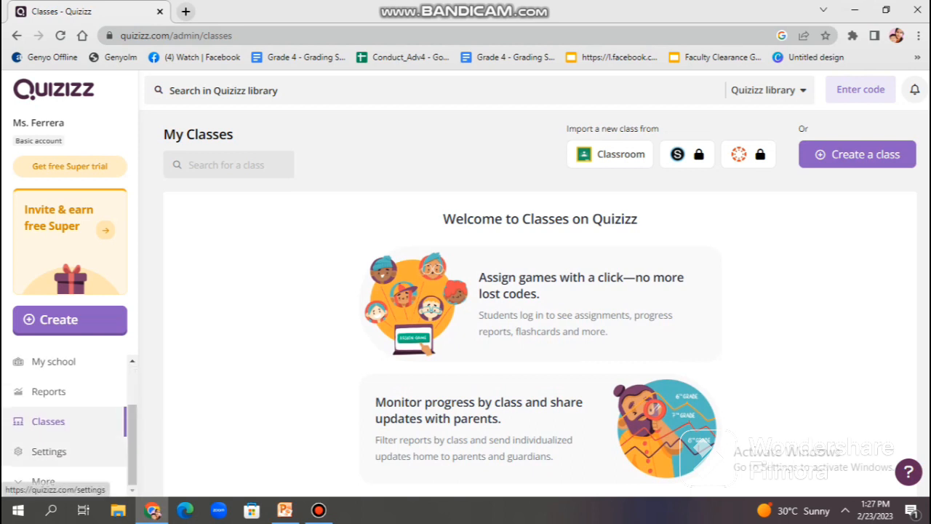
pyautogui.scroll(-3)
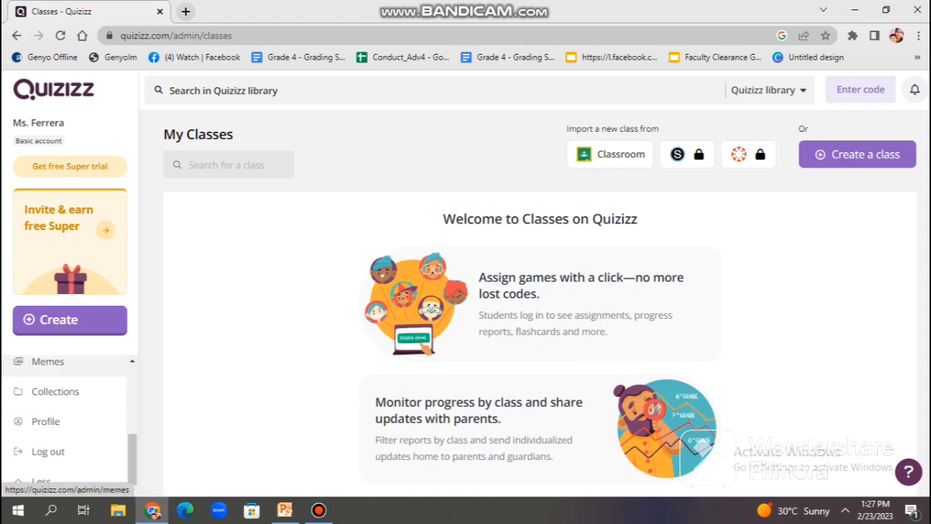
pyautogui.click(48, 361)
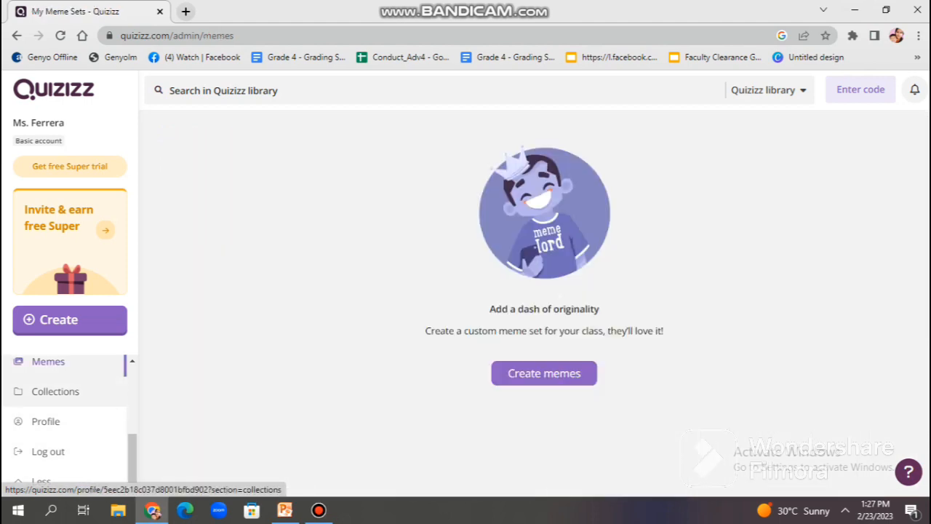
pyautogui.click(56, 392)
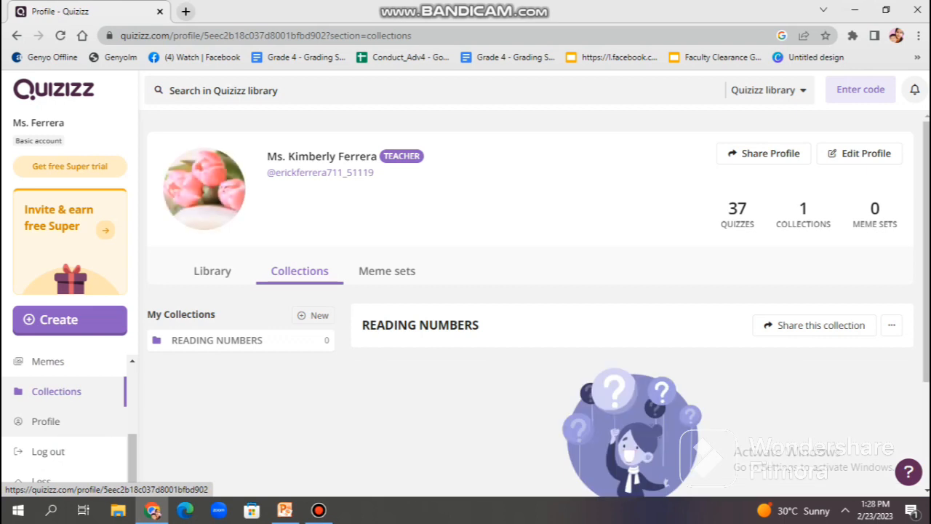
pyautogui.click(212, 269)
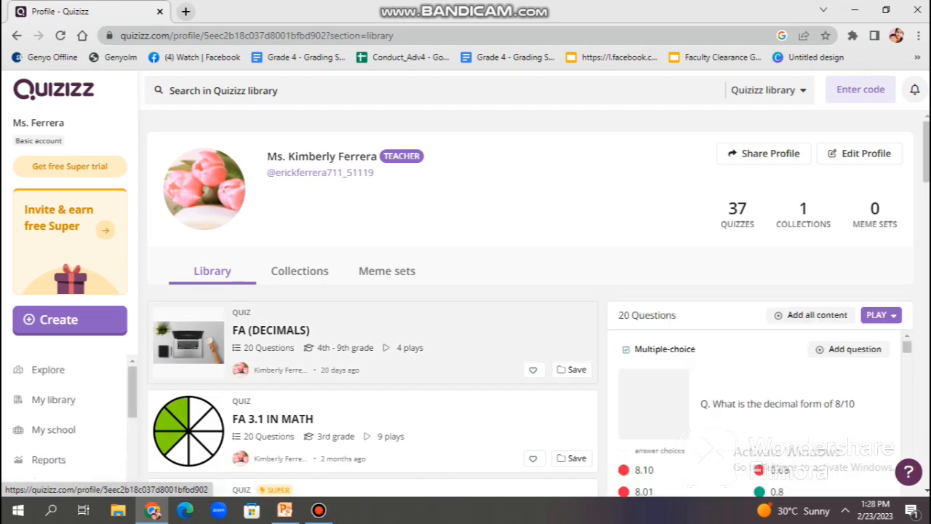
# - Start creating new content and choose Quiz as the type
pyautogui.click(70, 320)
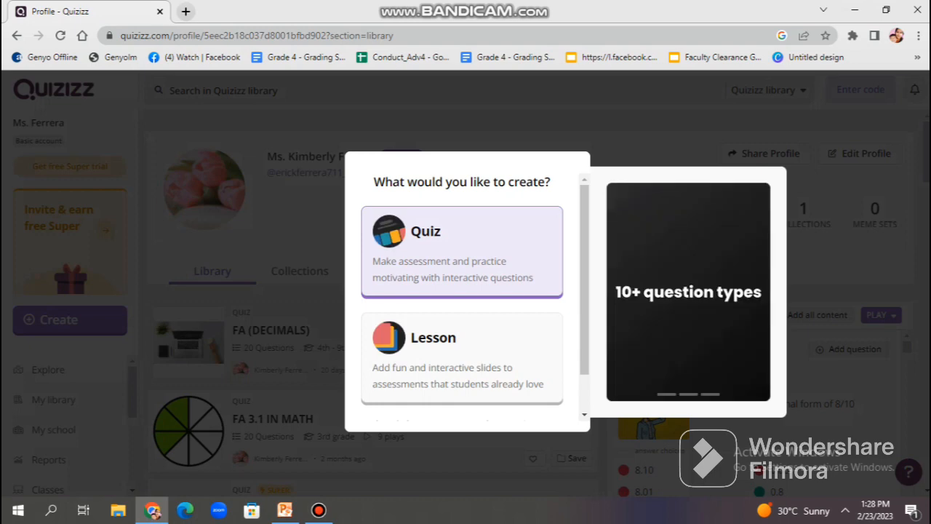
pyautogui.click(461, 251)
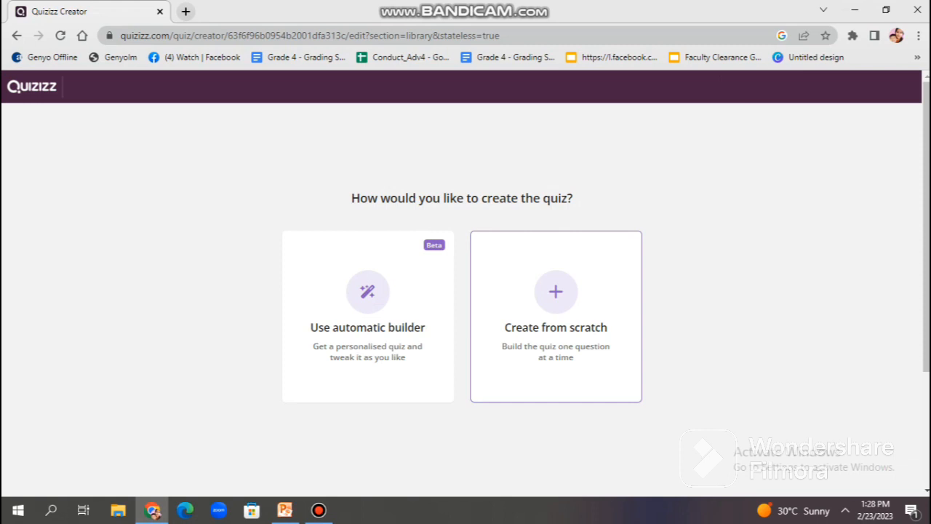
# - Start the quiz from scratch and browse the question type list down to Draw
pyautogui.click(556, 316)
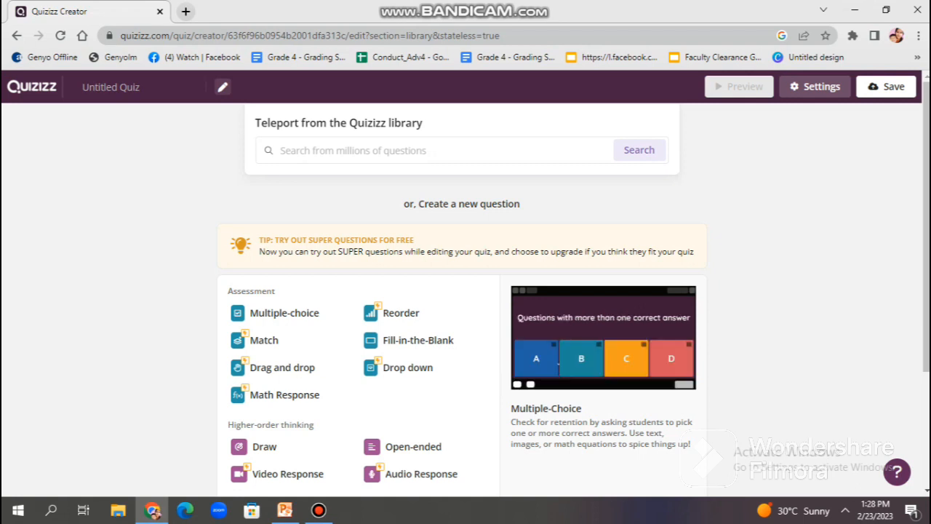
pyautogui.scroll(-3)
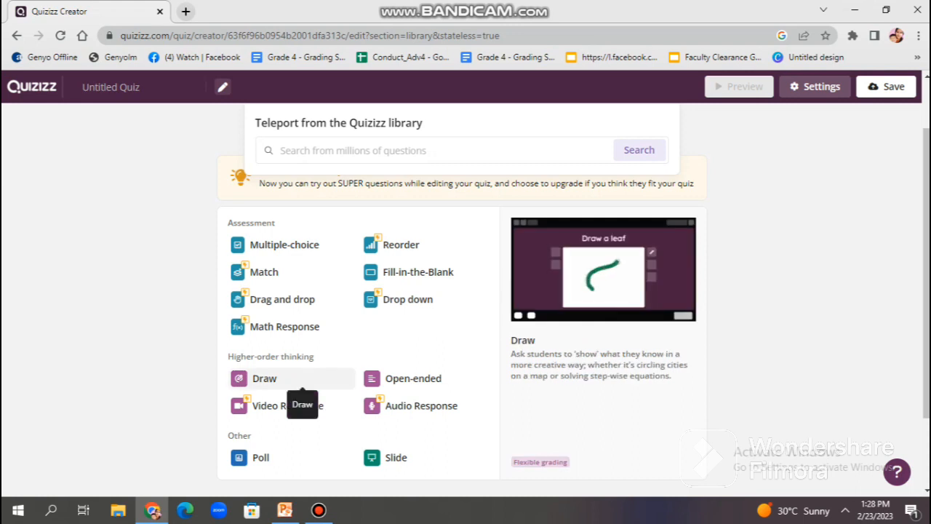
pyautogui.moveTo(289, 405)
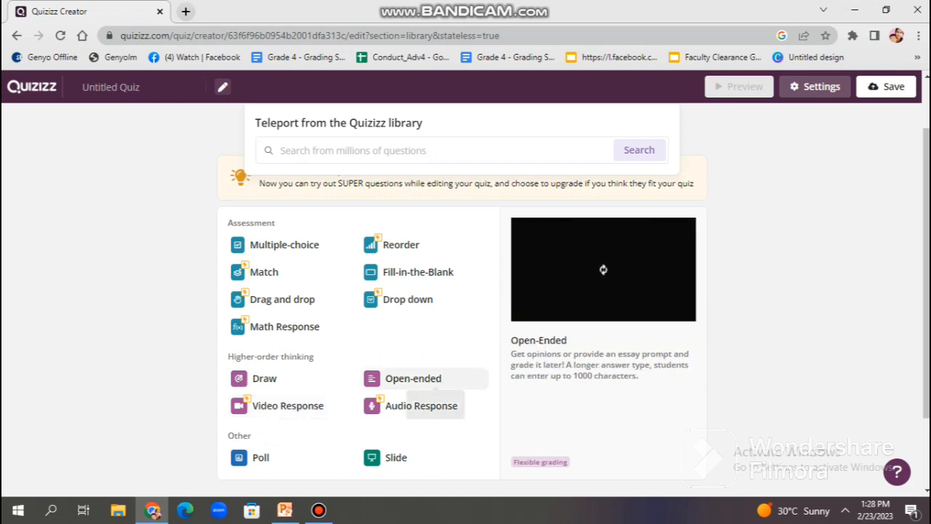
pyautogui.moveTo(413, 379)
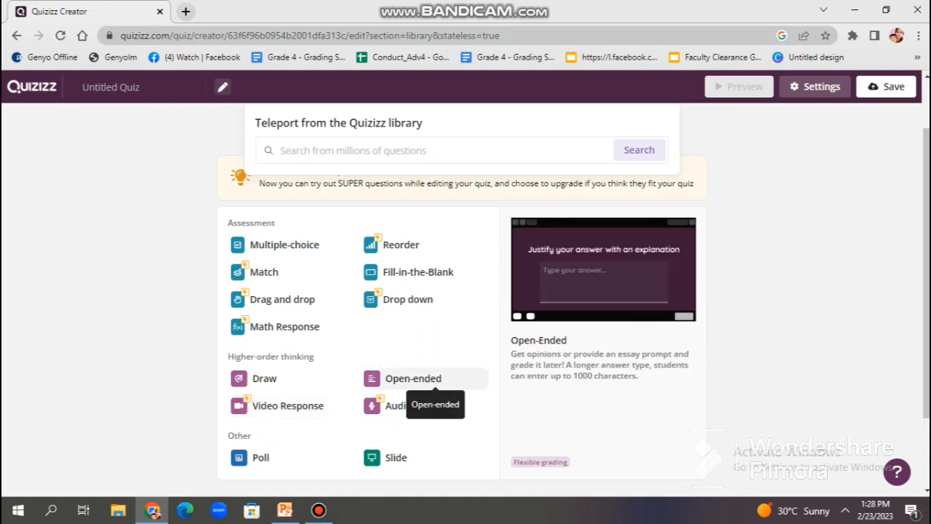
pyautogui.moveTo(422, 405)
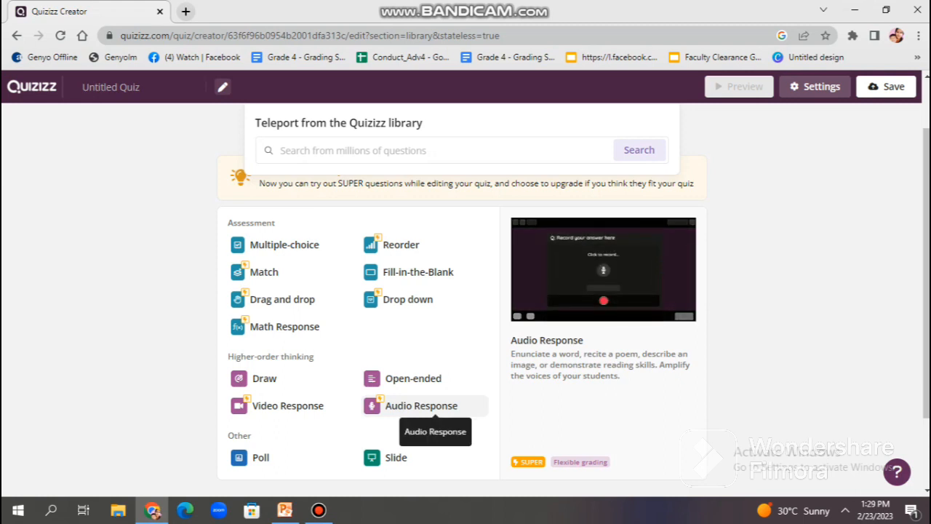
pyautogui.moveTo(260, 457)
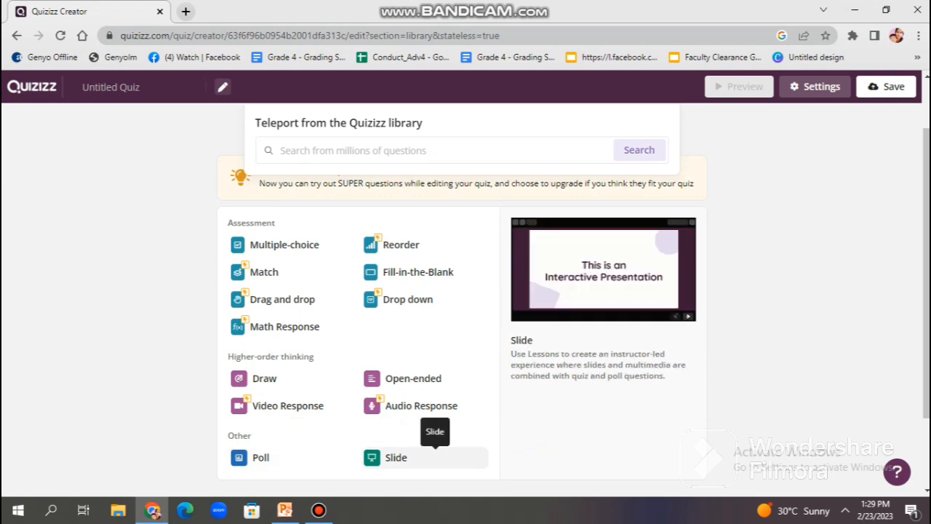
pyautogui.moveTo(284, 245)
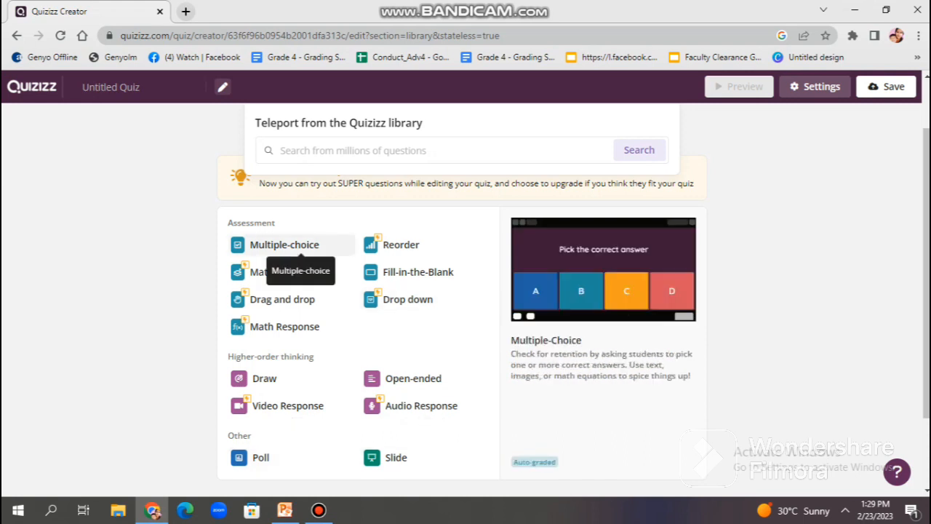
# - Add a multiple-choice question reading '1. What geometric figure symbolizes a dot?'
pyautogui.click(284, 245)
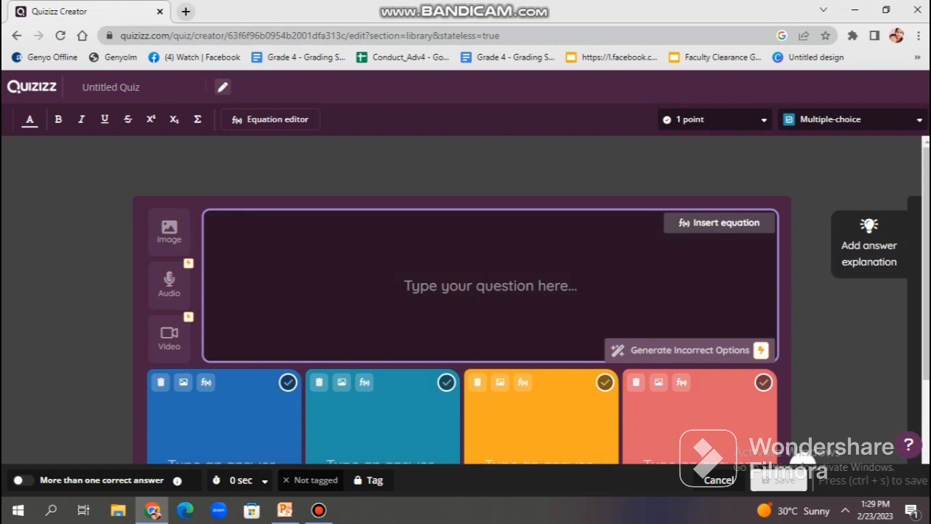
pyautogui.write('1.')
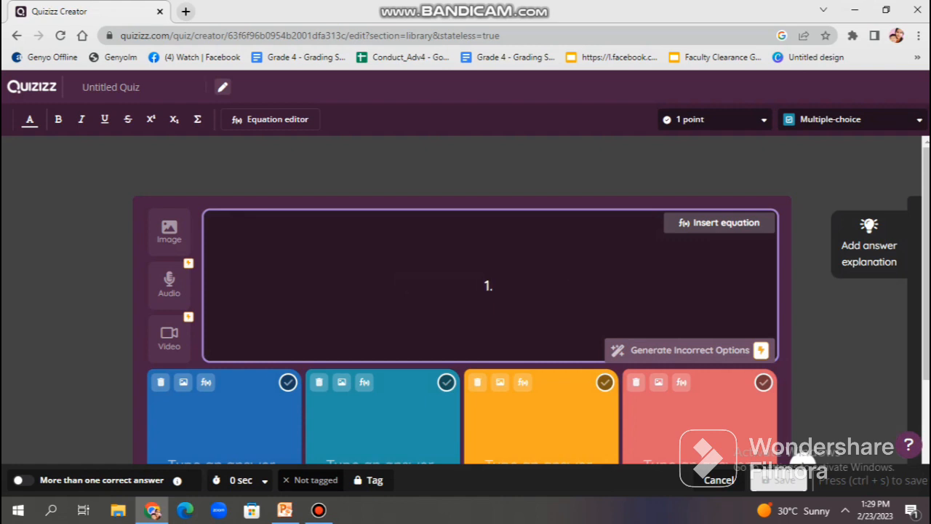
pyautogui.write('What g')
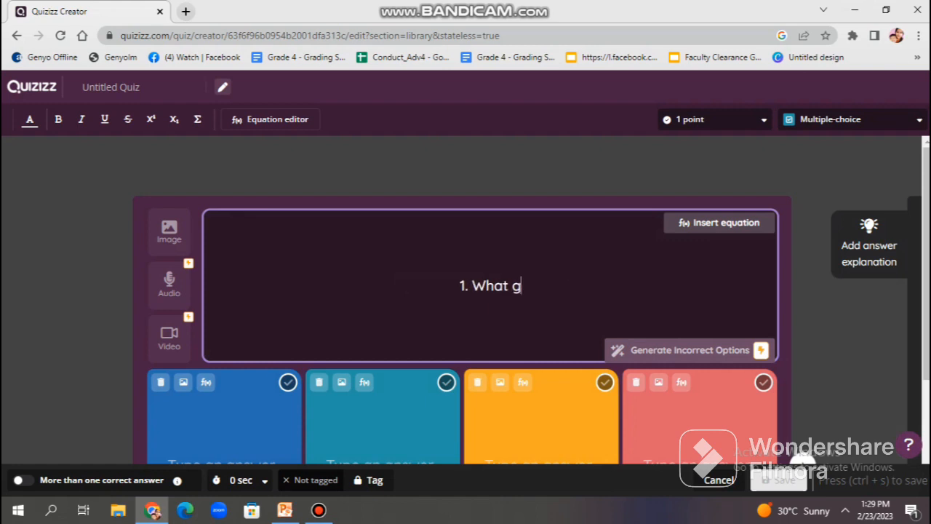
pyautogui.write('e')
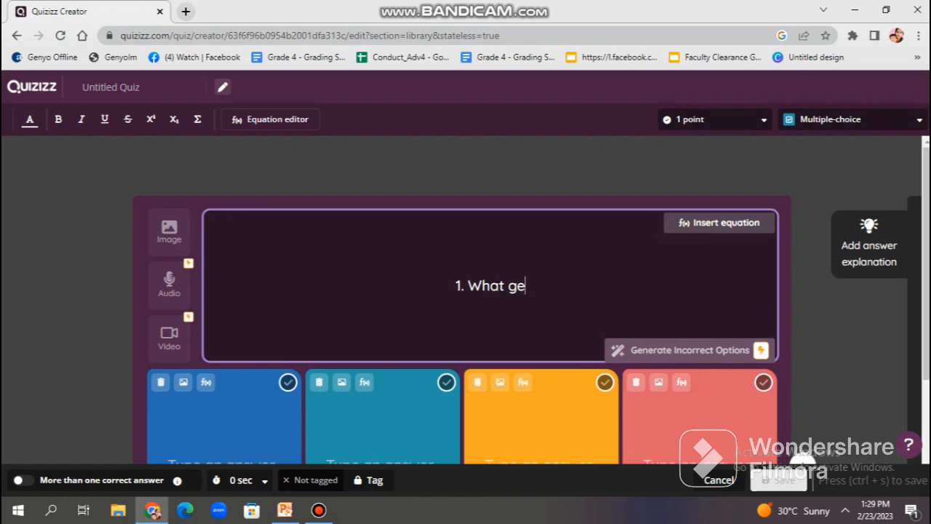
pyautogui.write('omet')
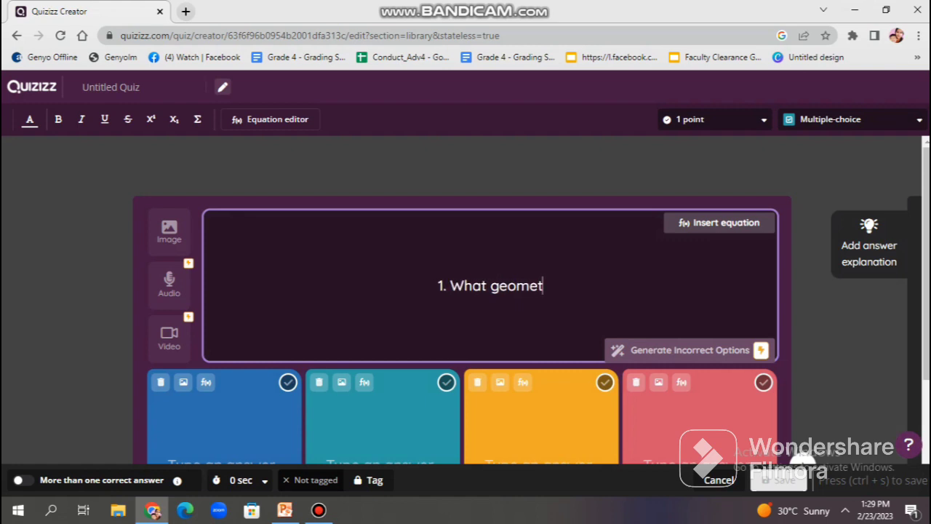
pyautogui.write('ric figure')
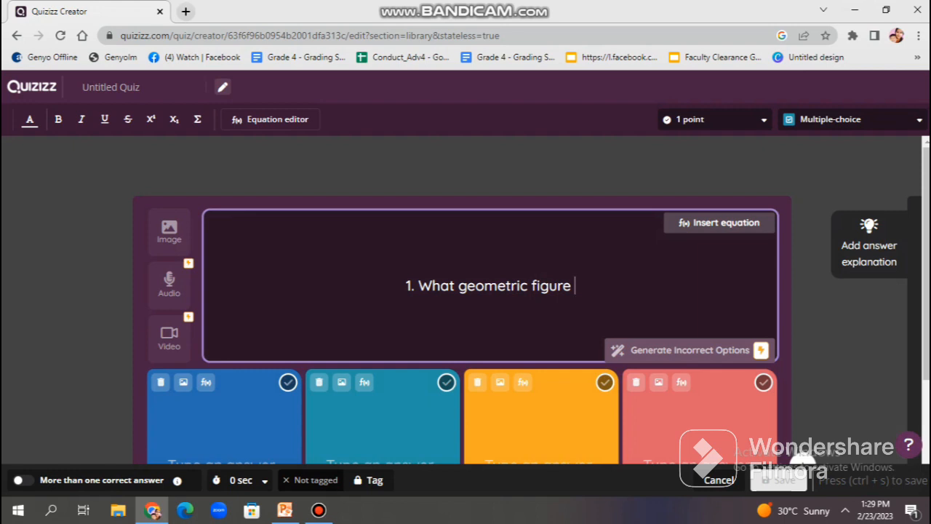
pyautogui.write('symbolize')
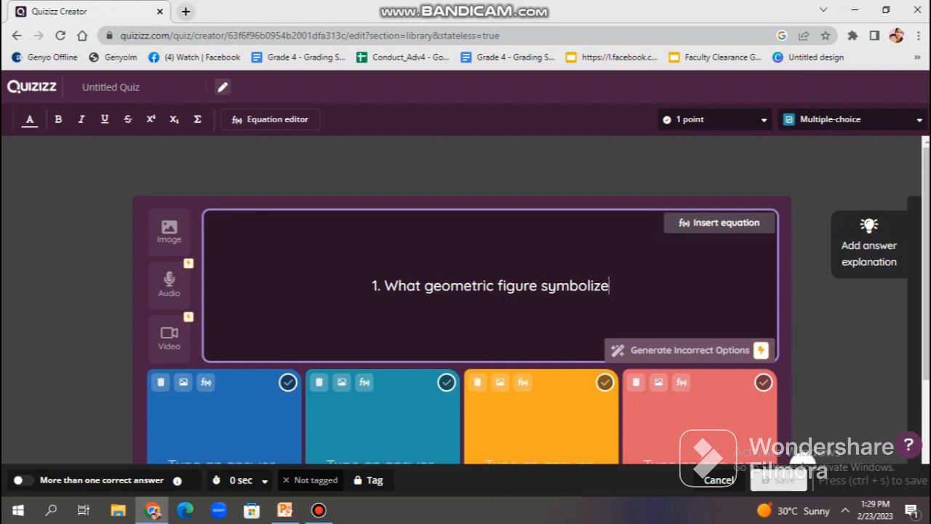
pyautogui.write('s a dot')
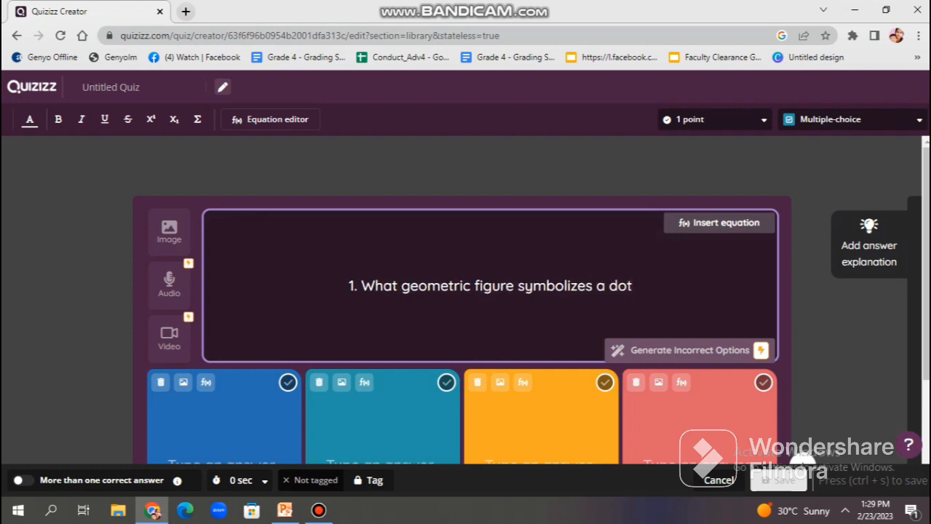
pyautogui.write('?')
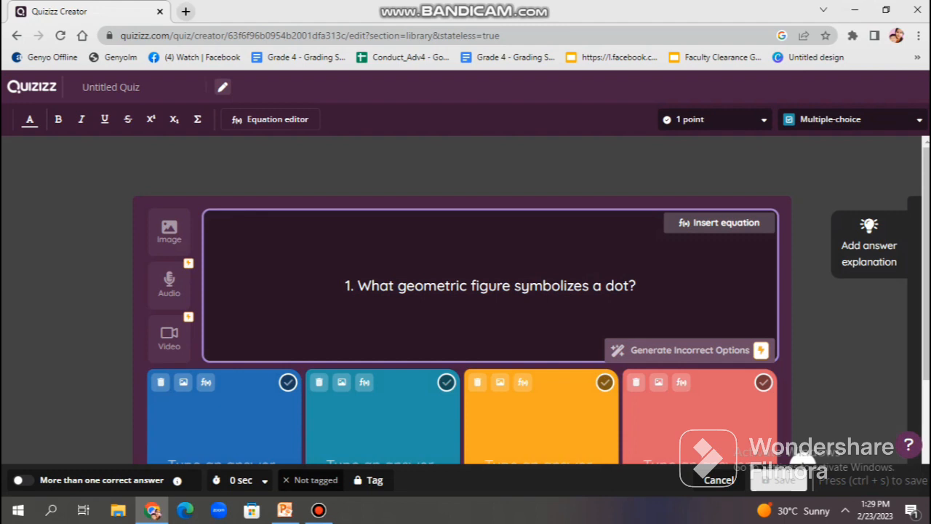
# - Look up an image for the question with 'Ma' but close image insertion without adding one
pyautogui.click(492, 285)
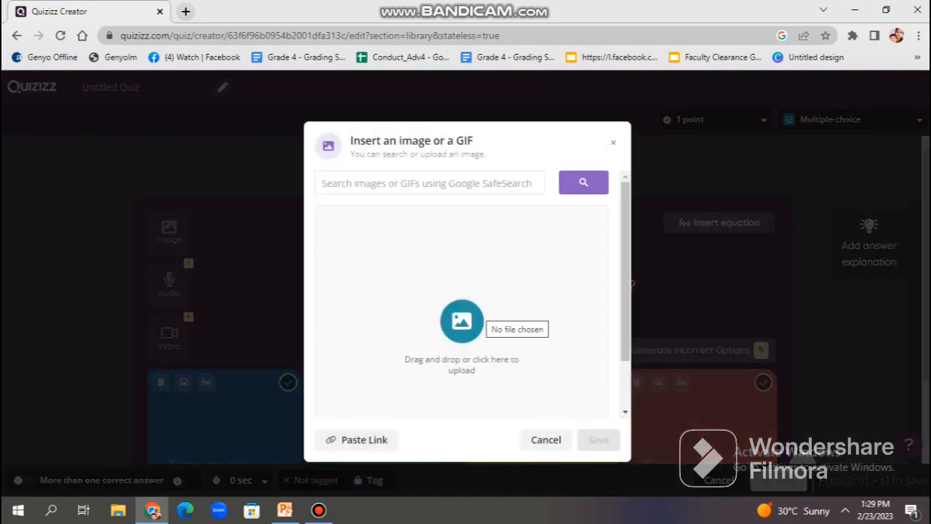
pyautogui.click(430, 183)
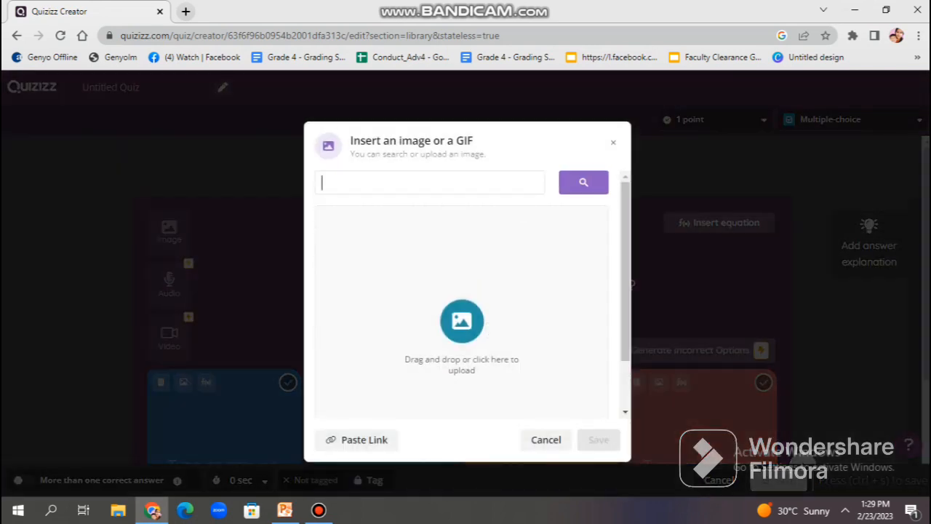
pyautogui.write('Ma')
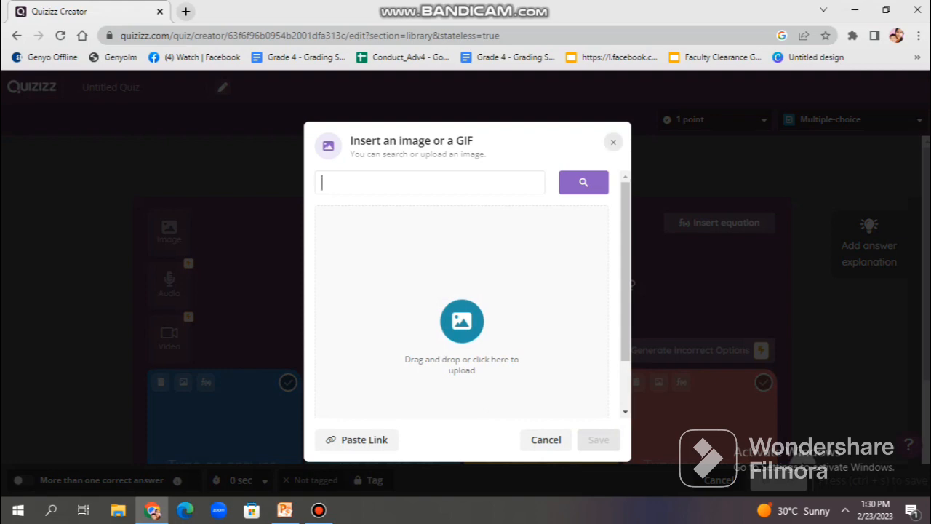
pyautogui.click(546, 440)
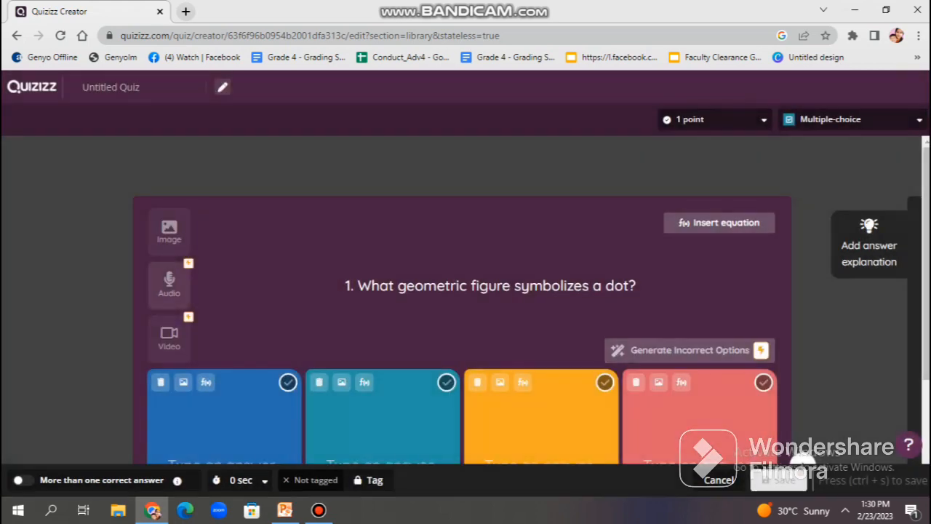
# - Bring up video insertion and dismiss it without adding a video
pyautogui.click(169, 284)
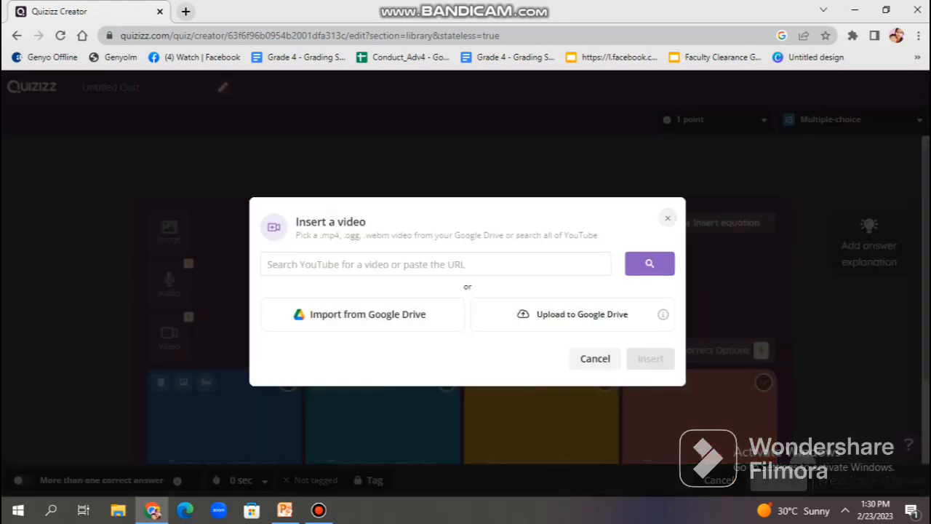
pyautogui.click(593, 358)
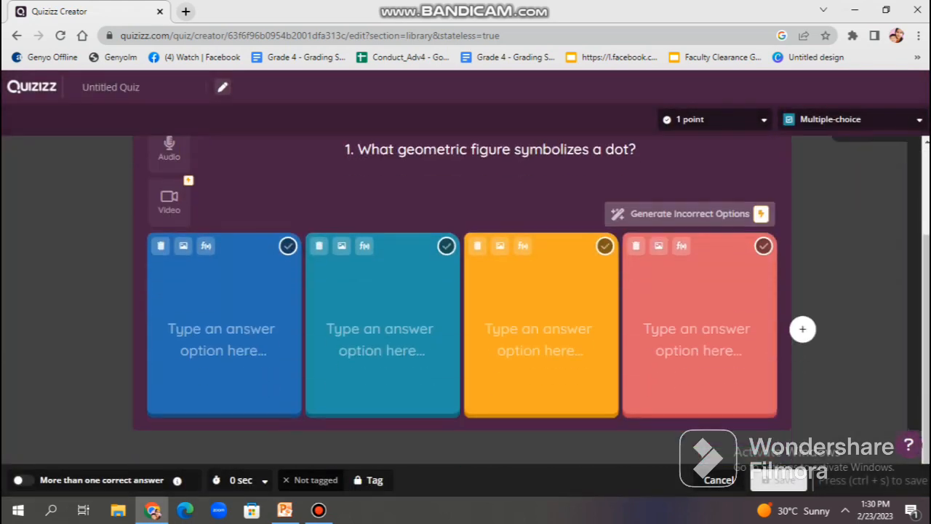
# - Fill the first two answer options with Line and Point
pyautogui.click(225, 338)
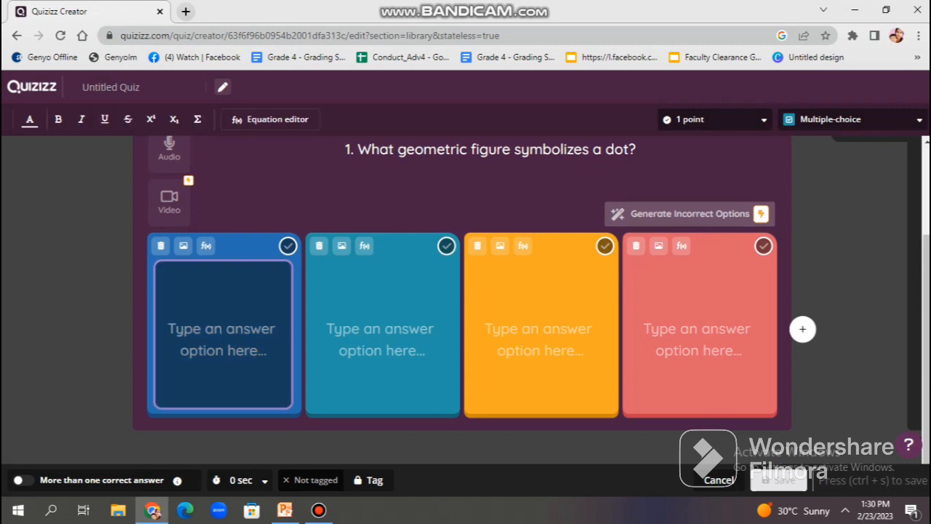
pyautogui.write('Li')
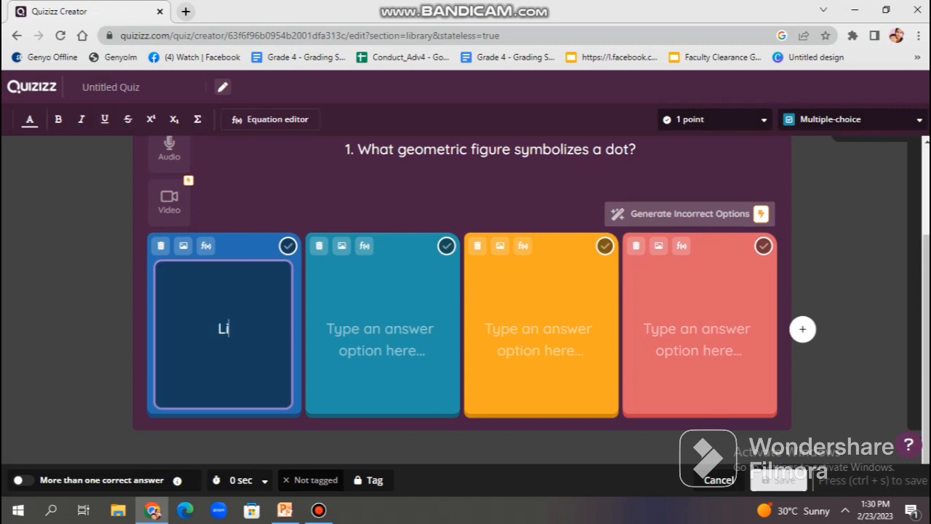
pyautogui.write('ne')
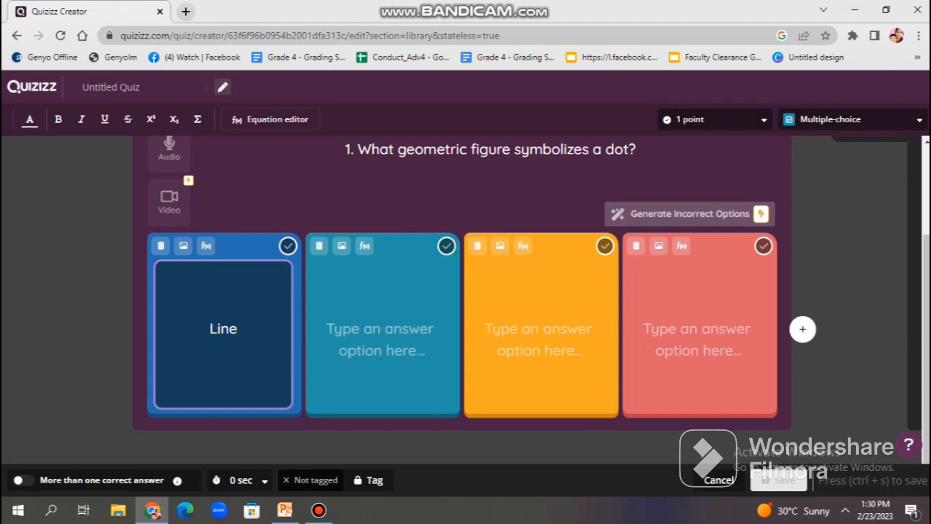
pyautogui.write('Poi')
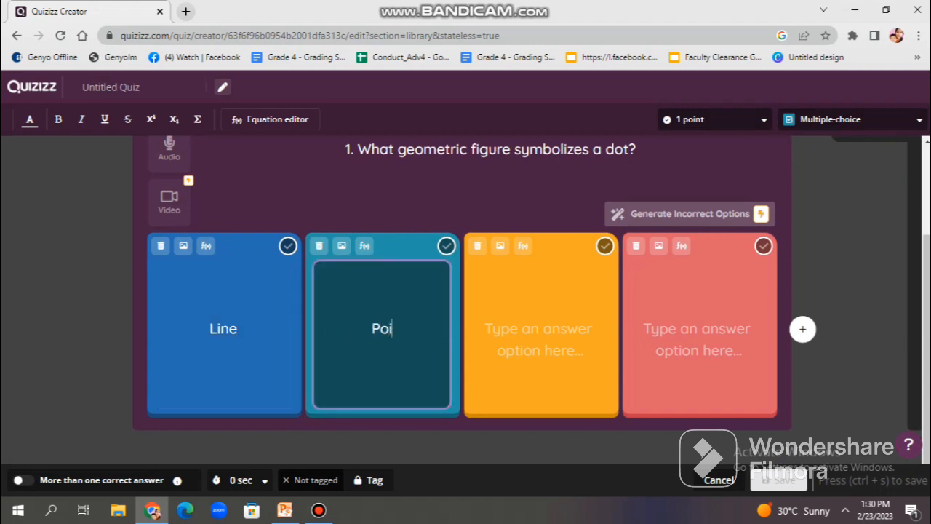
# - Fill the third and fourth answer options with Line Segment and Plane
pyautogui.click(539, 328)
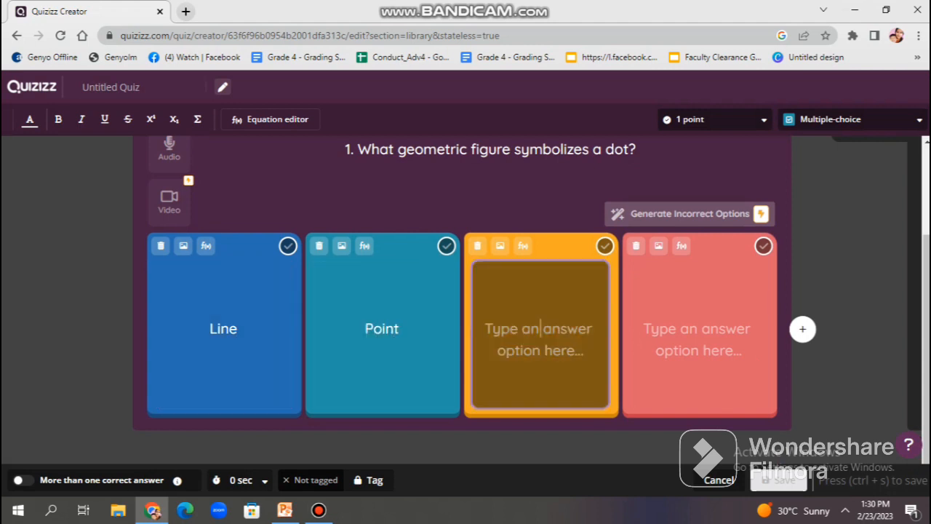
pyautogui.write('Line Se')
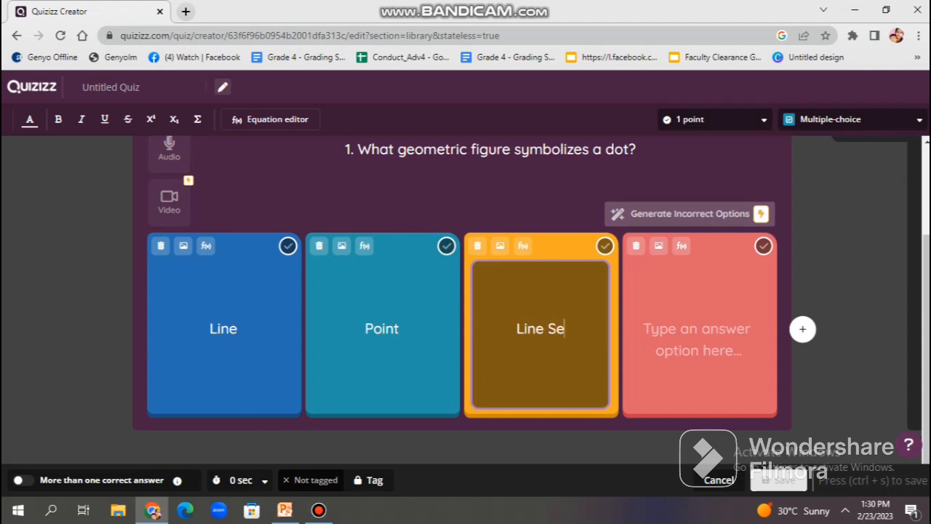
pyautogui.write('gment')
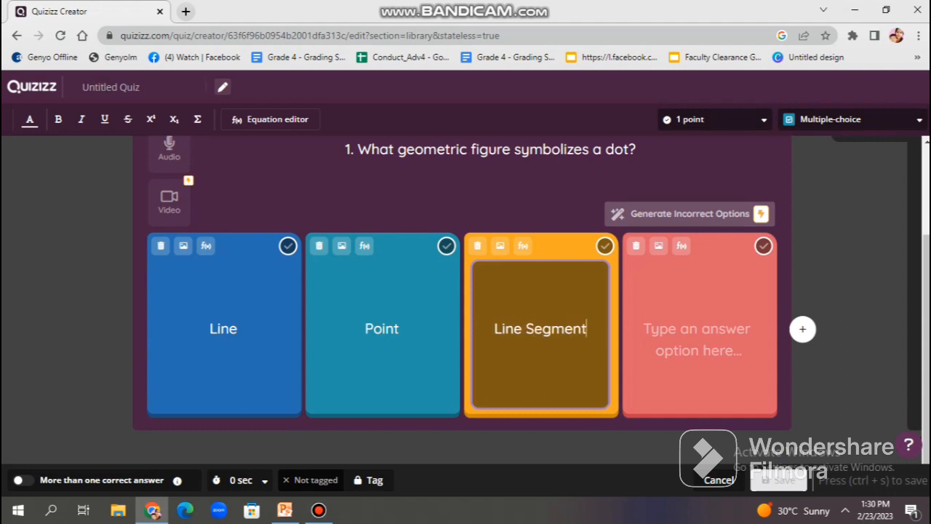
pyautogui.click(699, 328)
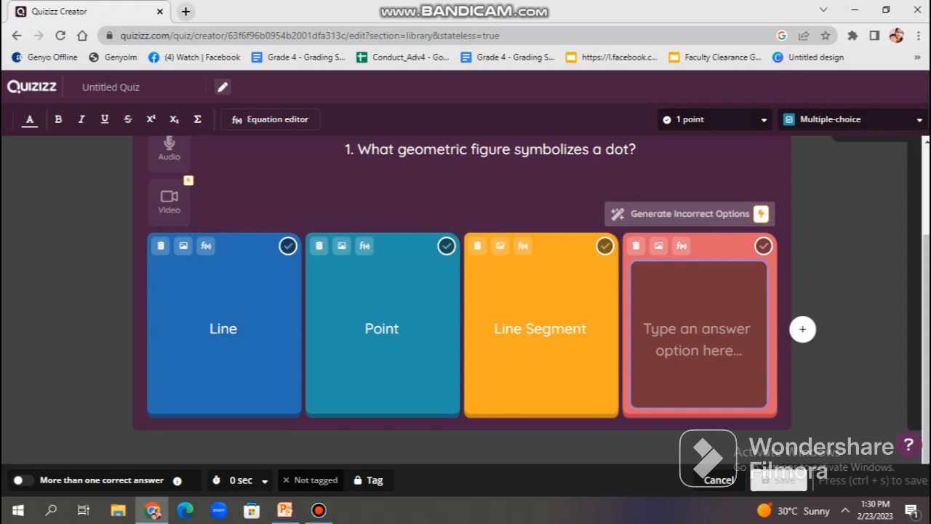
pyautogui.click(696, 329)
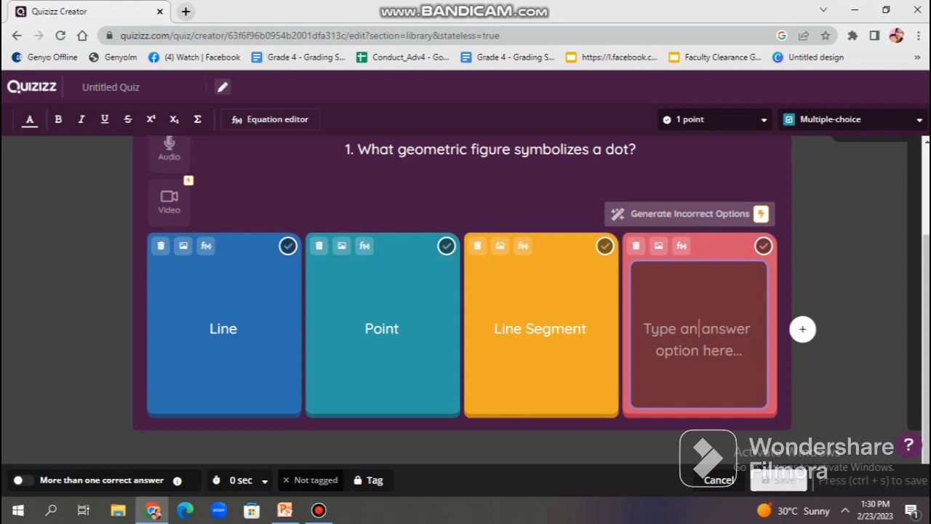
pyautogui.write('Plane')
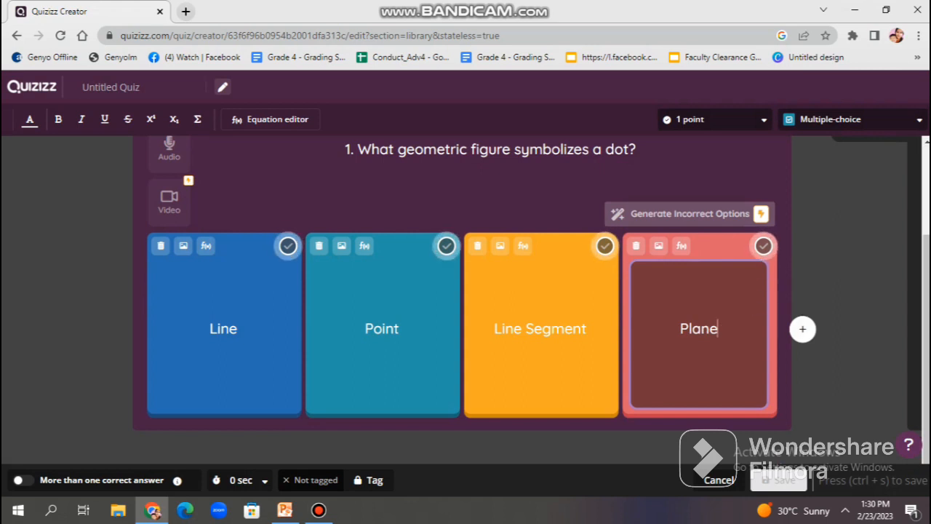
pyautogui.moveTo(446, 244)
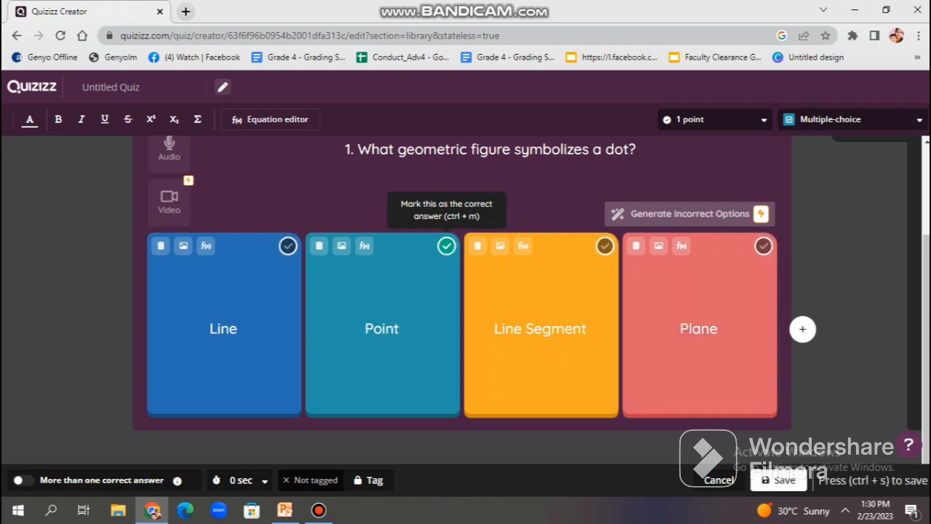
pyautogui.moveTo(183, 245)
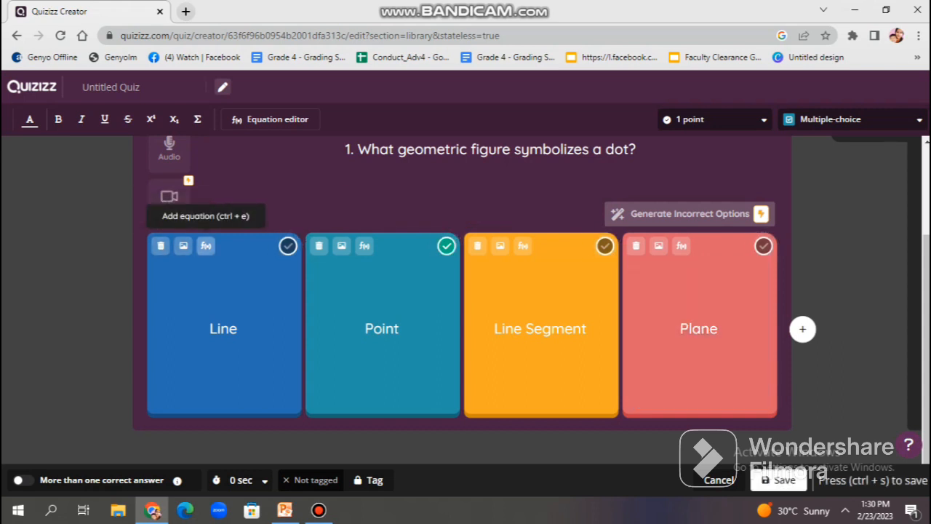
pyautogui.moveTo(169, 197)
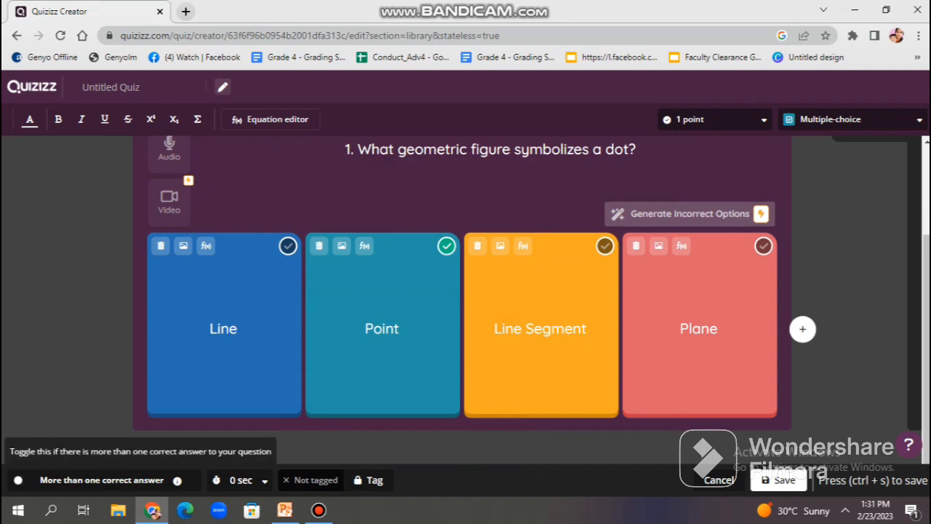
pyautogui.moveTo(240, 480)
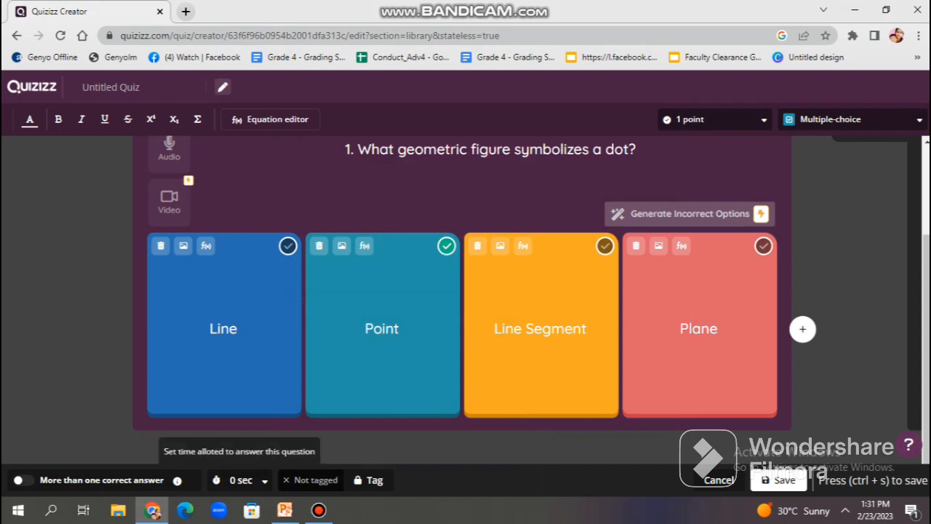
# - Give the dot question a 30-second time limit
pyautogui.click(241, 480)
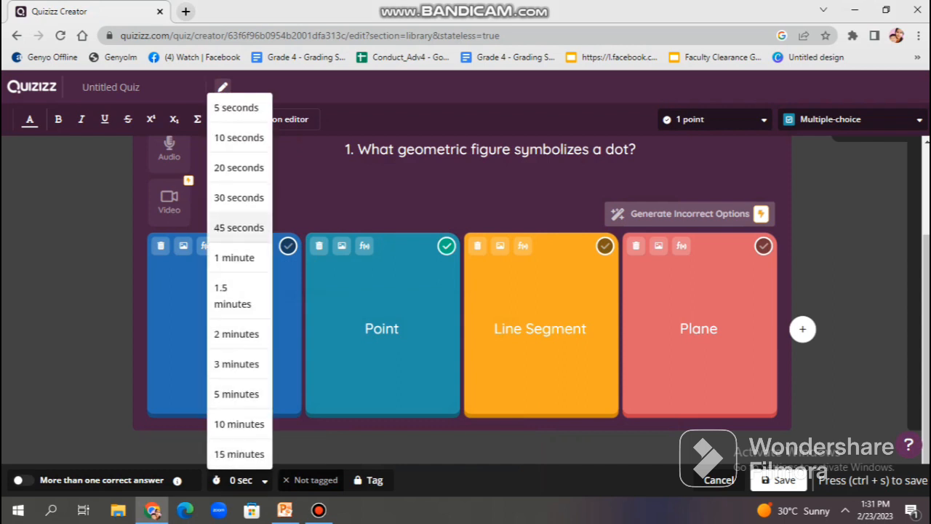
pyautogui.click(238, 198)
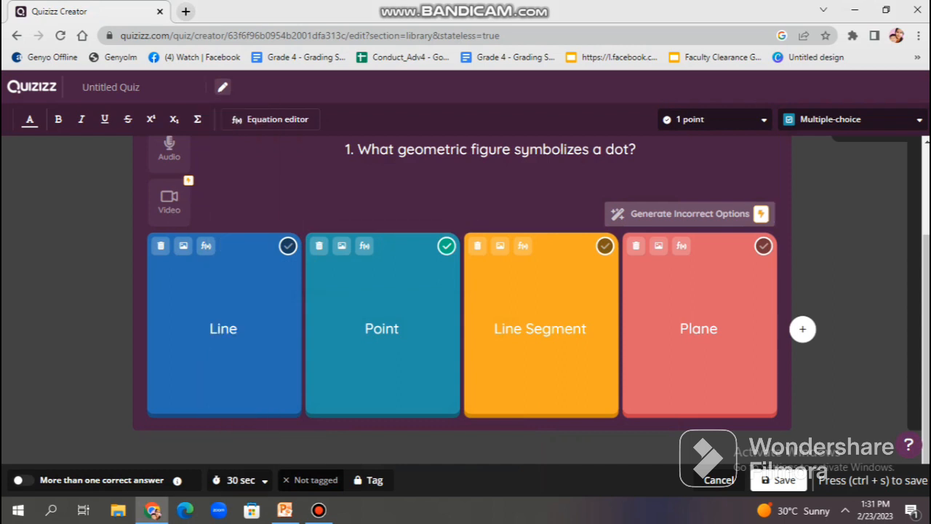
pyautogui.moveTo(375, 480)
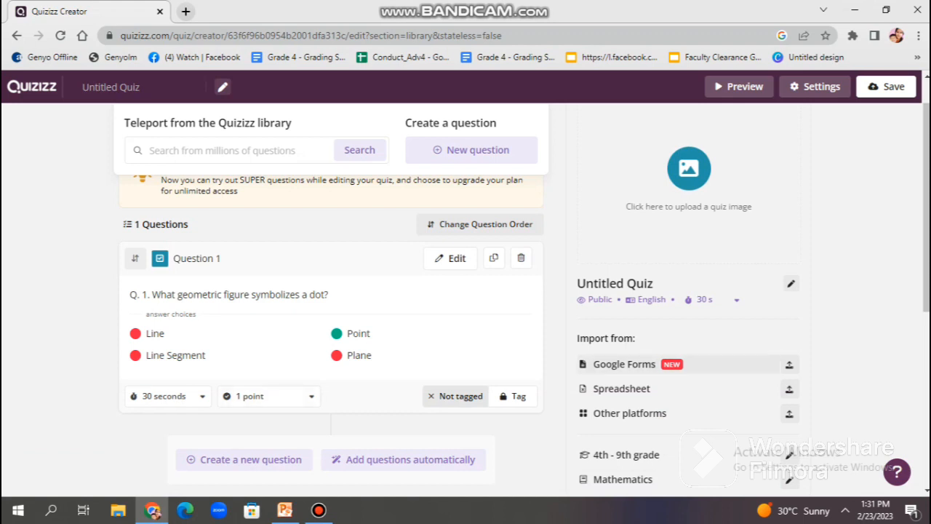
pyautogui.moveTo(450, 259)
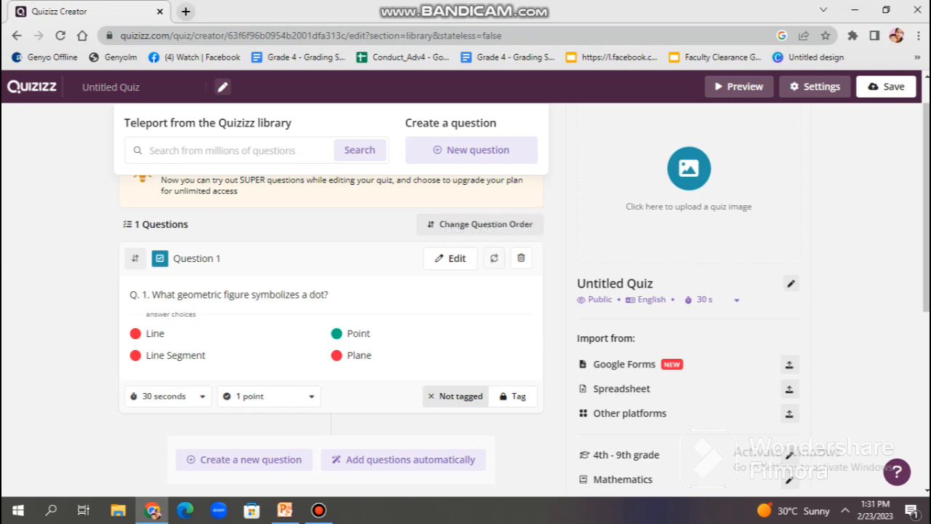
# - Edit a saved question so its text asks what best describes a line
pyautogui.click(450, 259)
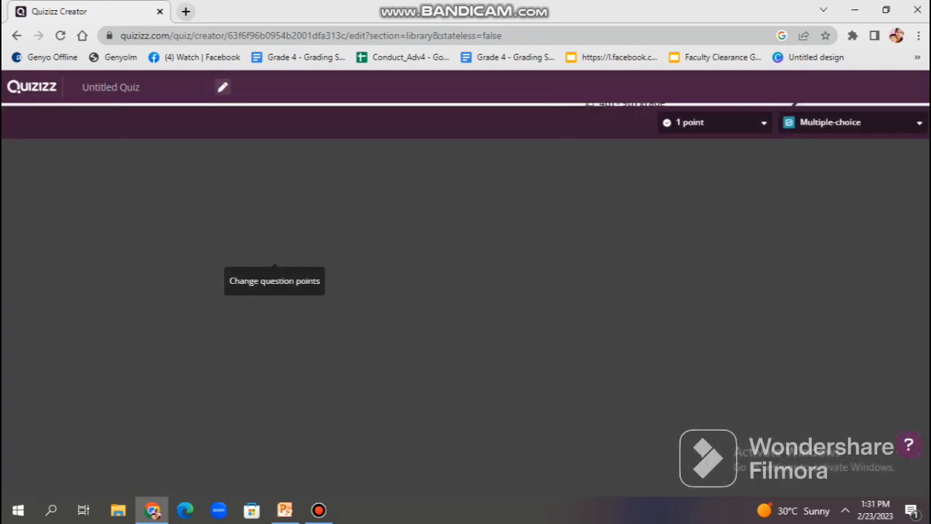
pyautogui.click(492, 284)
pyautogui.write('1. W')
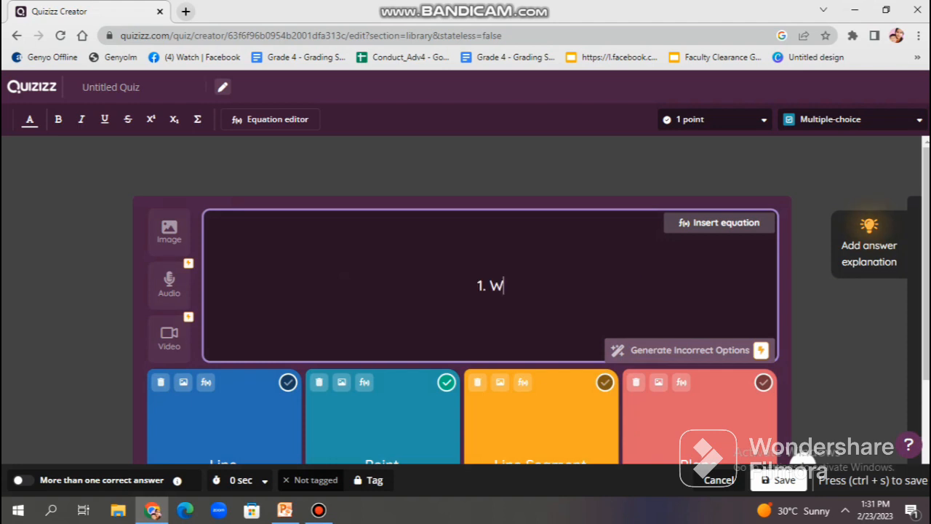
pyautogui.write('hat bed')
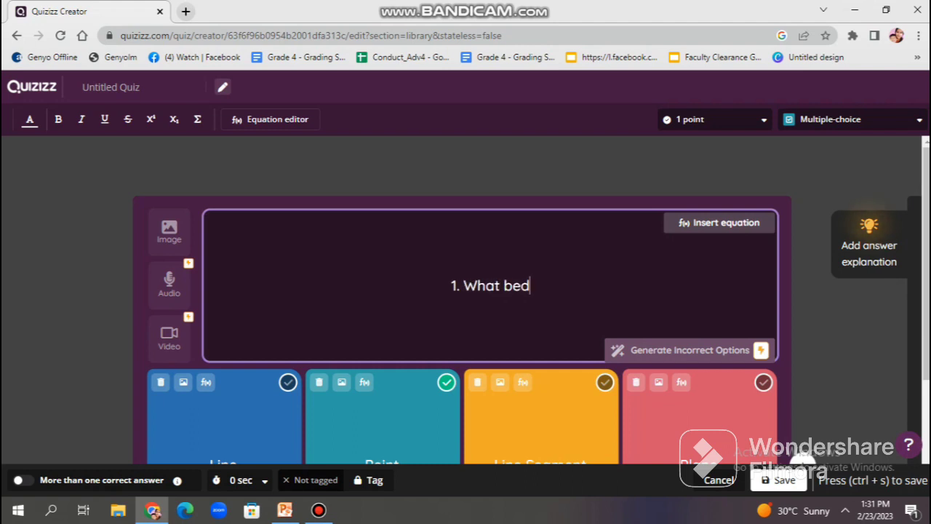
pyautogui.write('est desc')
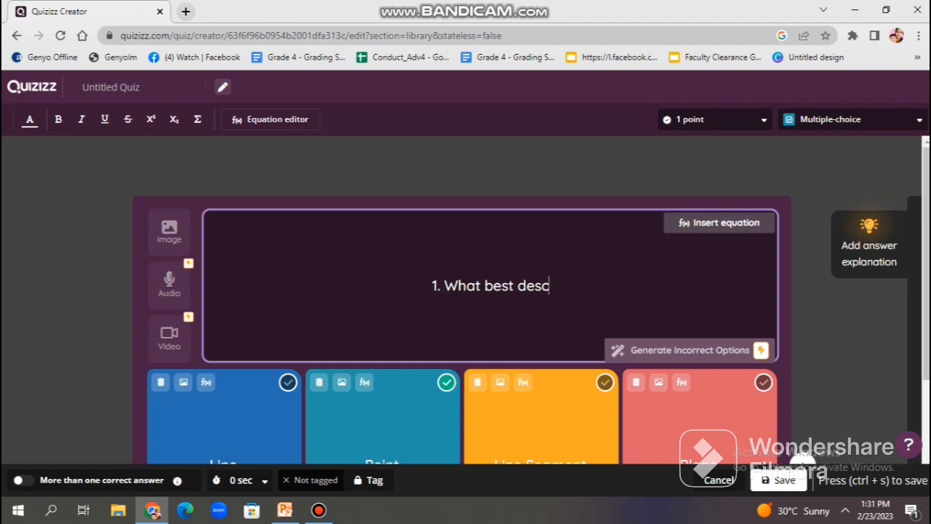
pyautogui.write('ribe a')
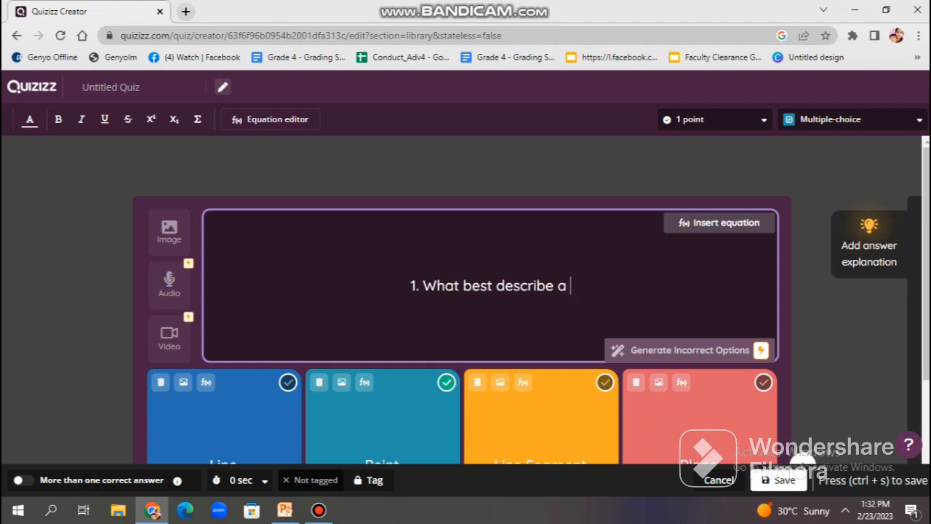
pyautogui.write('line?')
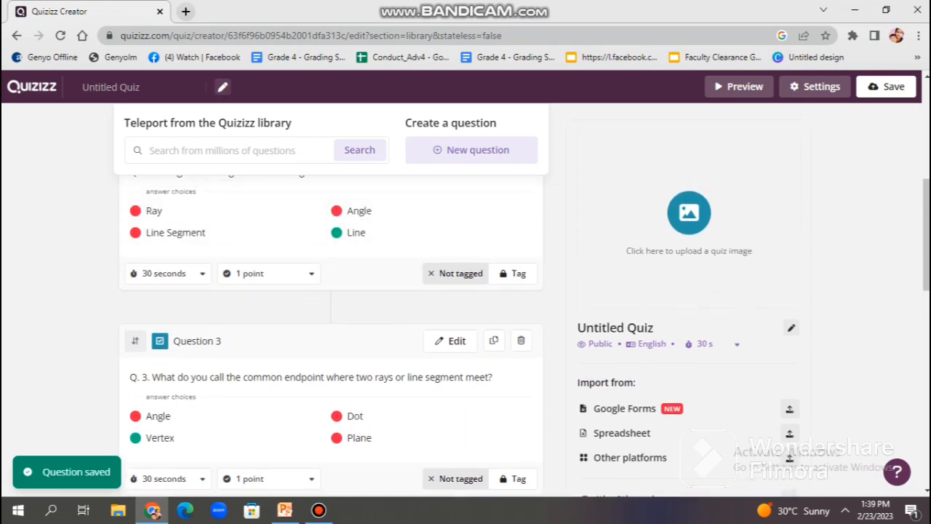
# - Review the six saved questions and open question 5 for editing
pyautogui.scroll(3)
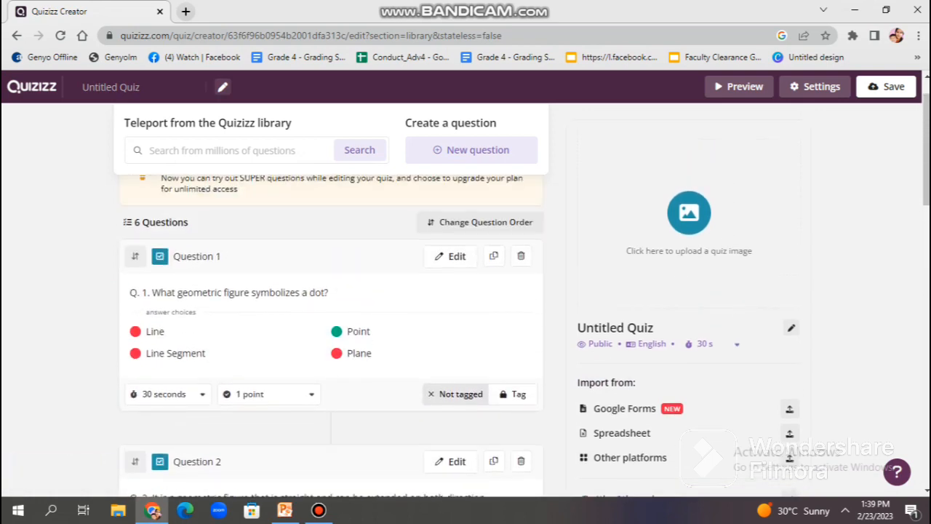
pyautogui.scroll(-3)
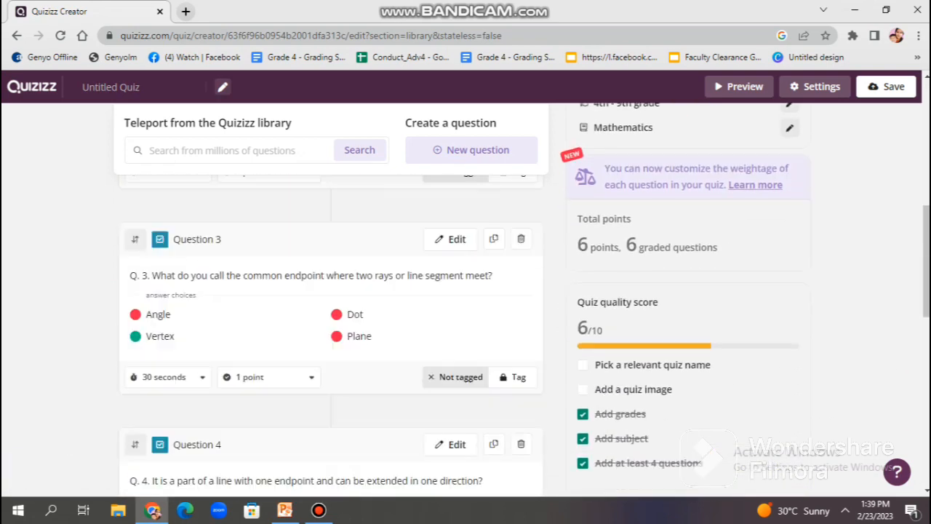
pyautogui.scroll(-3)
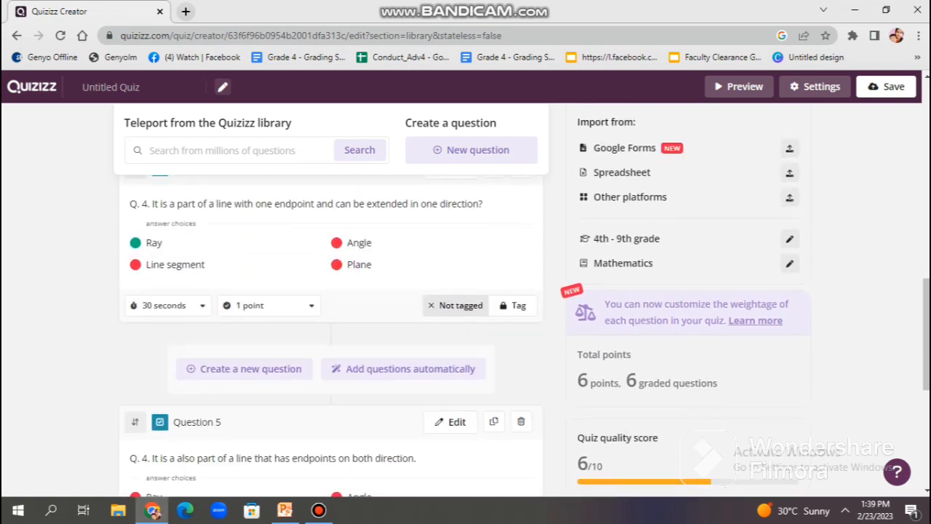
pyautogui.scroll(-3)
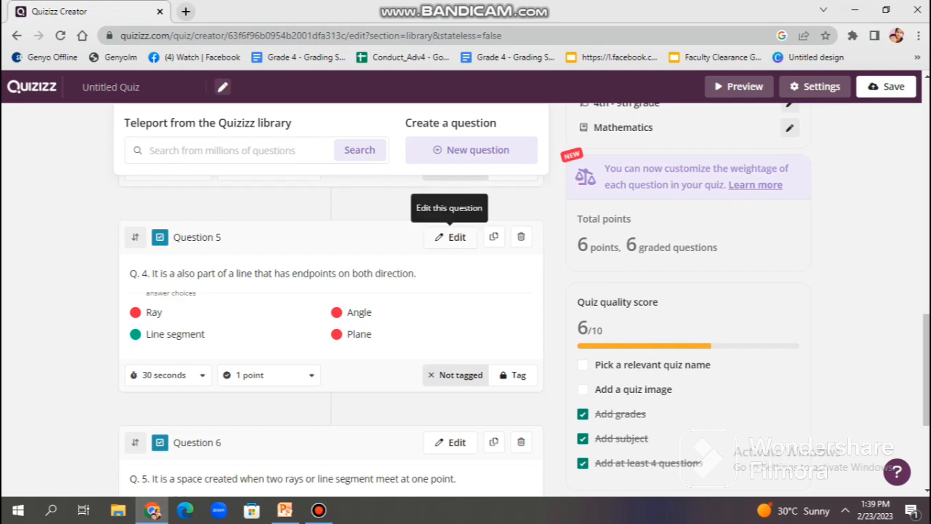
pyautogui.click(457, 236)
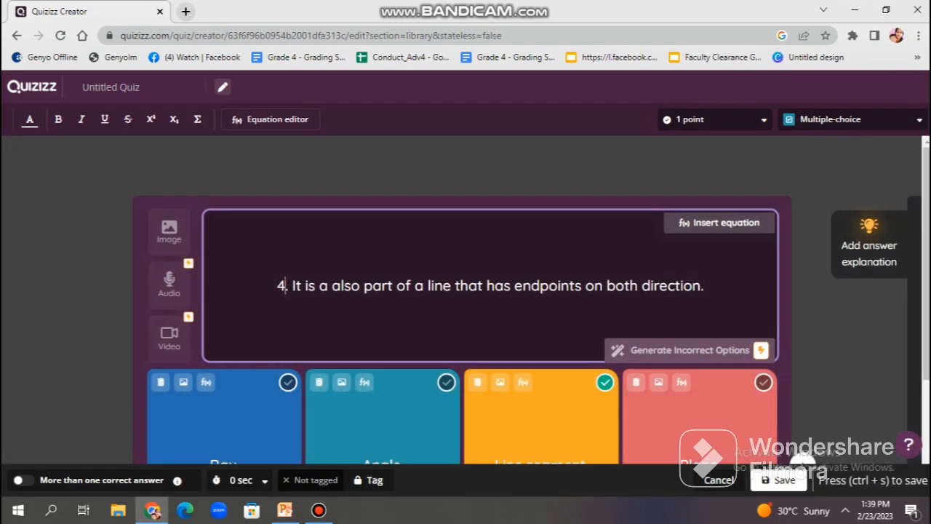
# - Correct the question's number to 5 and give it a 30-second time limit
pyautogui.write('5')
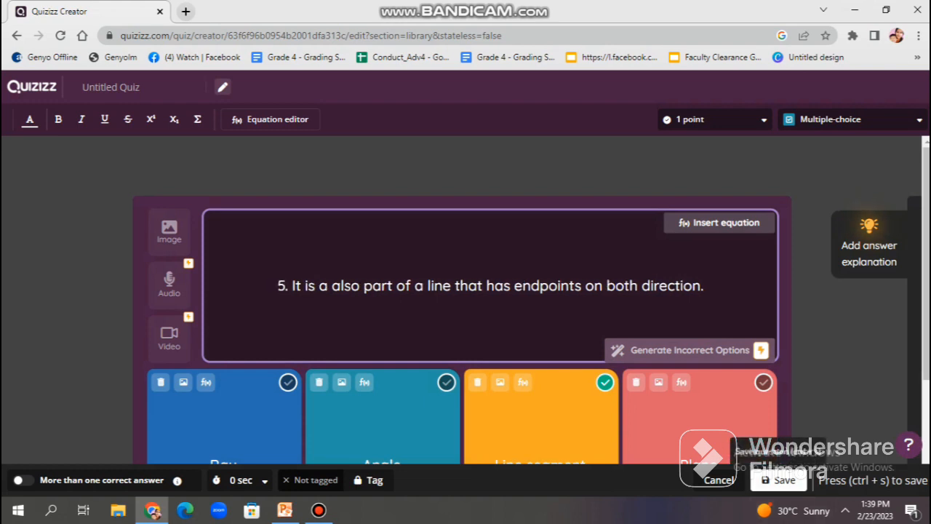
pyautogui.click(240, 480)
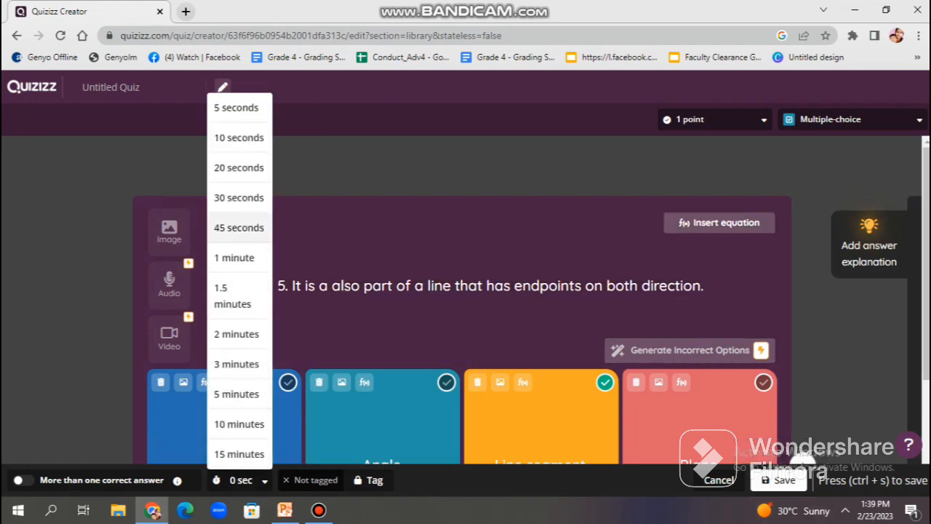
pyautogui.click(239, 198)
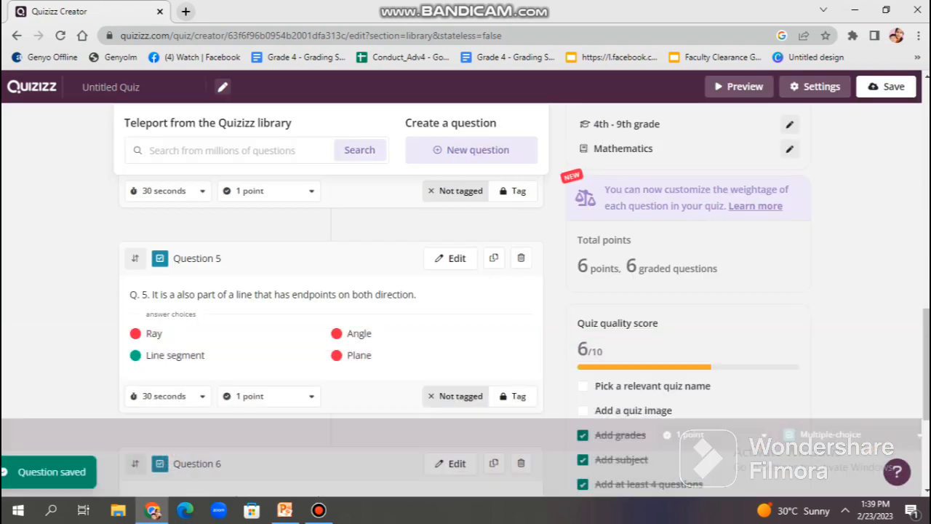
# - Scroll past the saved questions and open question 6 for editing
pyautogui.scroll(-3)
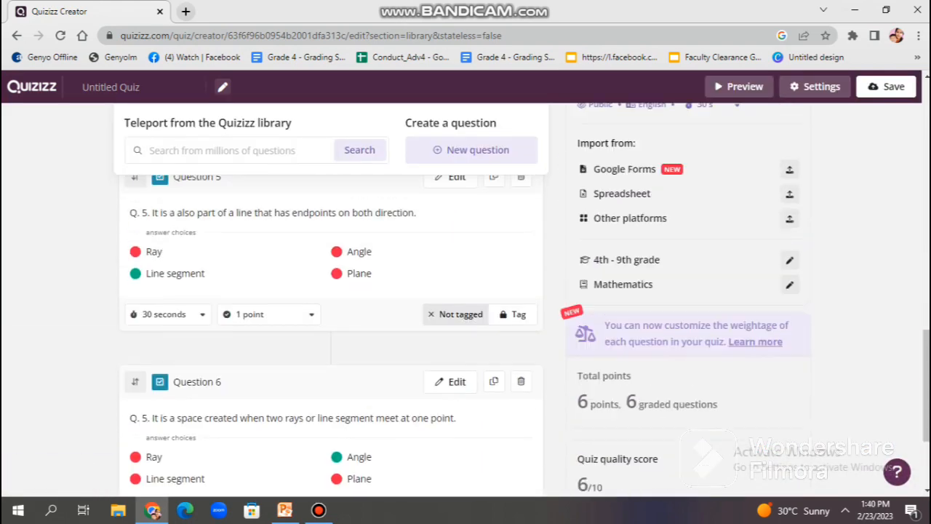
pyautogui.scroll(-3)
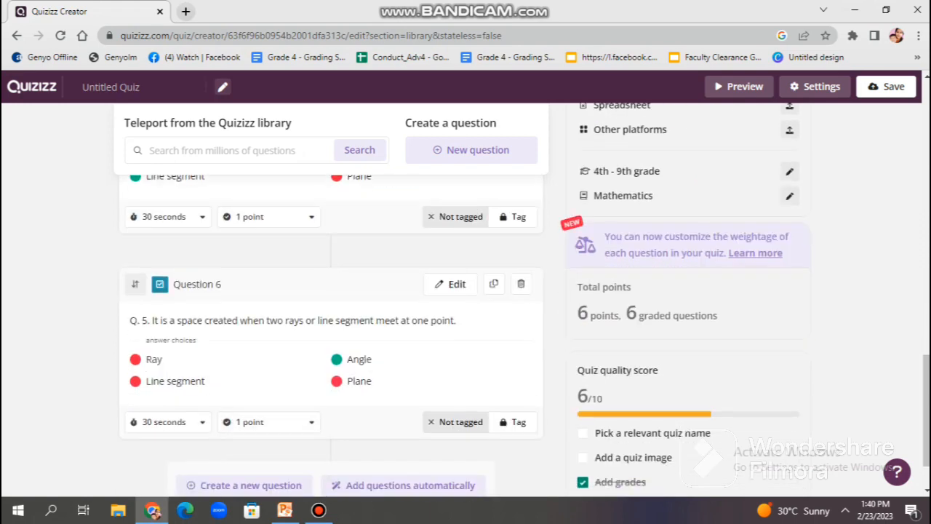
pyautogui.click(451, 284)
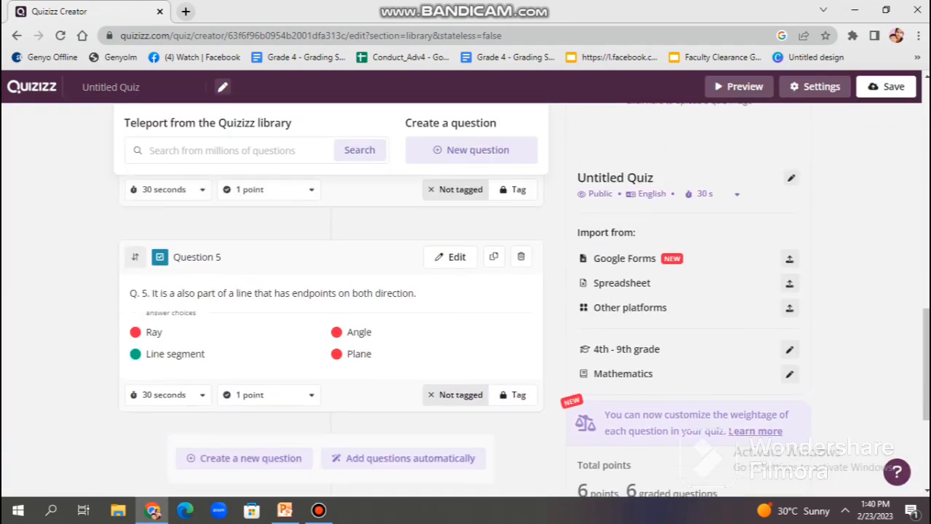
pyautogui.scroll(-3)
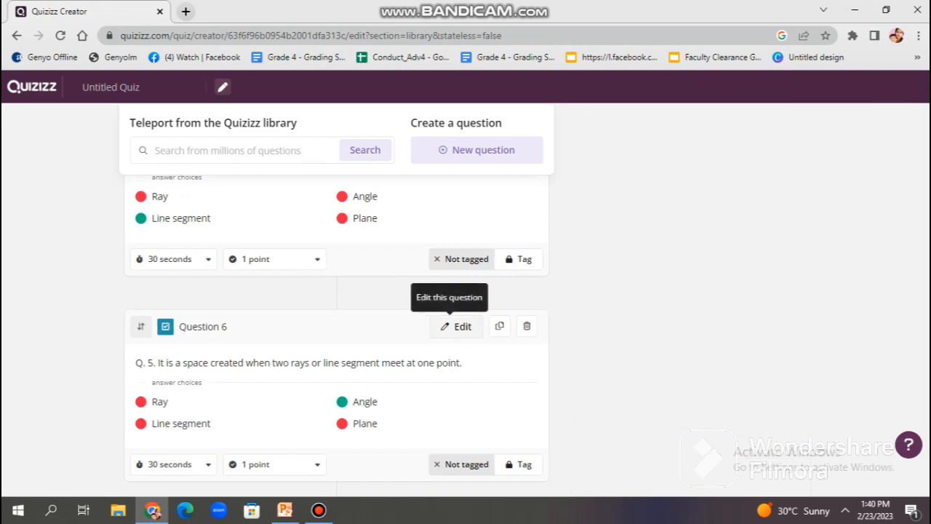
pyautogui.click(457, 326)
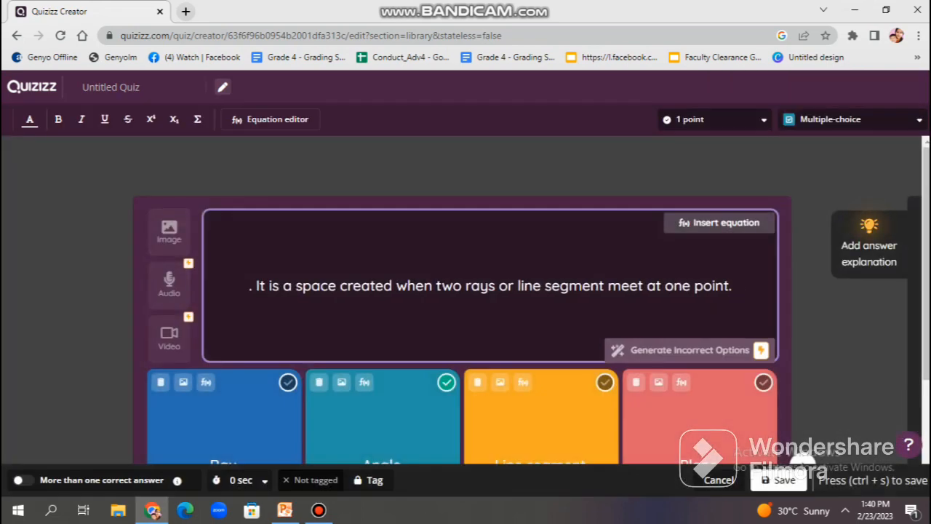
# - Change question 6's leading number from '5.' to '6.' and save the question
pyautogui.write('6.')
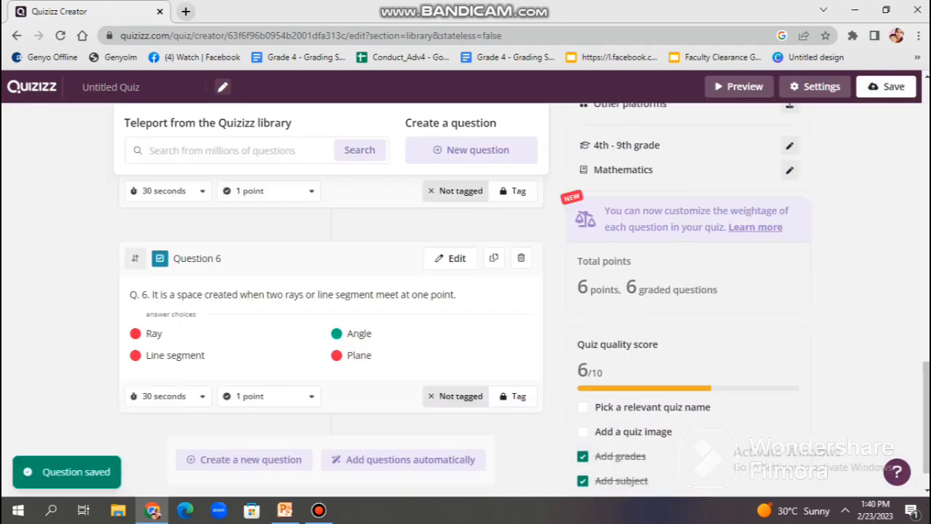
pyautogui.scroll(-3)
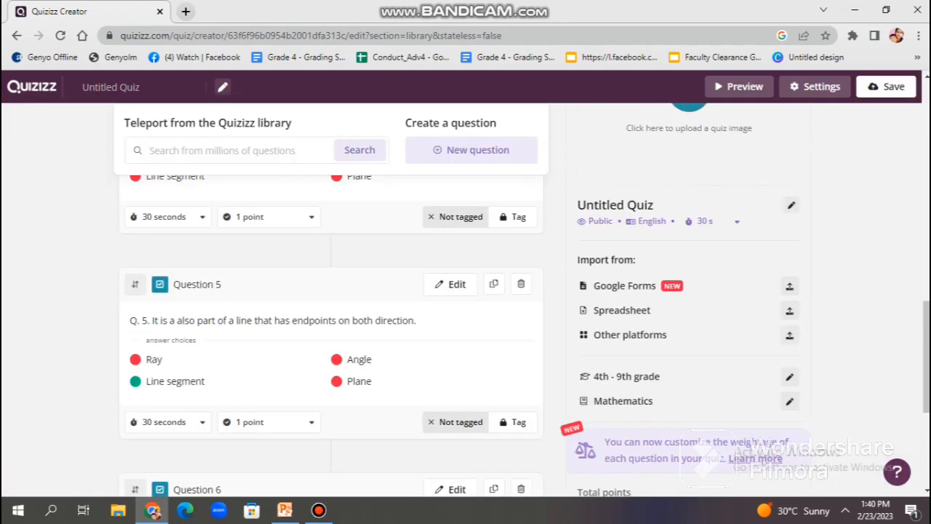
pyautogui.scroll(3)
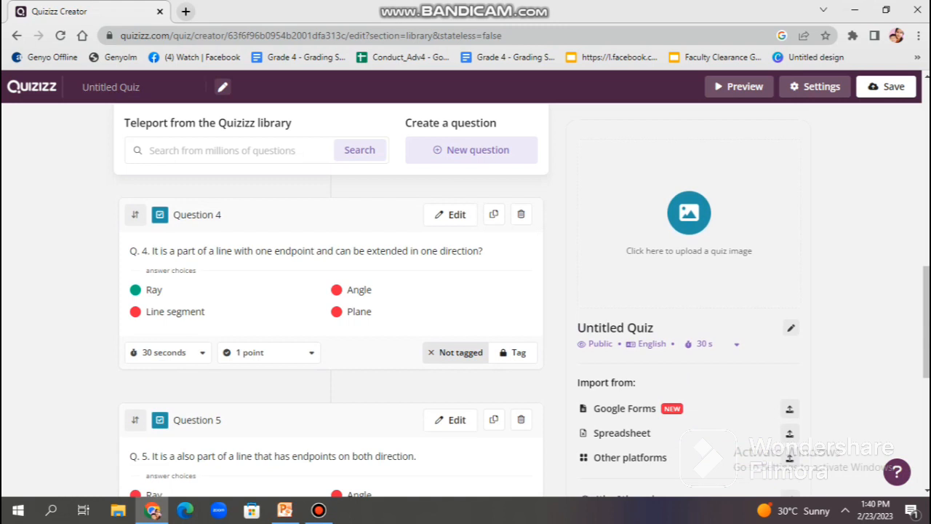
# - Name the untitled quiz 'BASIC GEOMETRIC FIGURES' in the quiz settings
pyautogui.click(815, 86)
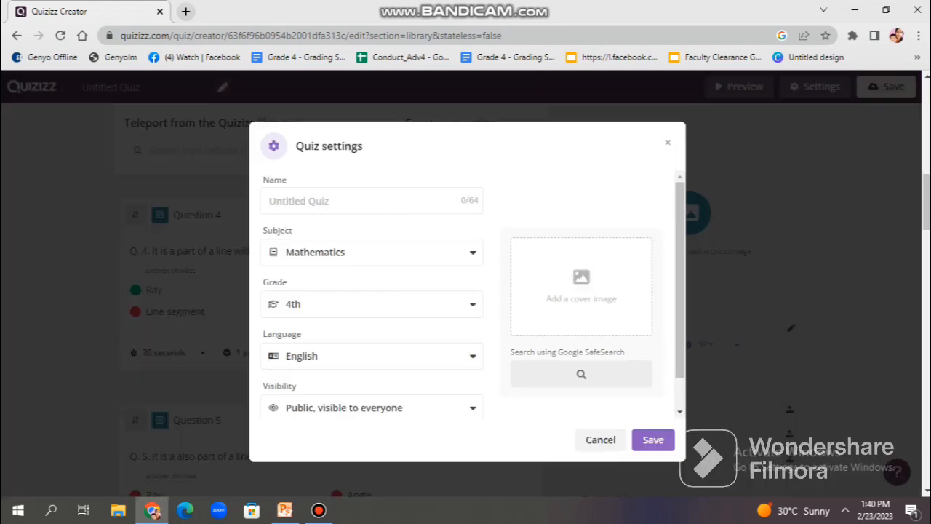
pyautogui.write('B')
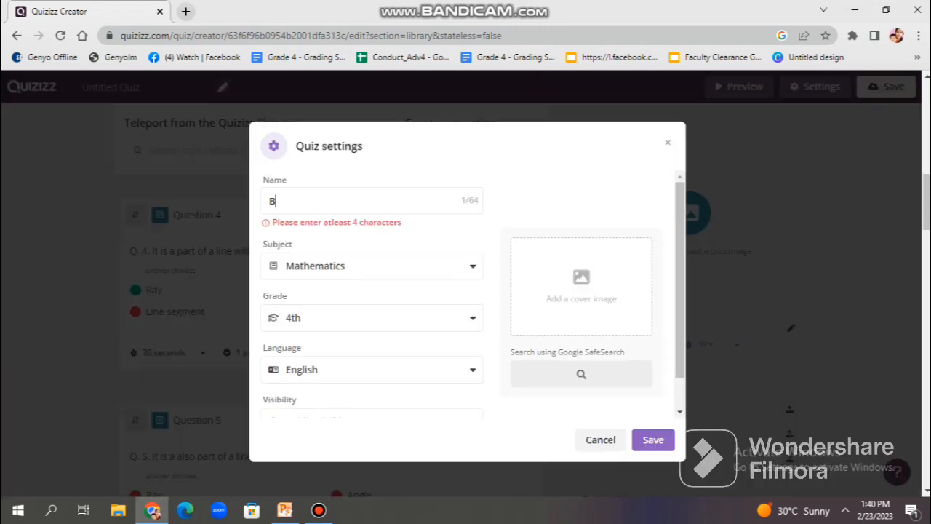
pyautogui.write('ASIC GEOMT')
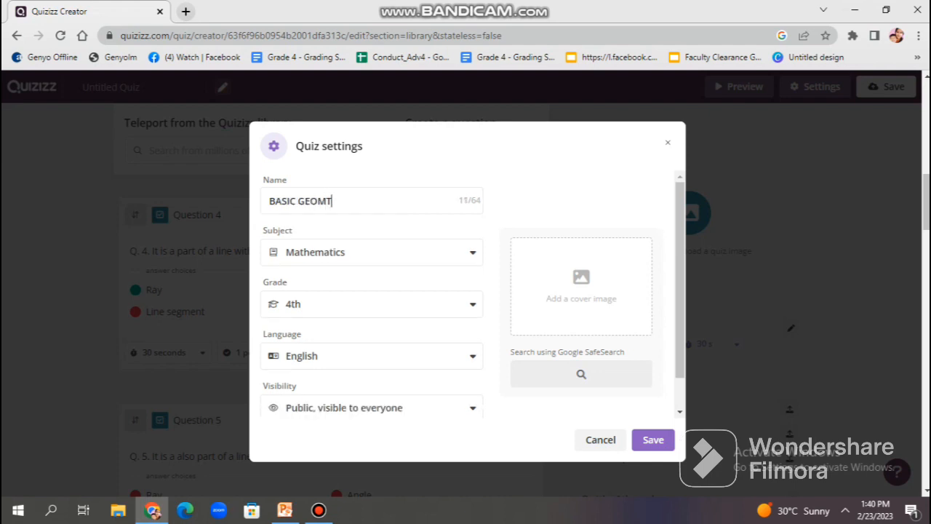
pyautogui.write('RIC')
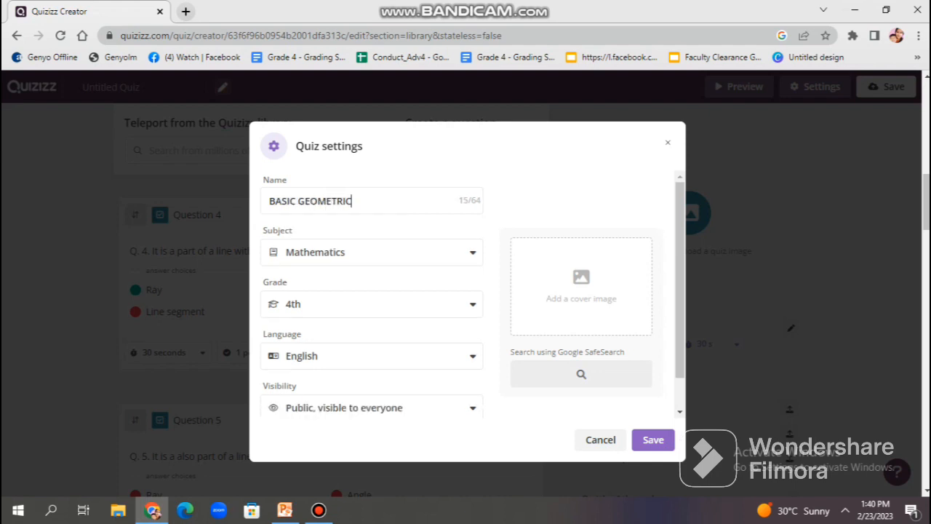
pyautogui.write('FIGURES')
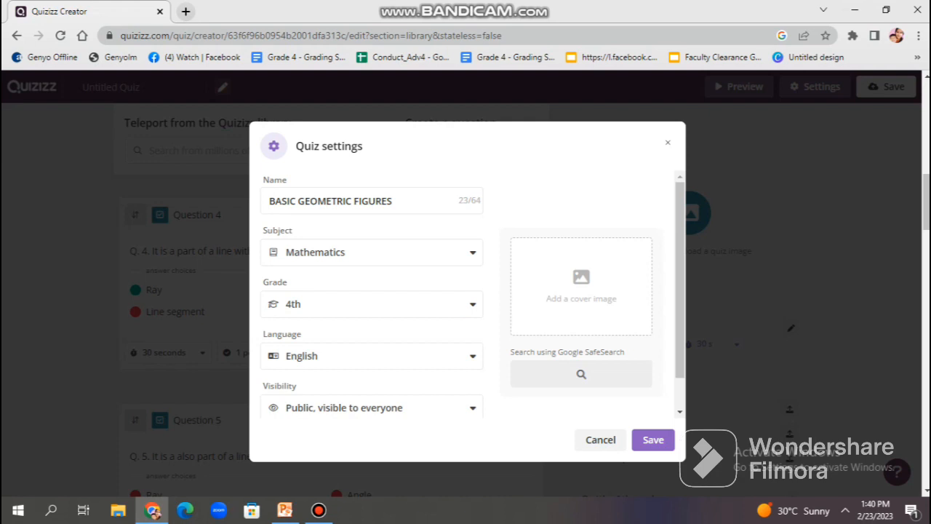
# - Search 'MATH' for a cover image, insert the colourful math illustration and save the settings
pyautogui.click(582, 284)
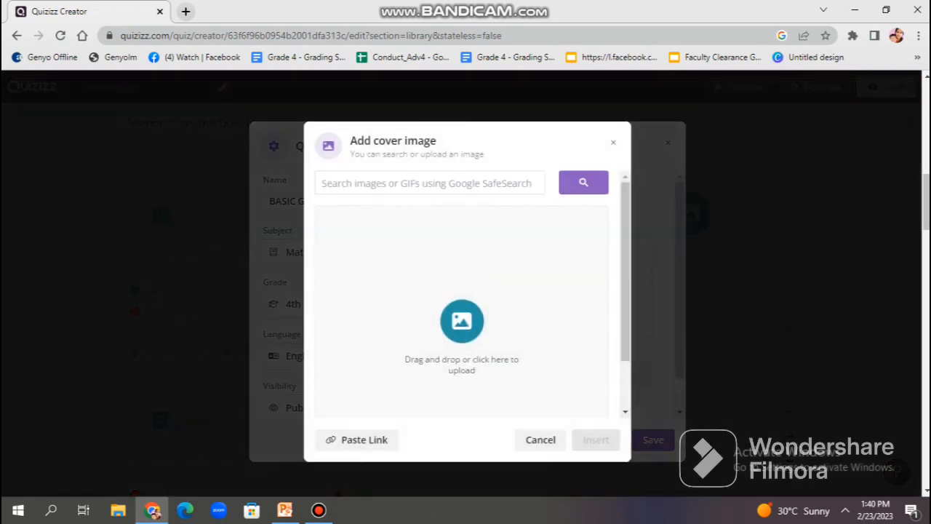
pyautogui.write('MATH')
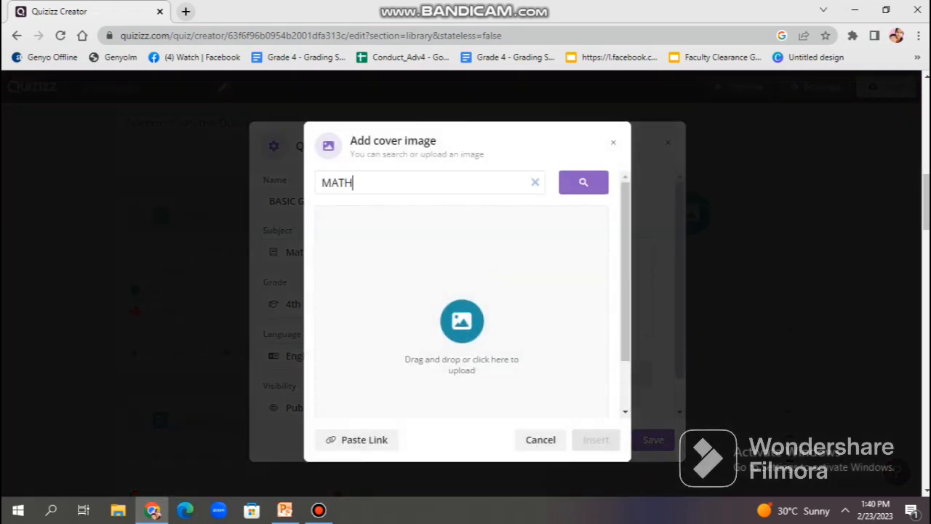
pyautogui.click(582, 182)
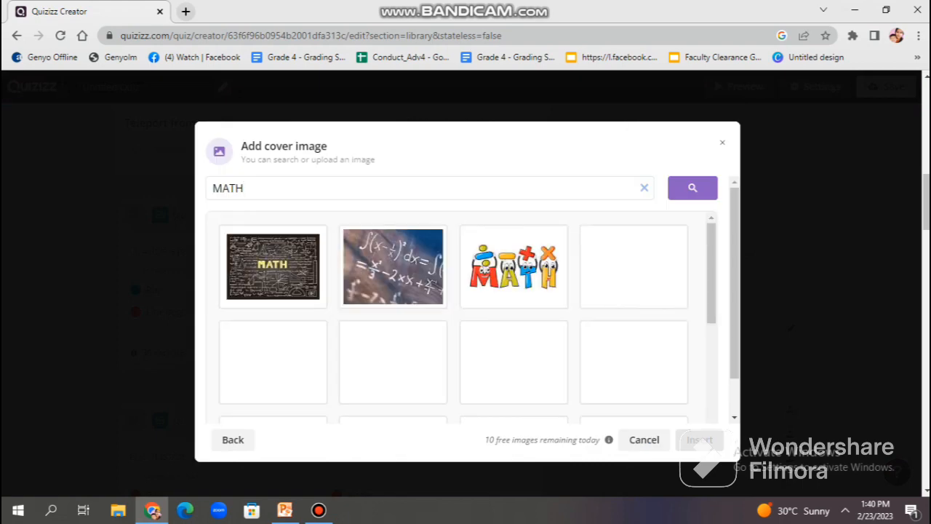
pyautogui.click(512, 266)
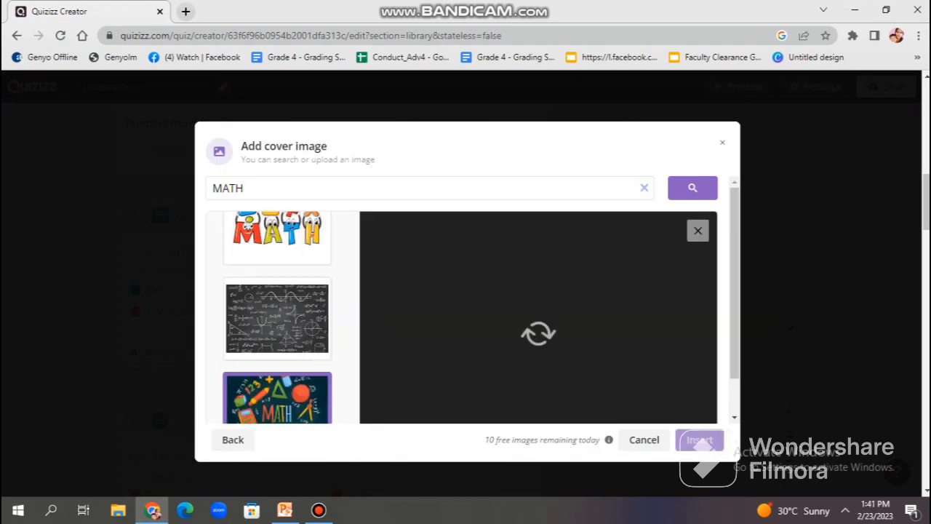
pyautogui.click(276, 398)
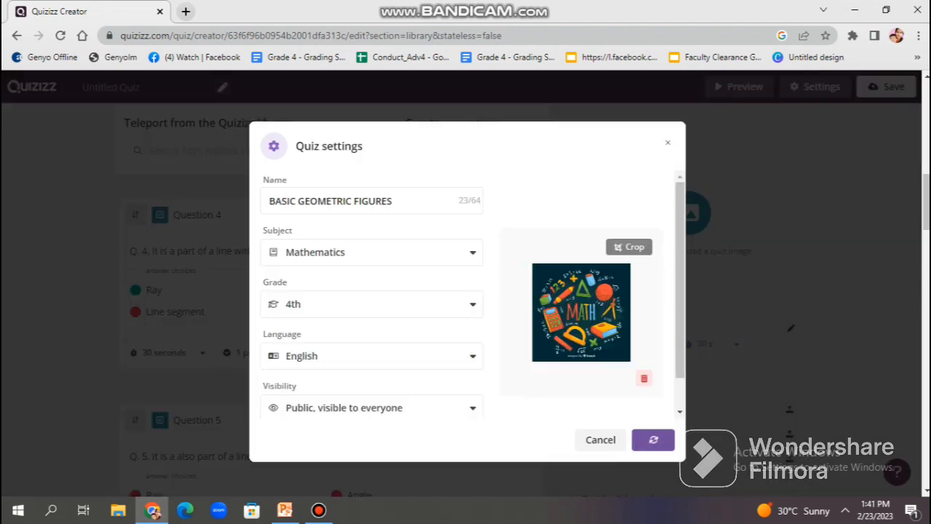
pyautogui.click(652, 440)
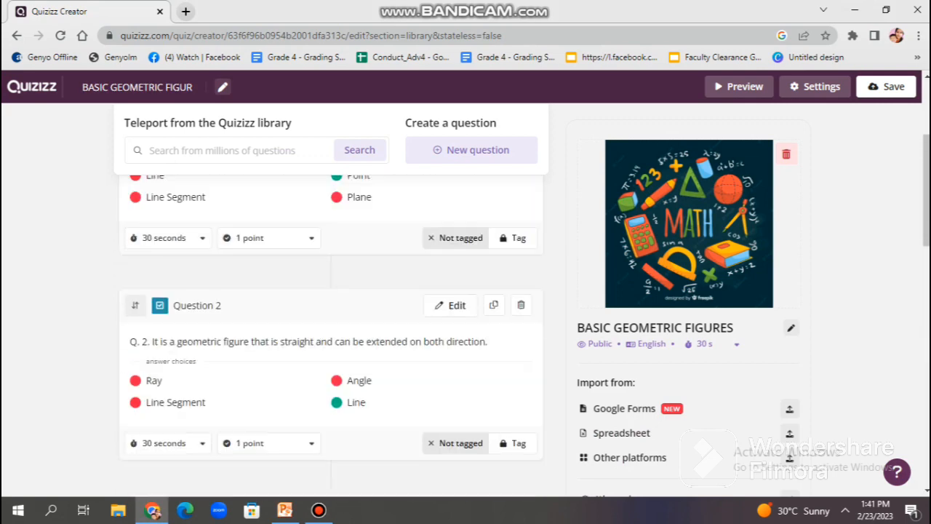
# - Scroll through all six saved questions, then bring up the final quiz details dialog via Save
pyautogui.scroll(3)
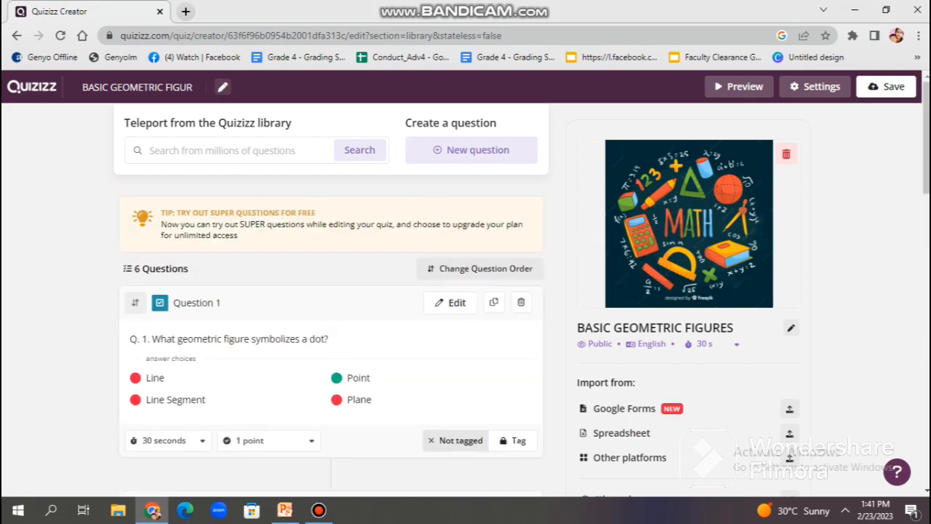
pyautogui.scroll(-3)
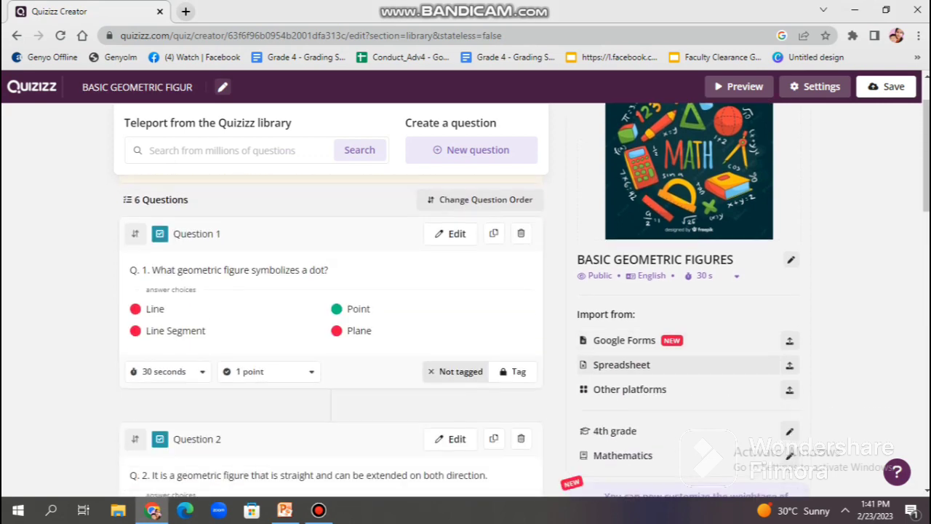
pyautogui.scroll(-3)
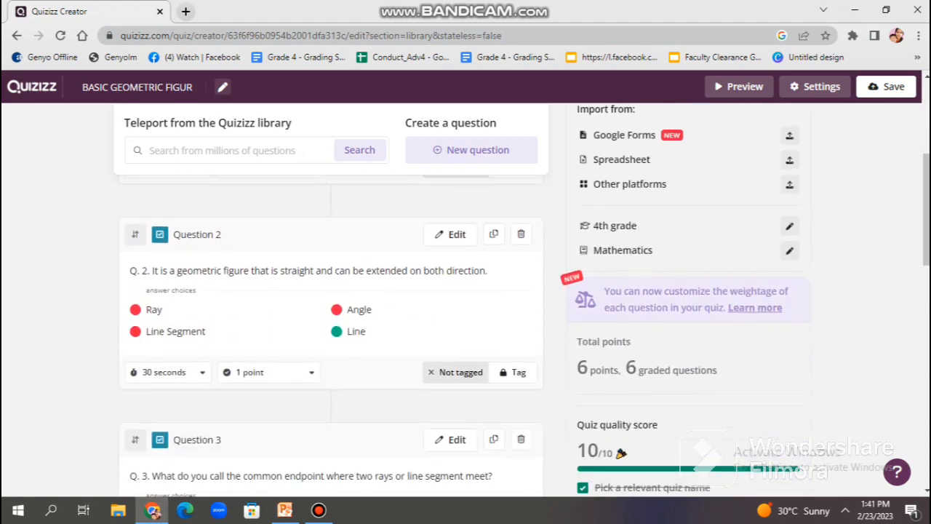
pyautogui.scroll(-3)
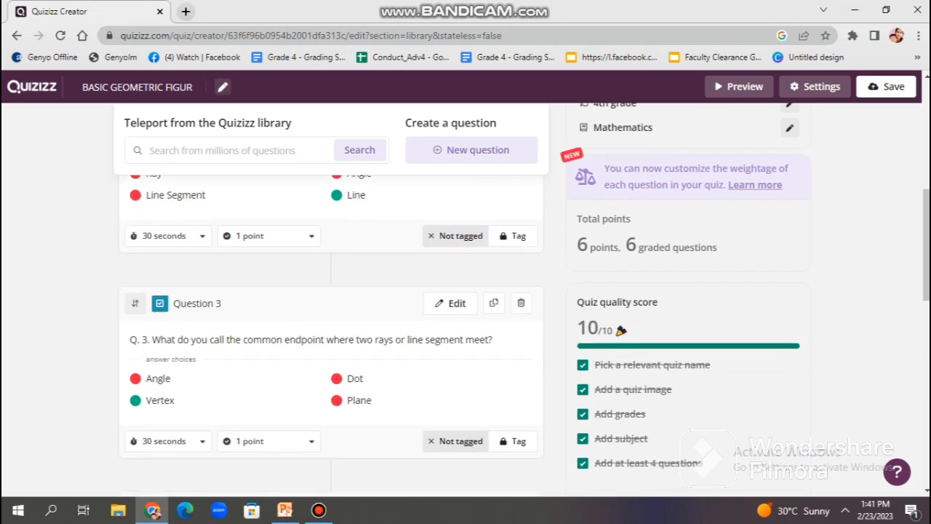
pyautogui.scroll(-3)
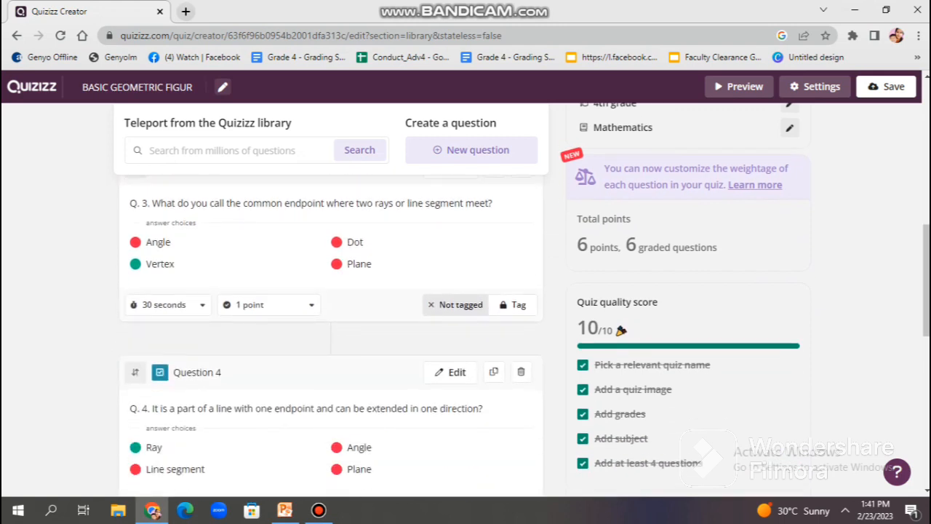
pyautogui.scroll(-3)
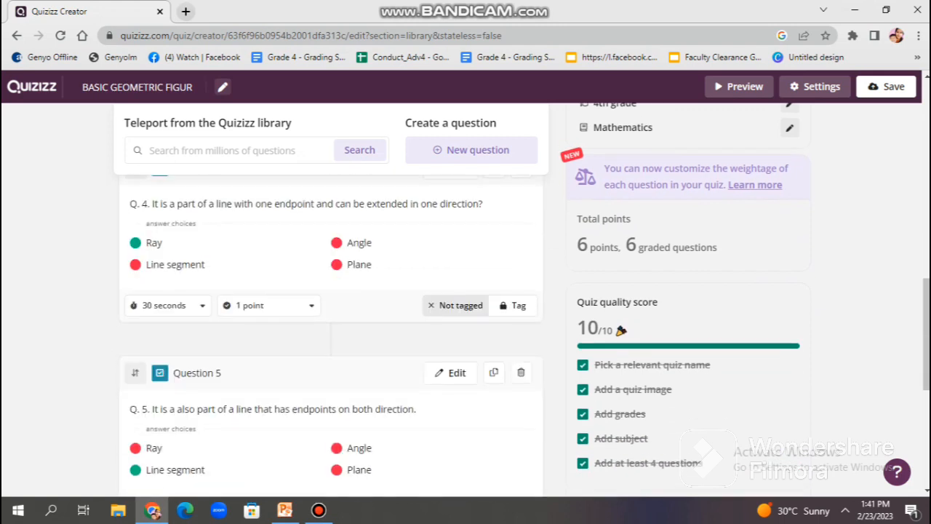
pyautogui.scroll(-3)
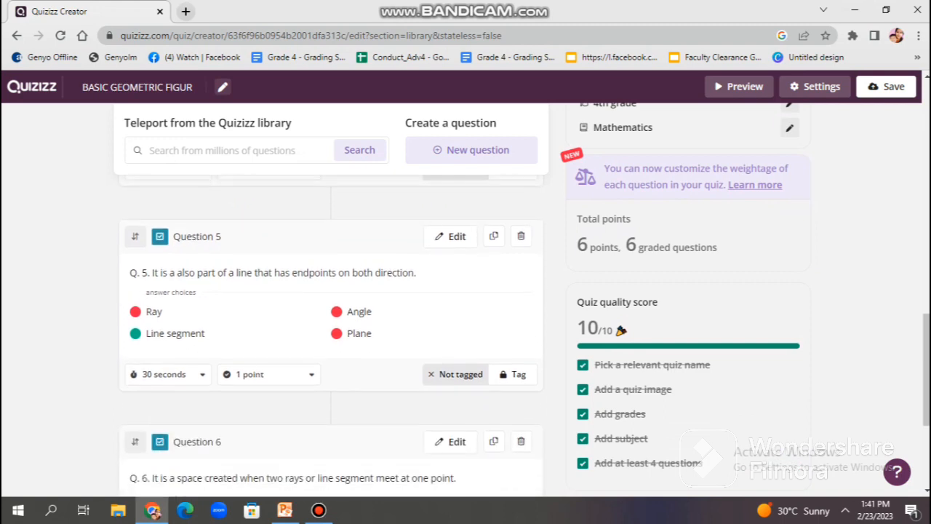
pyautogui.scroll(-3)
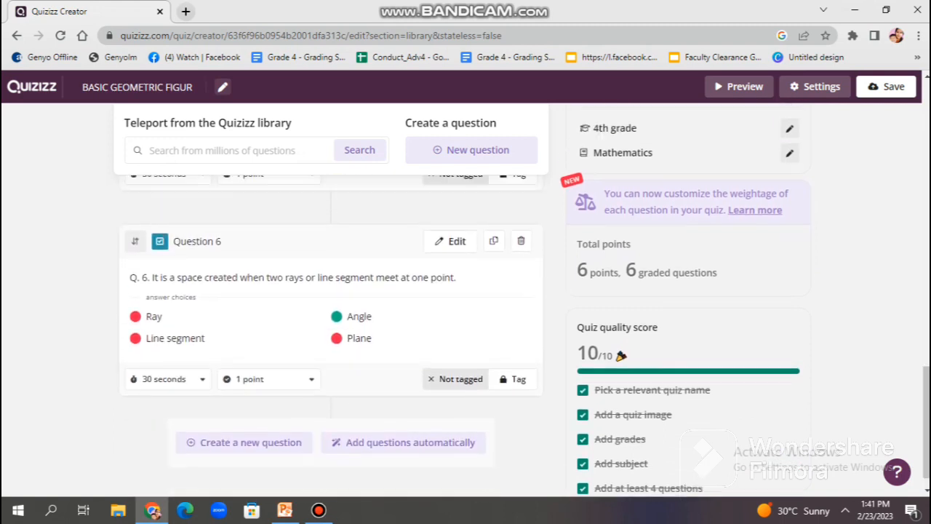
pyautogui.scroll(3)
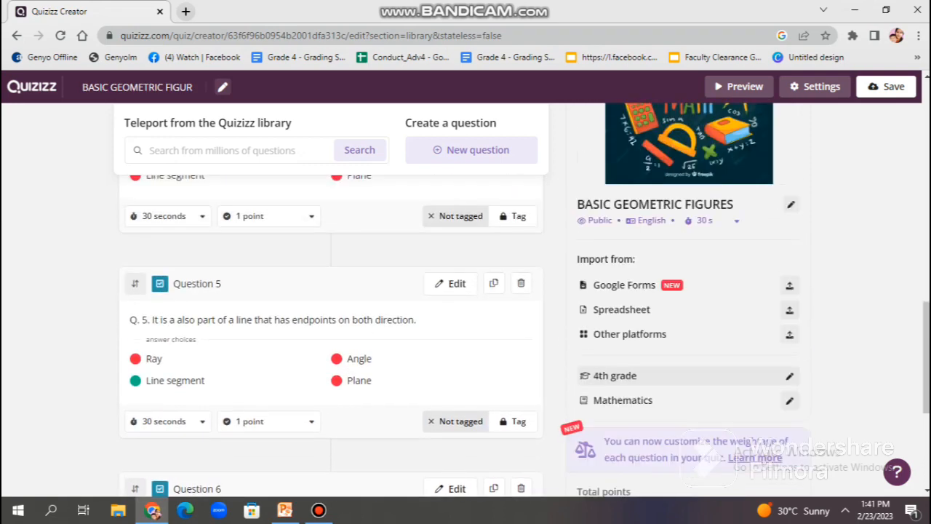
pyautogui.scroll(3)
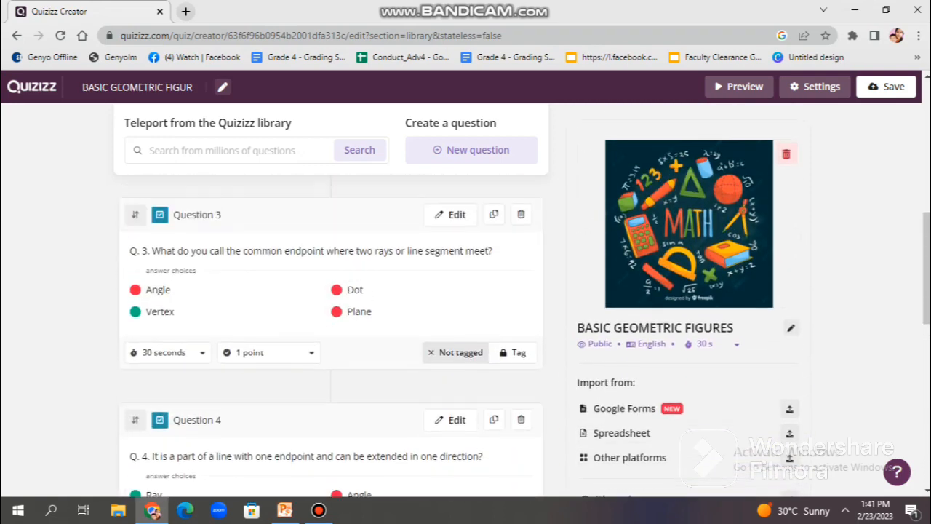
pyautogui.scroll(3)
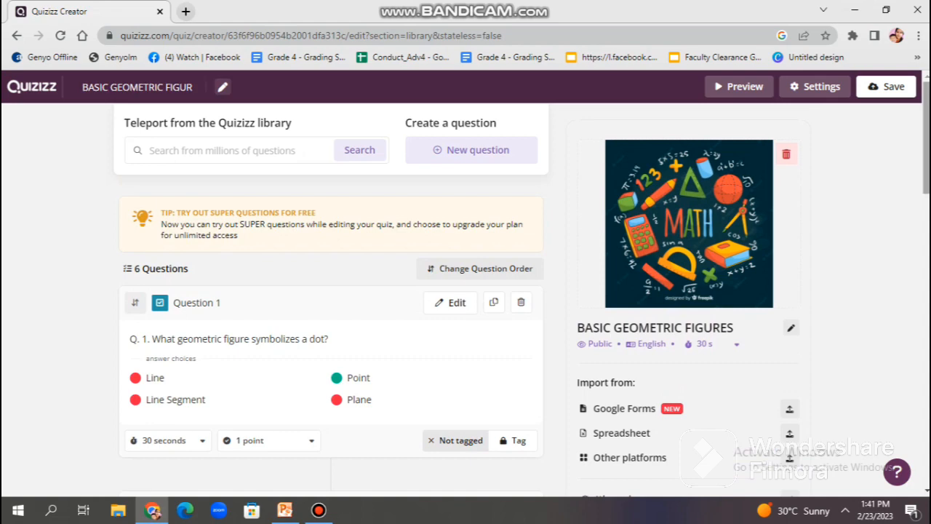
pyautogui.click(886, 86)
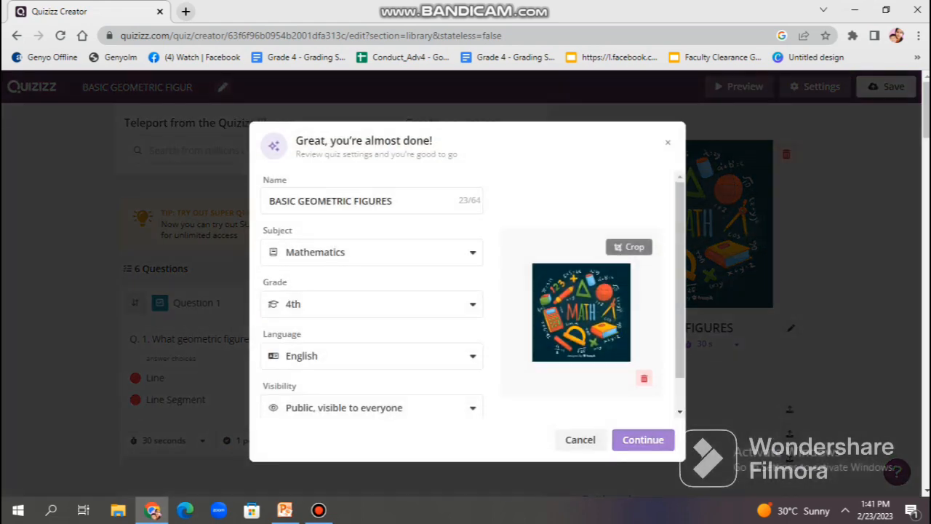
# - Continue with Mathematics, 4th grade, English, Public to publish the six-question quiz
pyautogui.click(643, 440)
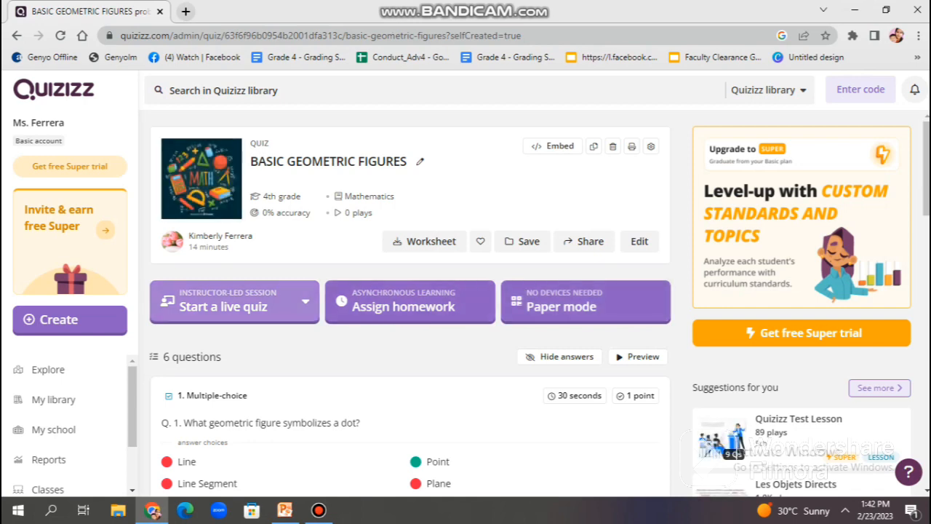
# - Review the published questions and launch the quiz's solo Preview play page
pyautogui.scroll(-3)
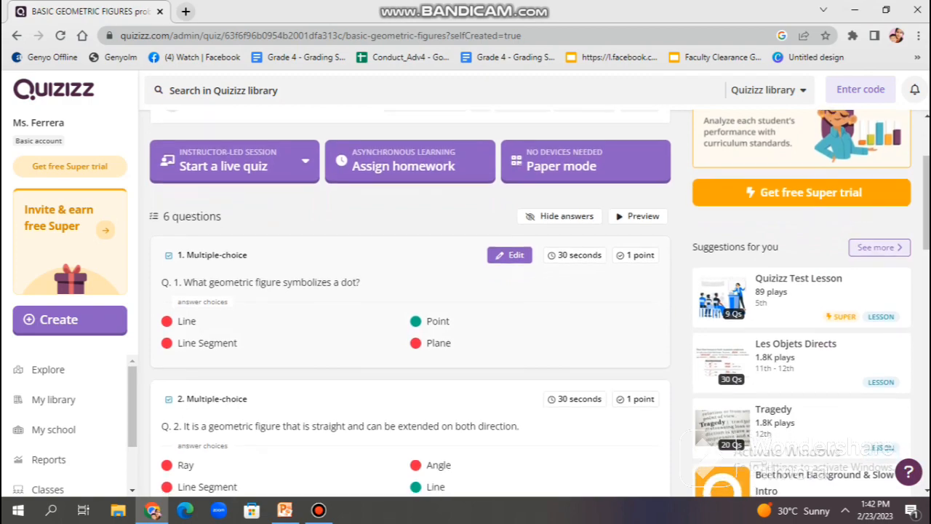
pyautogui.scroll(-3)
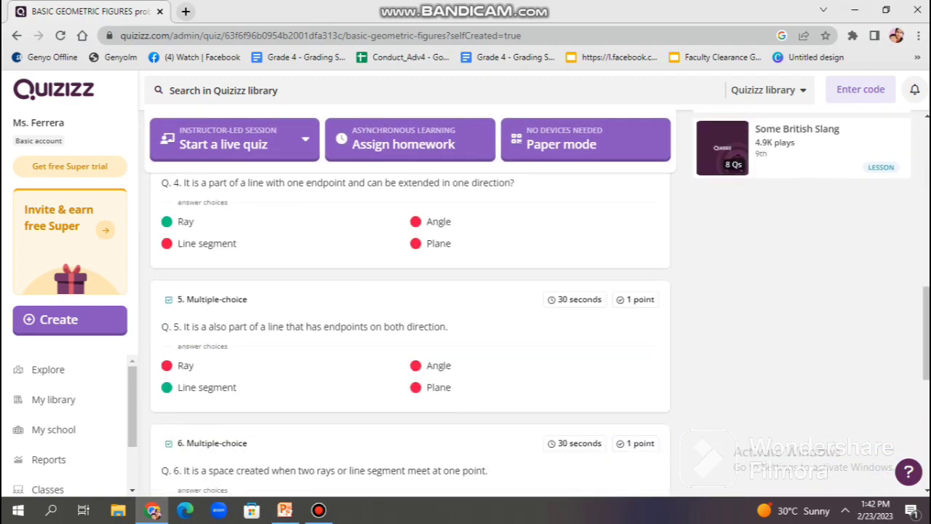
pyautogui.scroll(3)
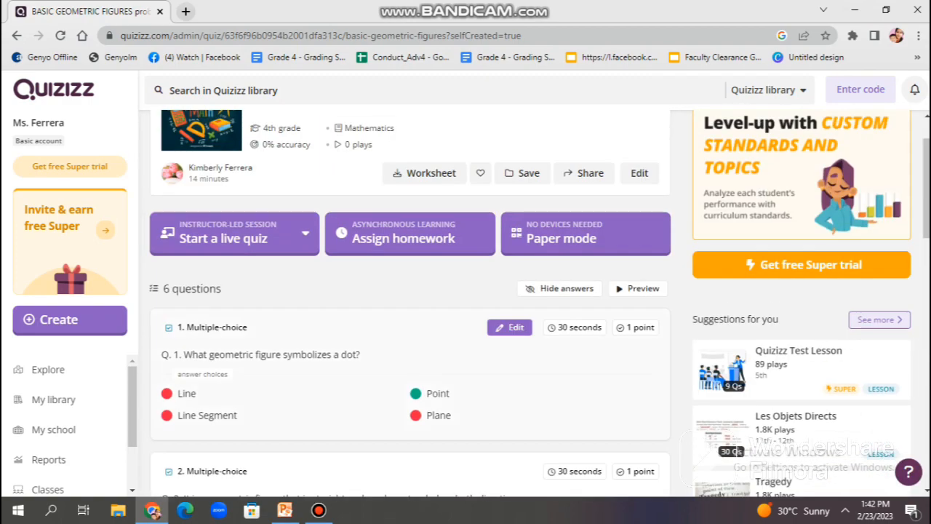
pyautogui.click(559, 288)
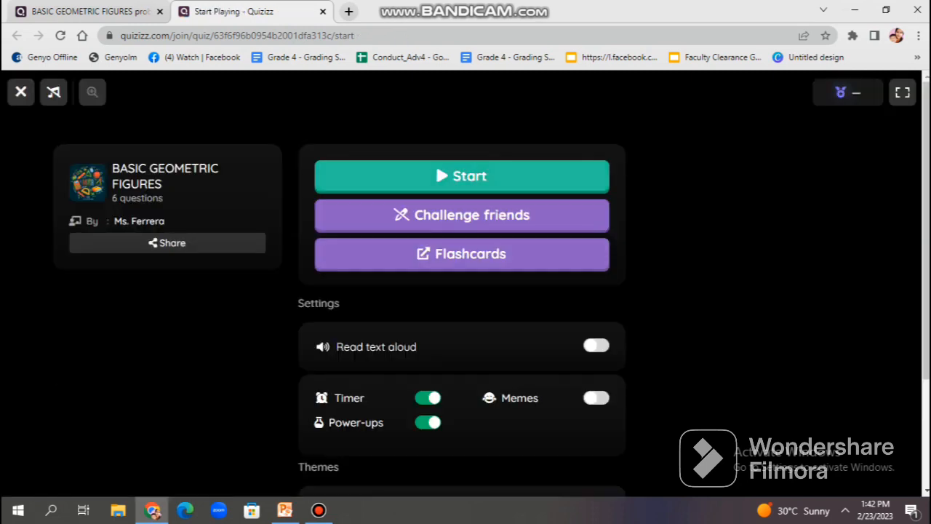
# - Start the solo game of BASIC GEOMETRIC FIGURES
pyautogui.click(462, 175)
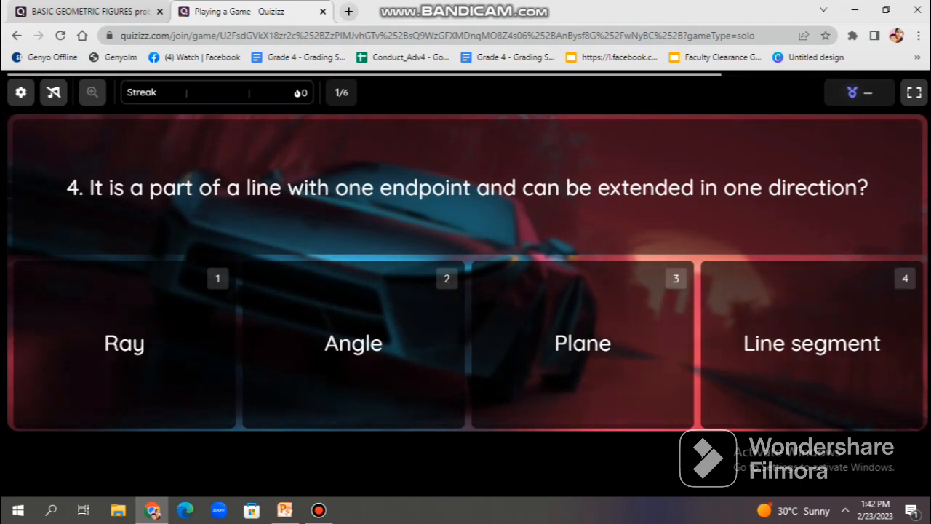
pyautogui.moveTo(218, 278)
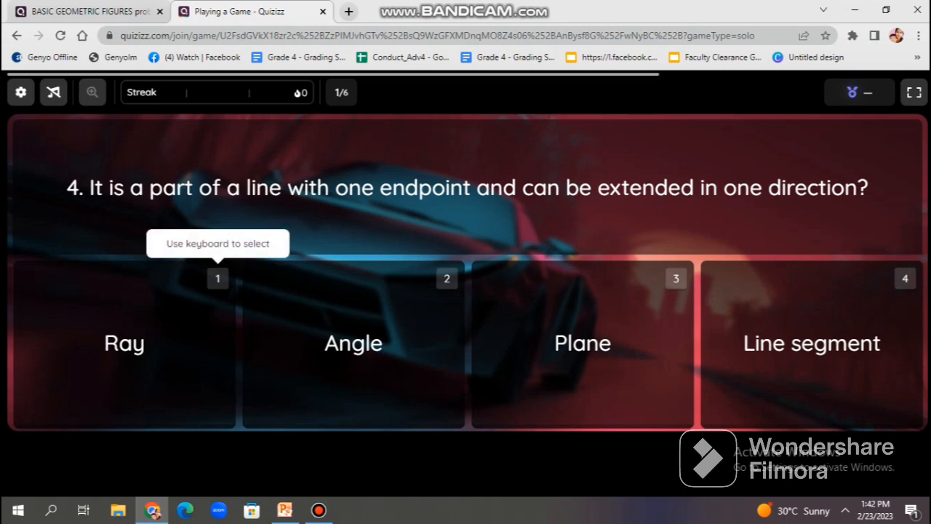
# - Answer Ray and Point, collect the mystery box and decline the Streak Booster power-up
pyautogui.click(124, 344)
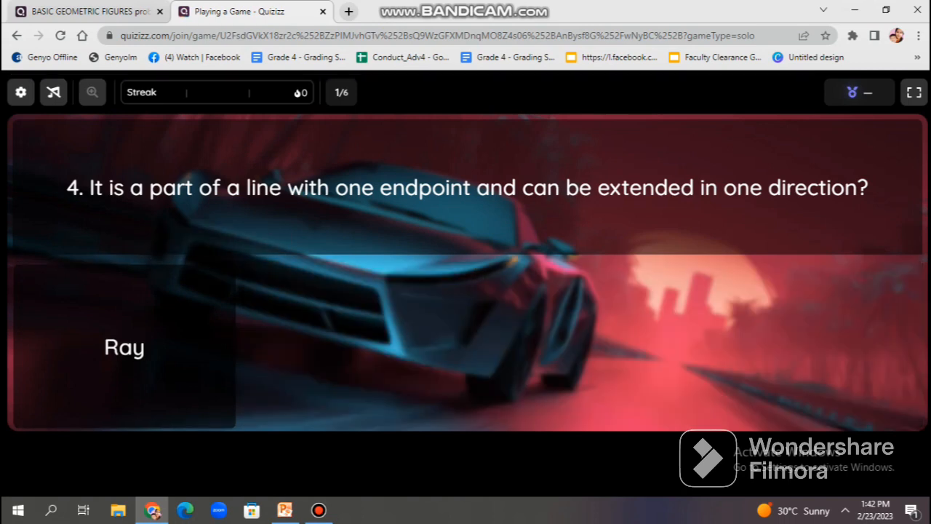
pyautogui.click(123, 347)
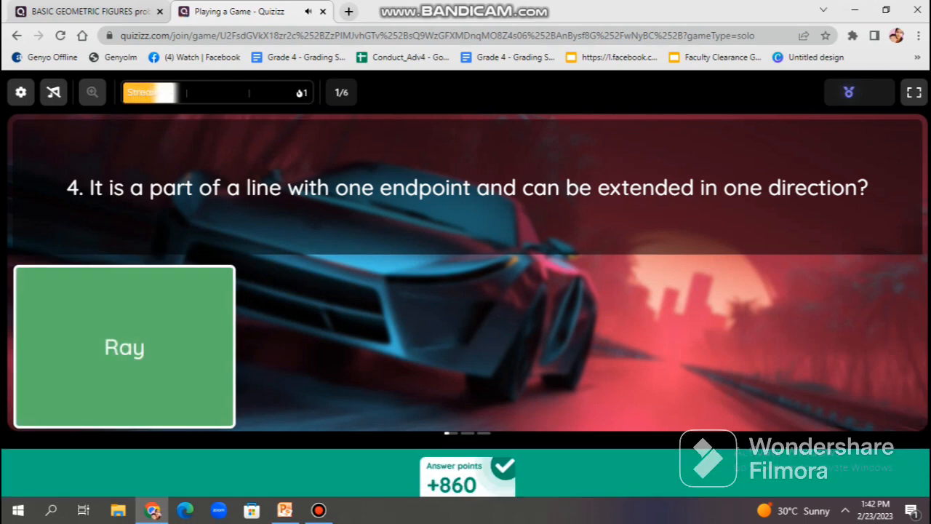
pyautogui.click(124, 346)
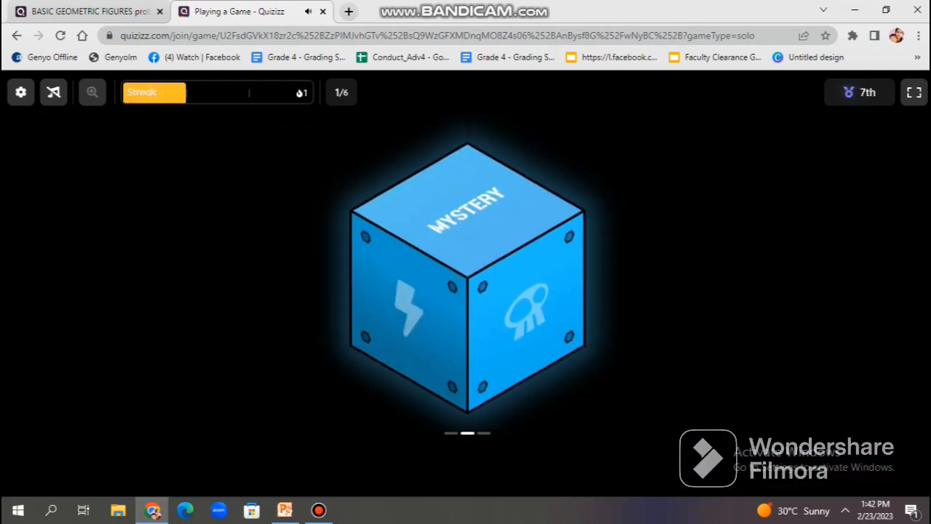
pyautogui.click(465, 280)
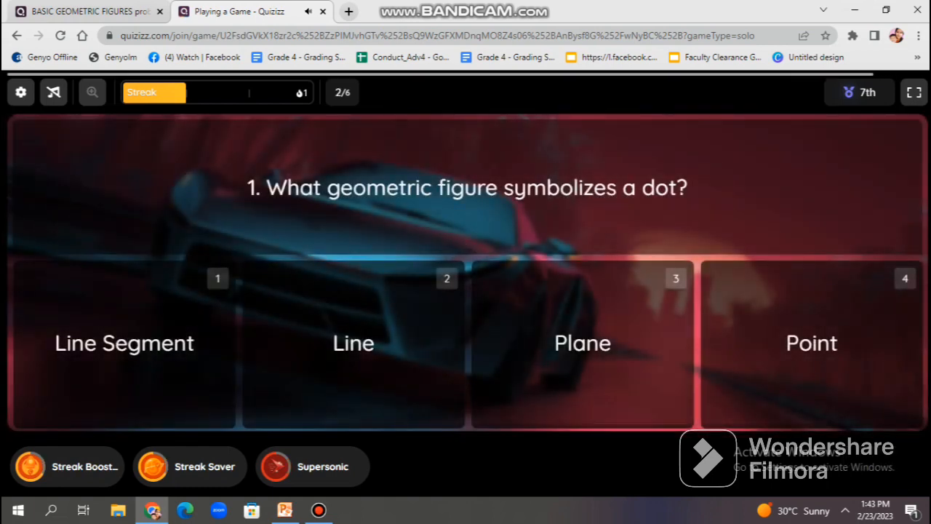
pyautogui.click(812, 343)
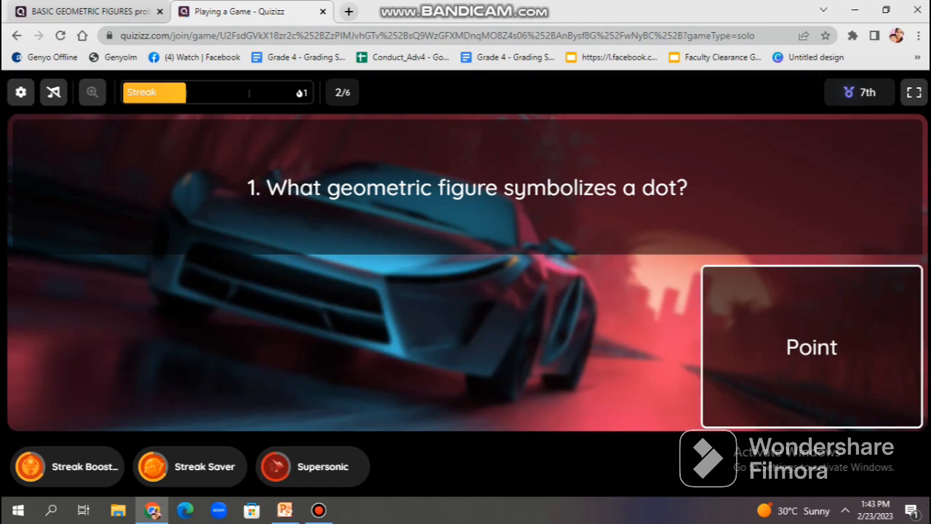
pyautogui.click(811, 347)
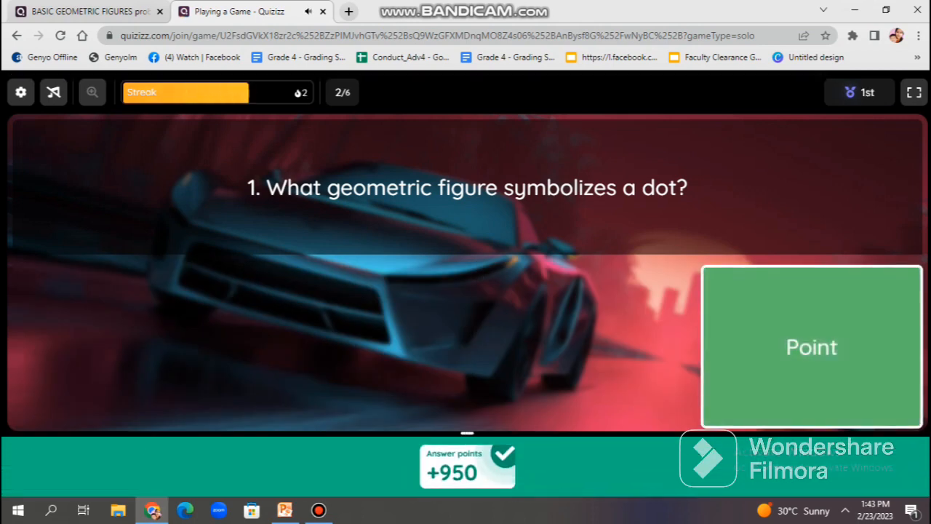
pyautogui.click(811, 347)
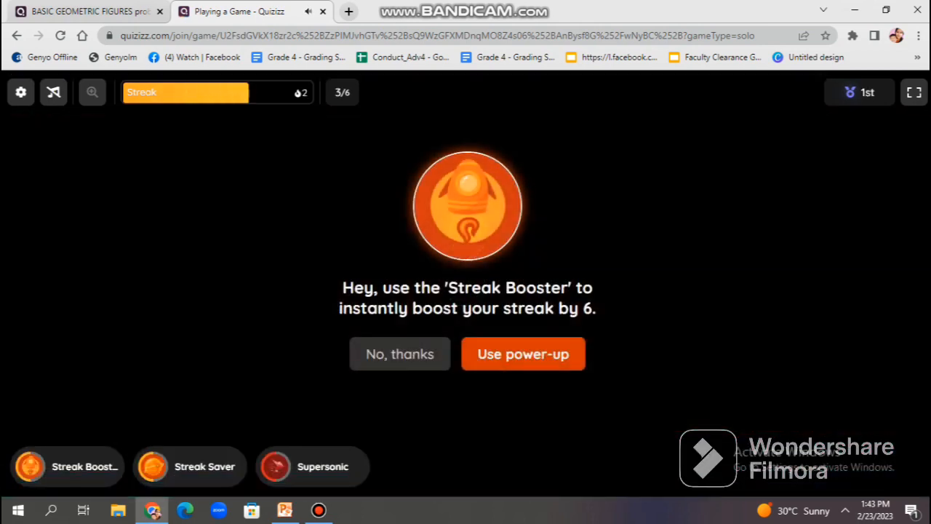
pyautogui.click(398, 353)
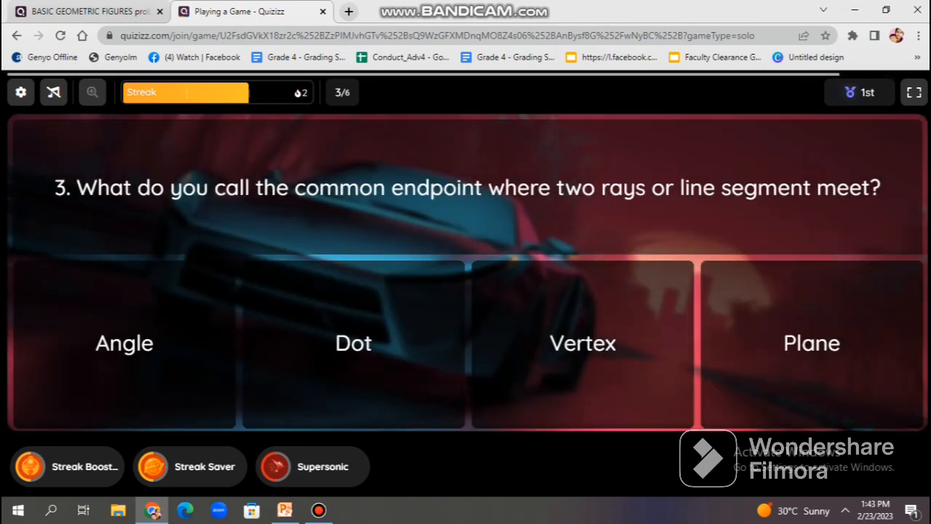
# - Answer Vertex, Line, Line segment and Angle for questions 3 to 6
pyautogui.click(582, 343)
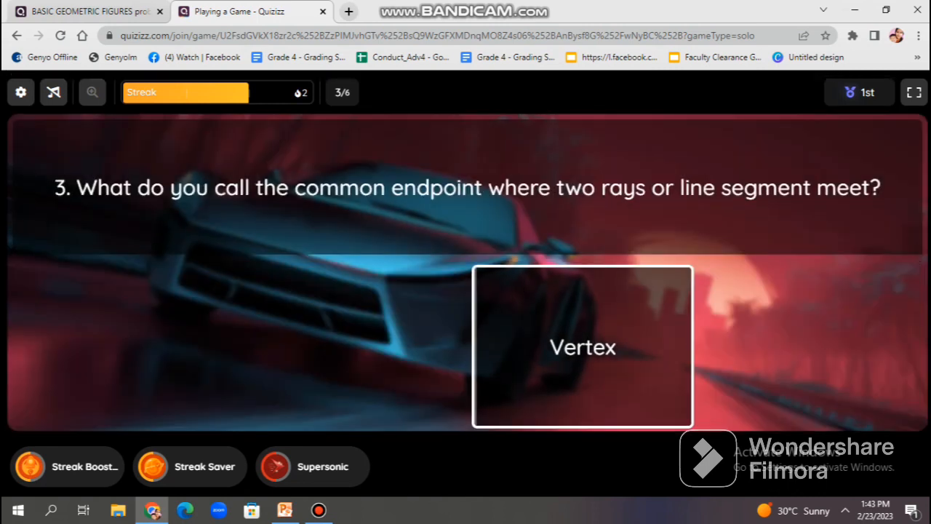
pyautogui.click(583, 347)
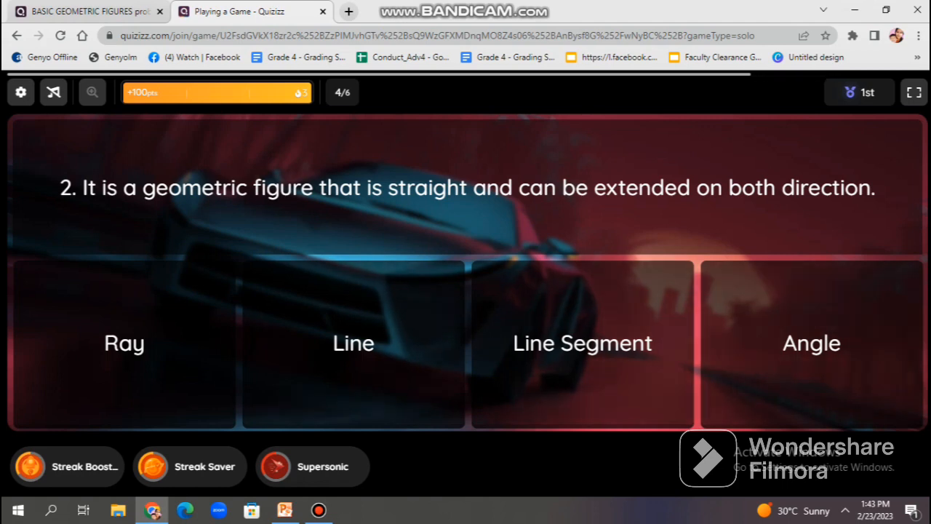
pyautogui.click(354, 343)
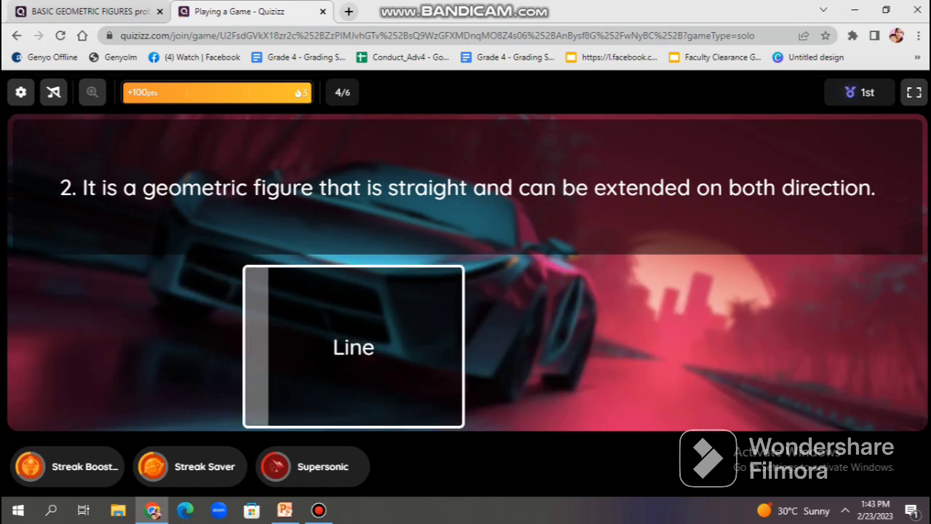
pyautogui.click(354, 347)
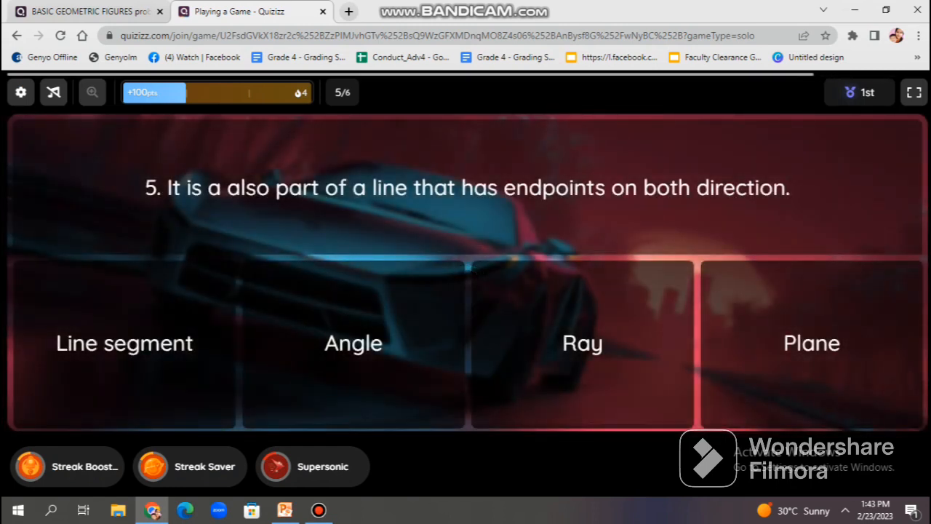
pyautogui.click(124, 343)
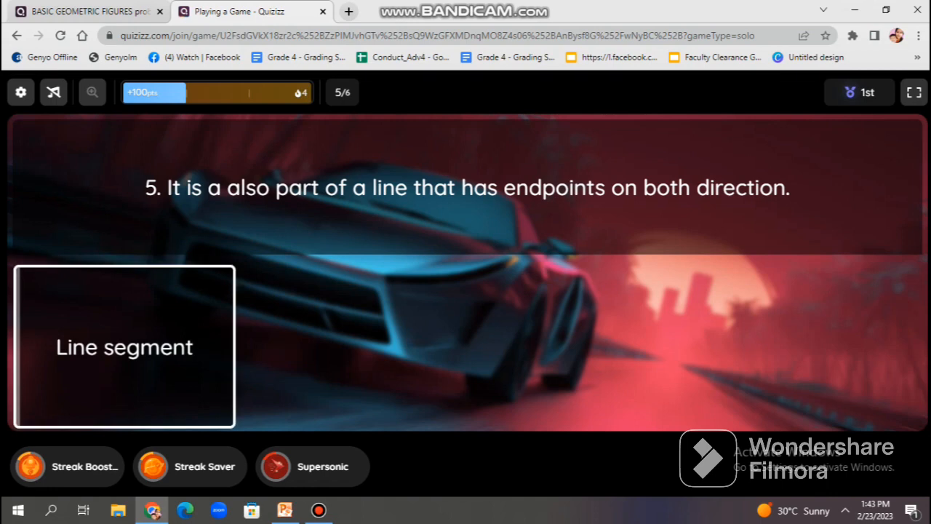
pyautogui.click(128, 347)
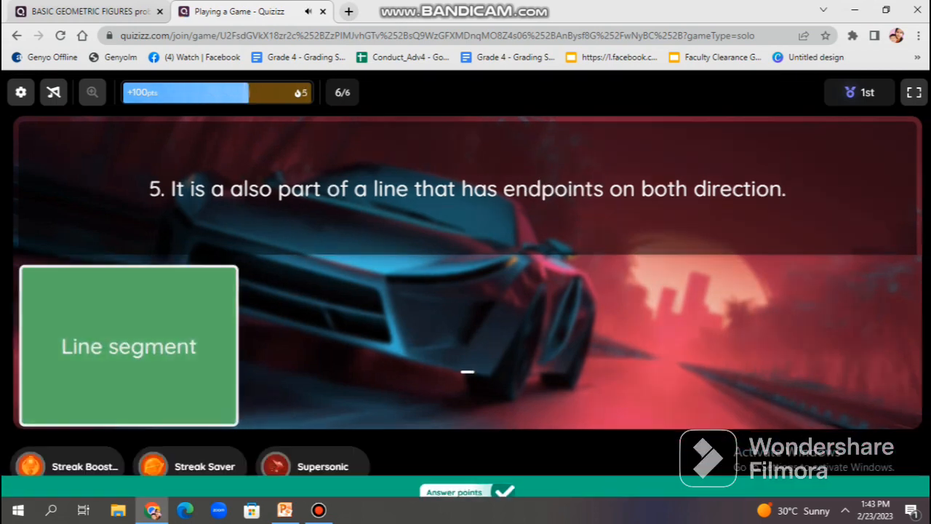
pyautogui.click(128, 346)
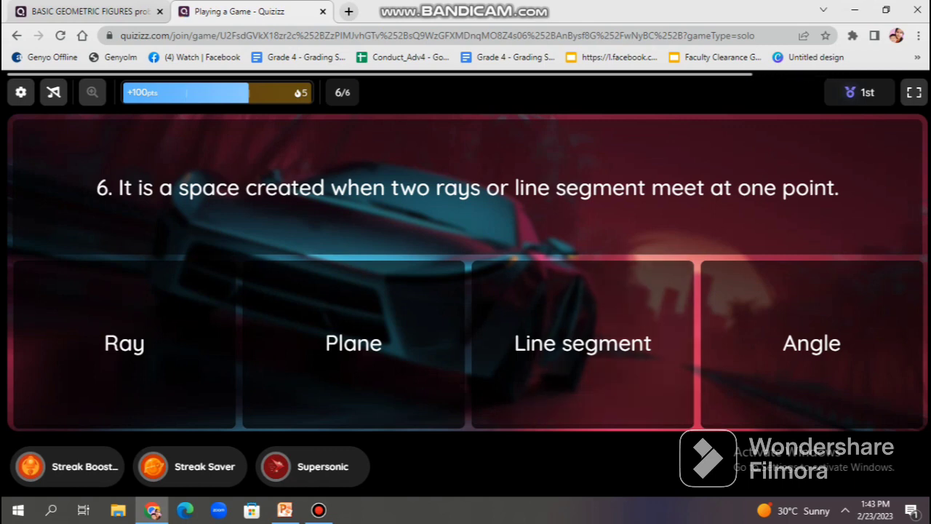
pyautogui.click(812, 343)
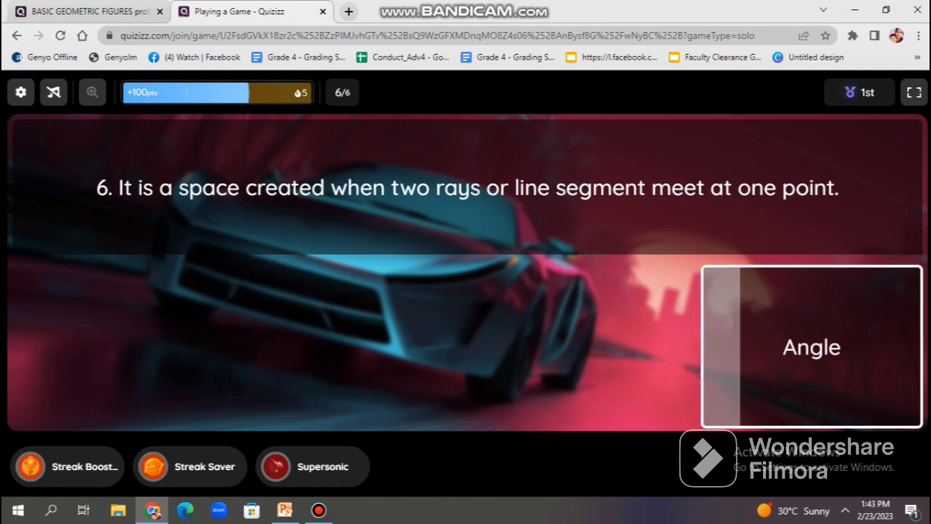
pyautogui.click(811, 346)
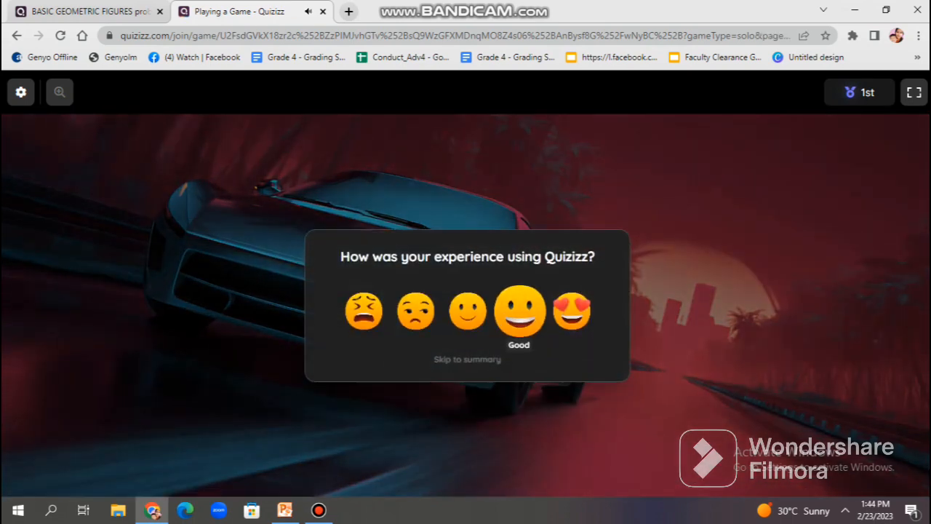
pyautogui.moveTo(572, 311)
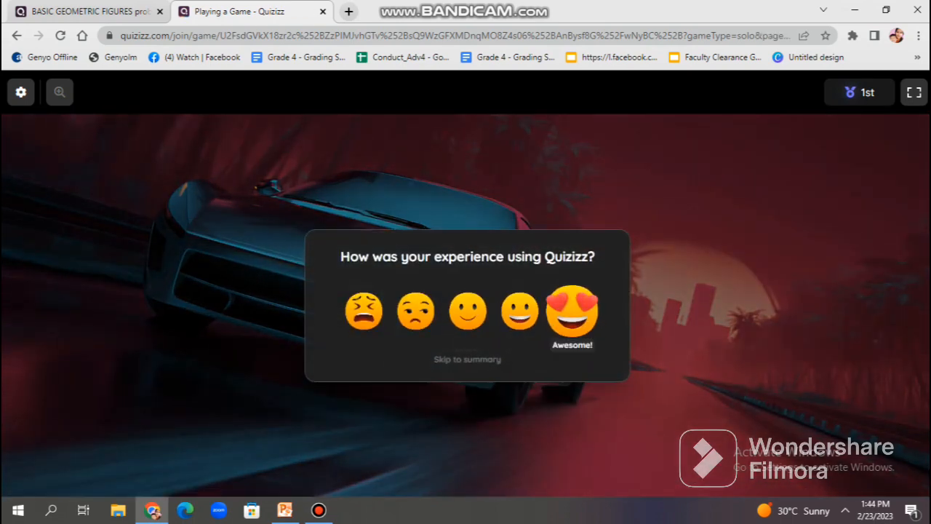
# - Rate the play experience with the heart-eyes Awesome emoji
pyautogui.click(467, 358)
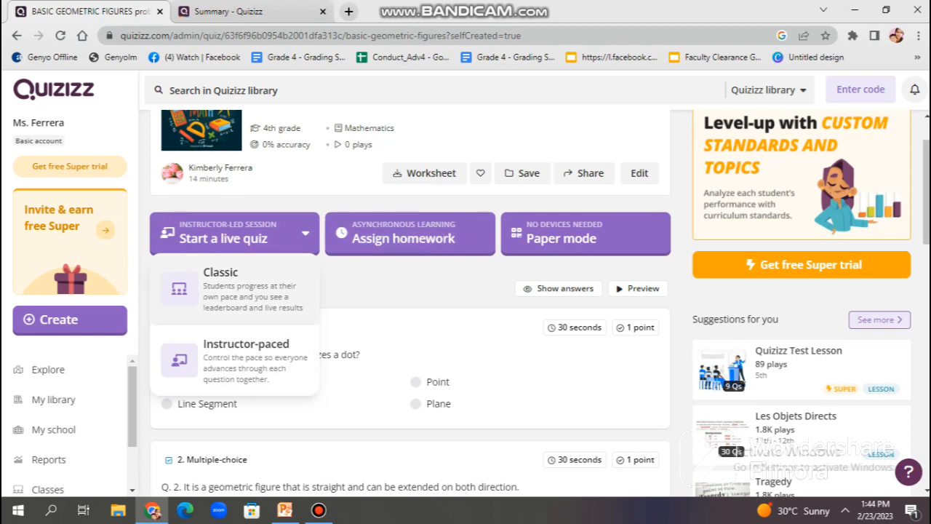
# - Choose Classic live quiz mode and scroll through its participant, mastery and activity settings
pyautogui.click(235, 288)
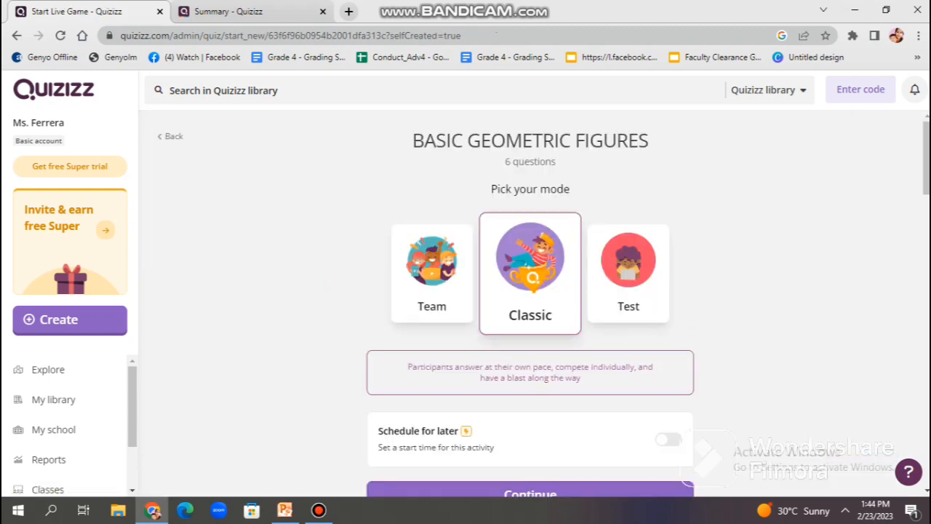
pyautogui.scroll(-3)
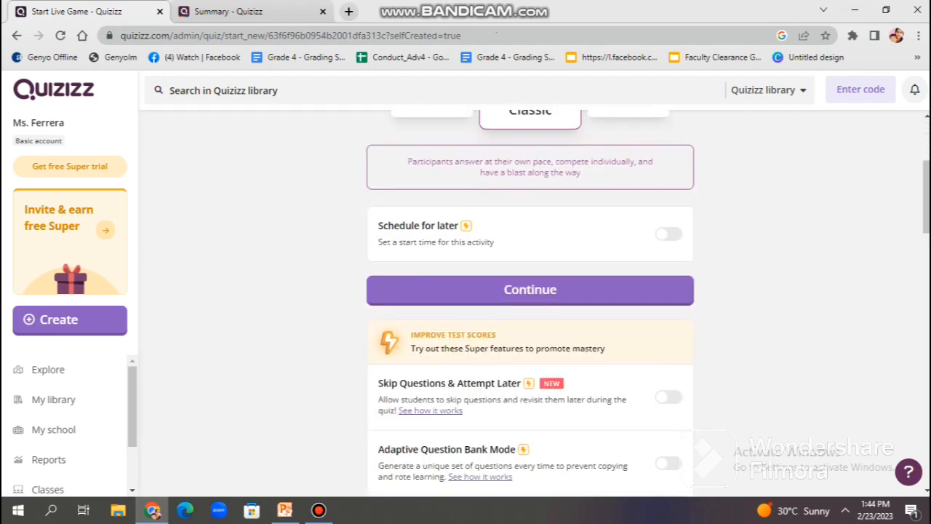
pyautogui.scroll(-3)
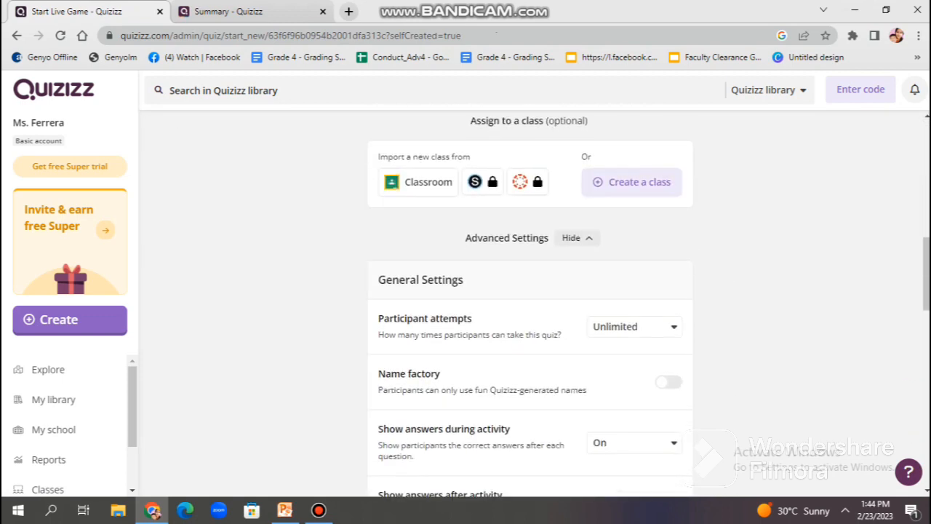
pyautogui.scroll(-3)
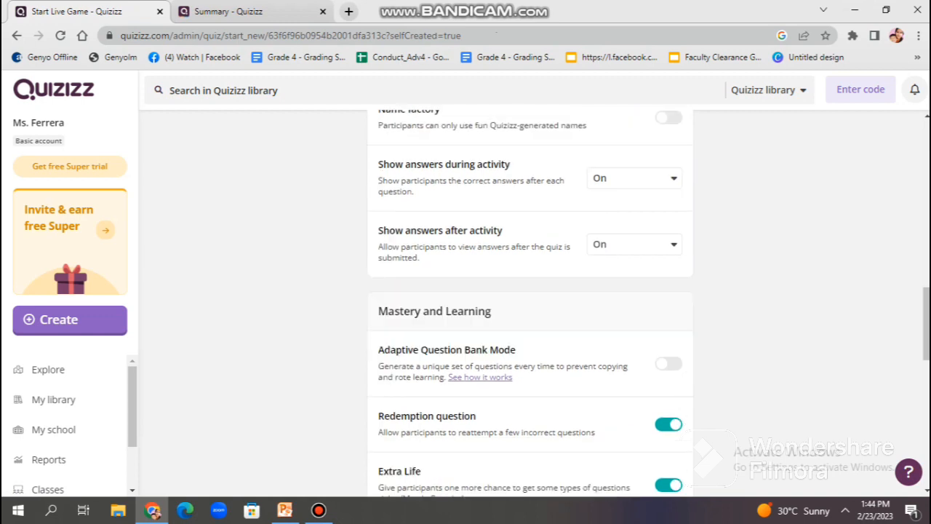
pyautogui.scroll(-3)
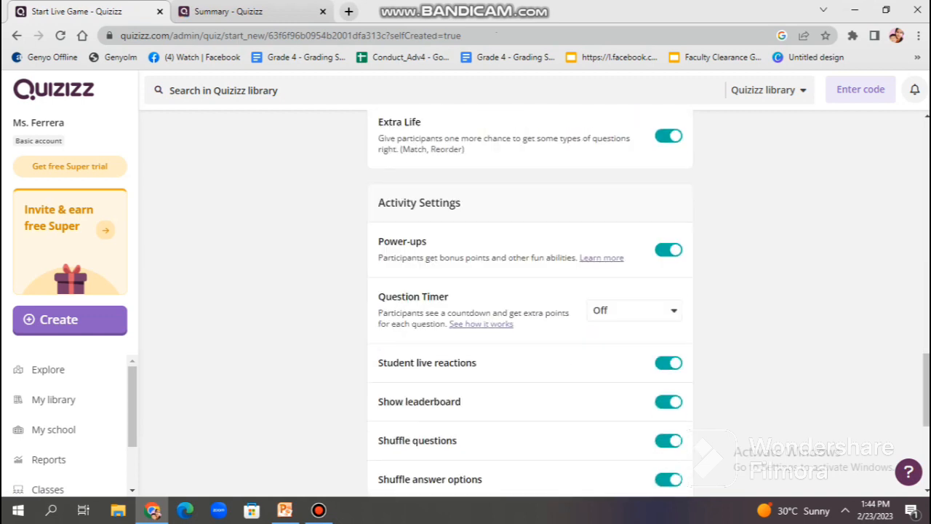
pyautogui.scroll(-3)
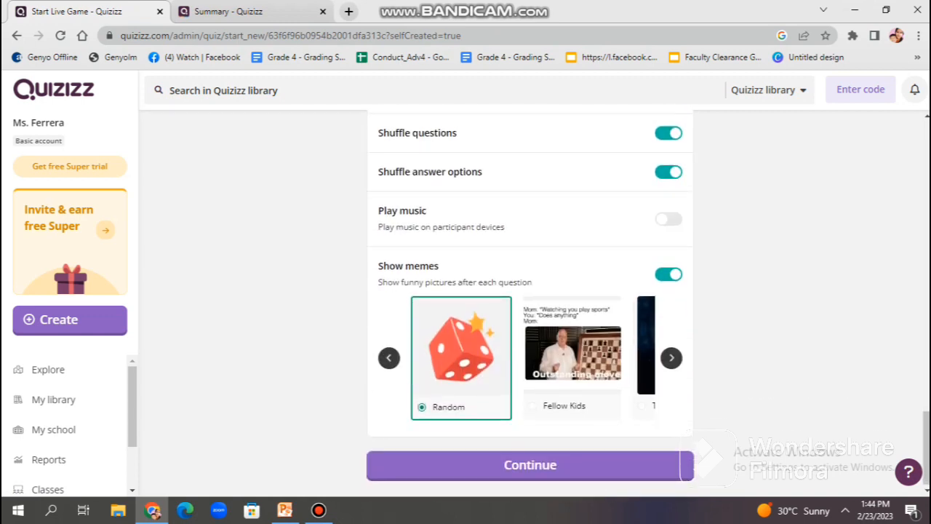
pyautogui.scroll(3)
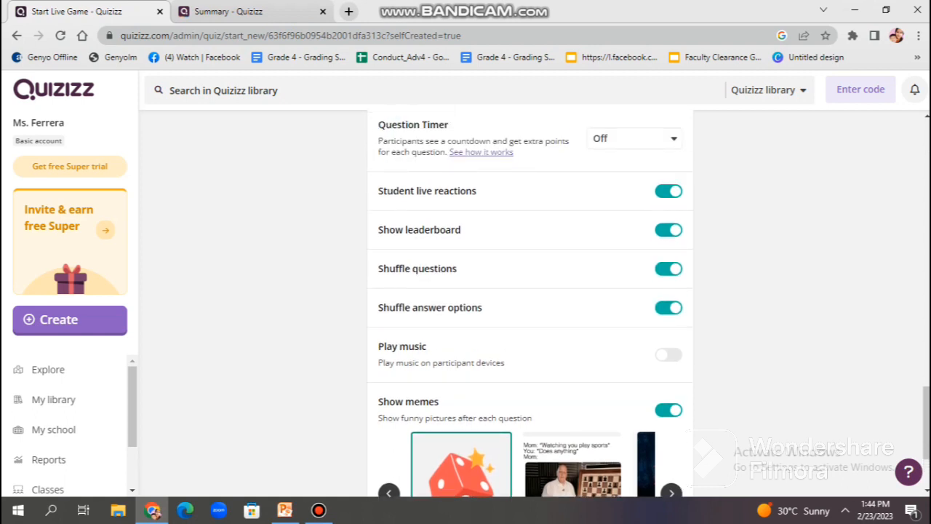
pyautogui.scroll(3)
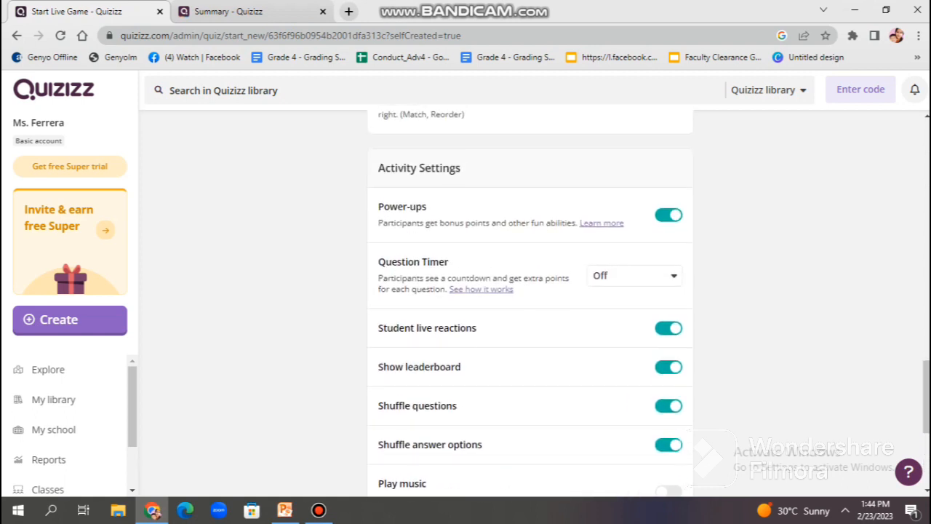
pyautogui.scroll(3)
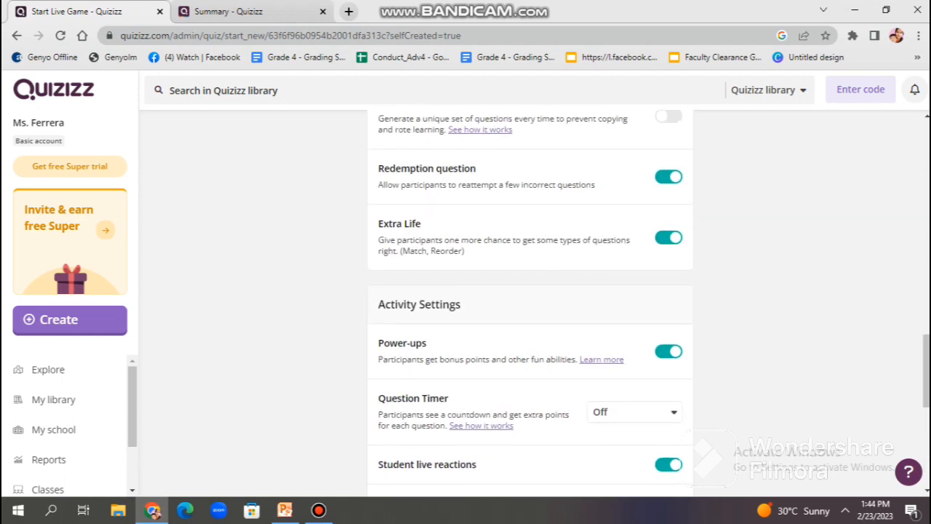
pyautogui.scroll(3)
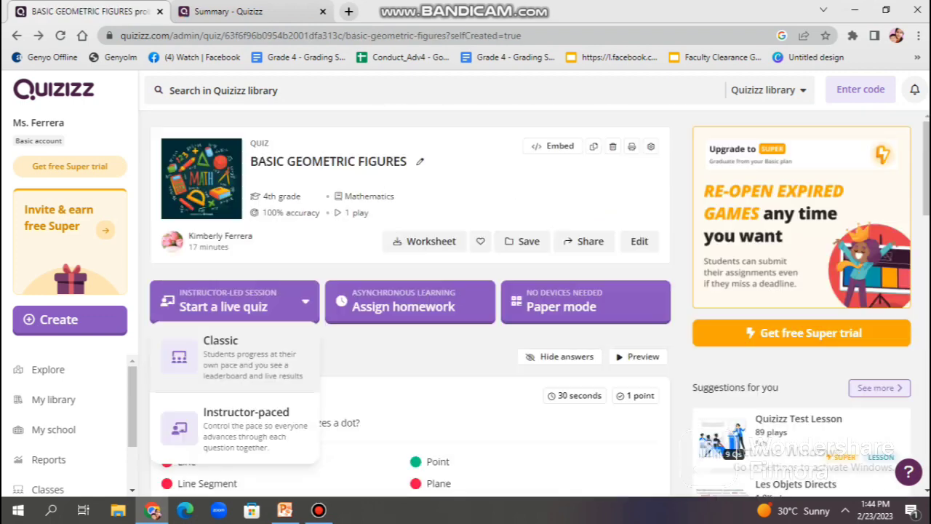
pyautogui.click(221, 357)
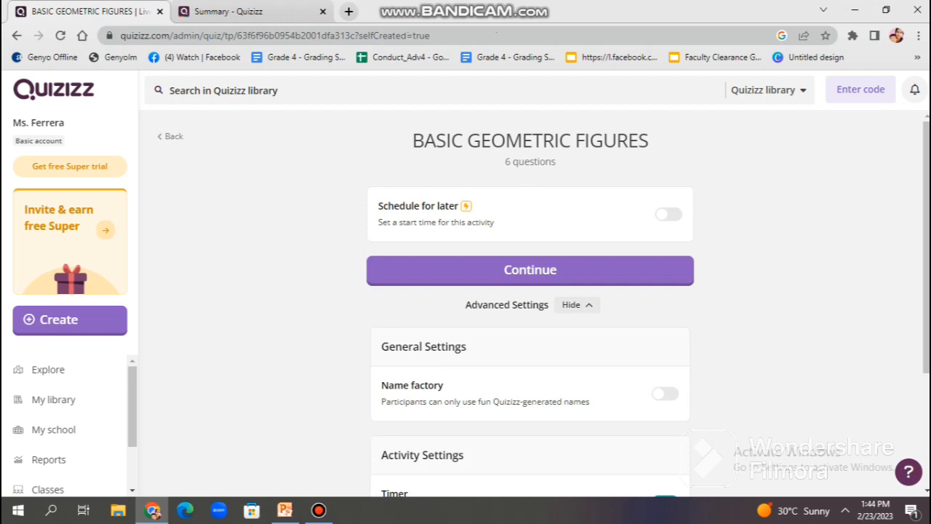
pyautogui.scroll(-3)
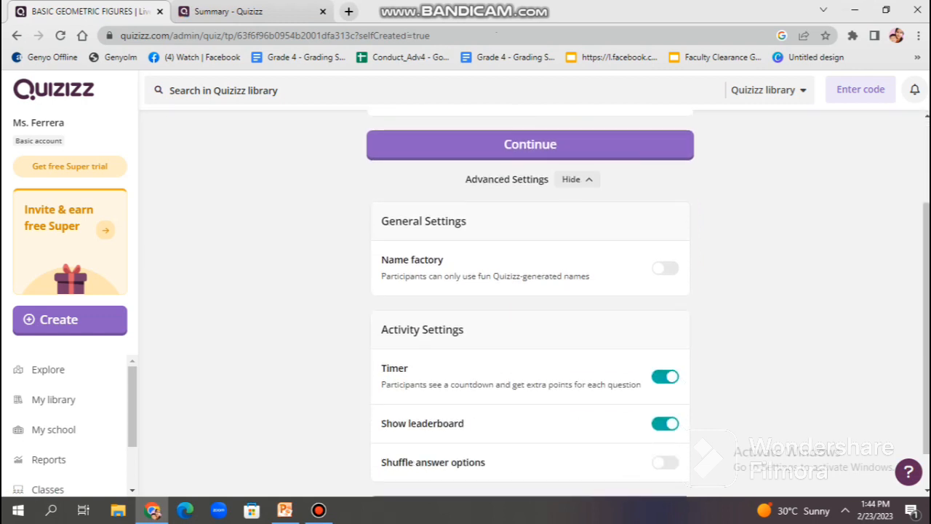
pyautogui.scroll(-3)
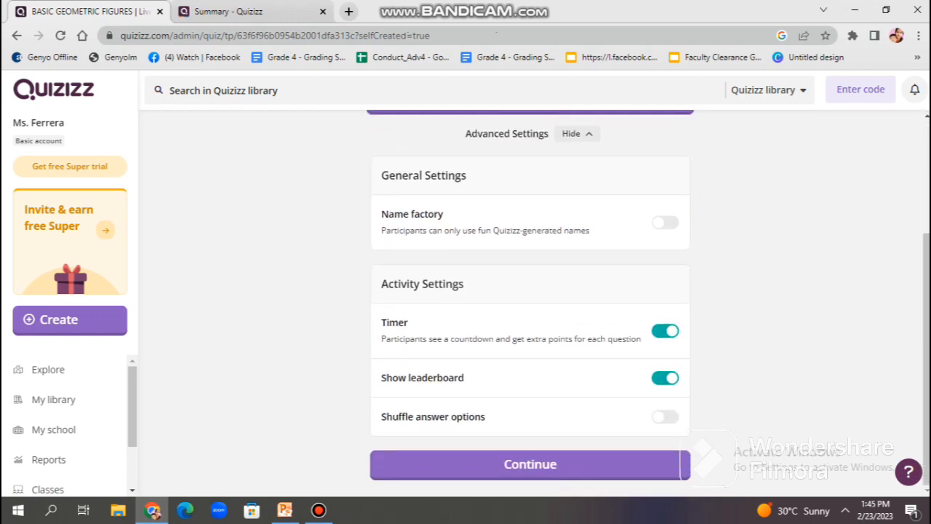
pyautogui.scroll(3)
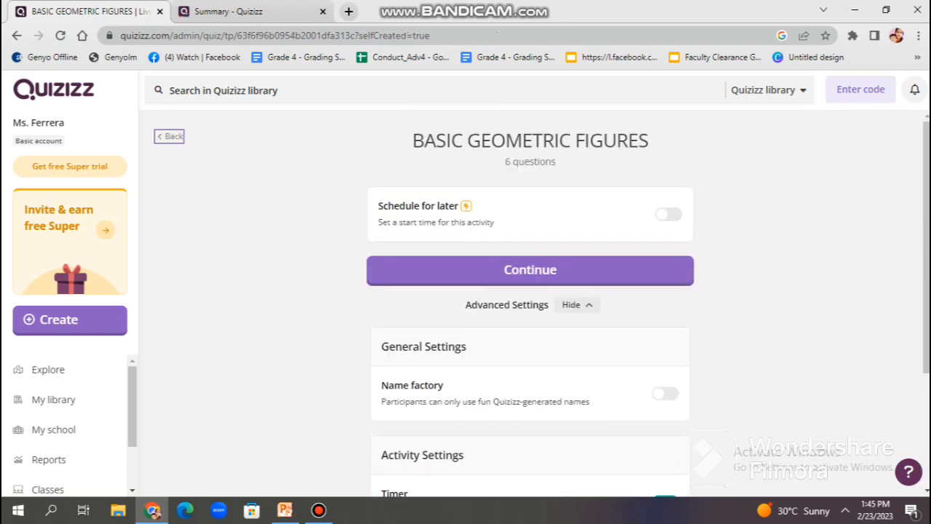
pyautogui.click(169, 137)
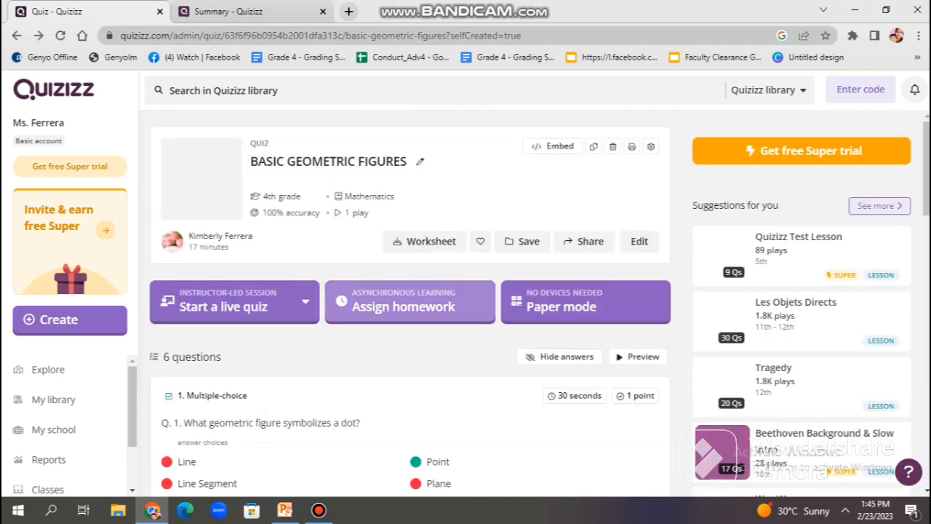
pyautogui.click(410, 302)
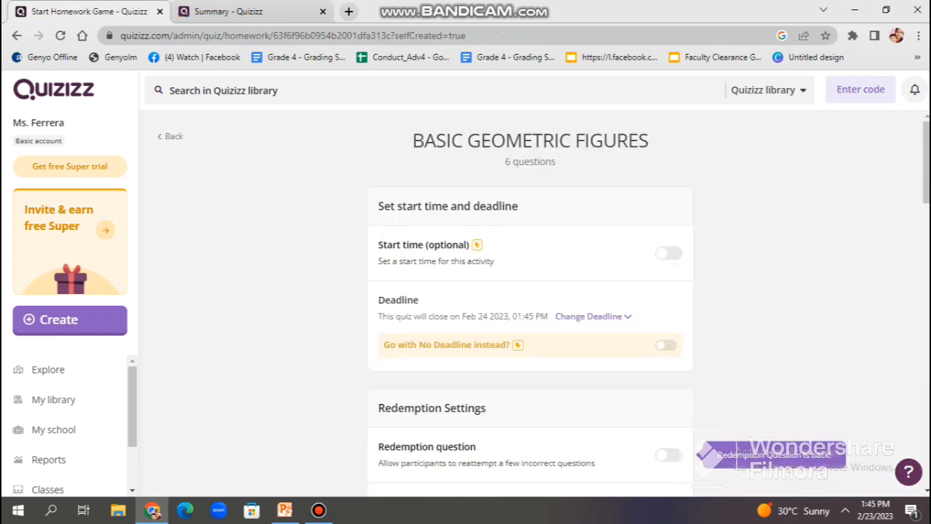
pyautogui.scroll(-3)
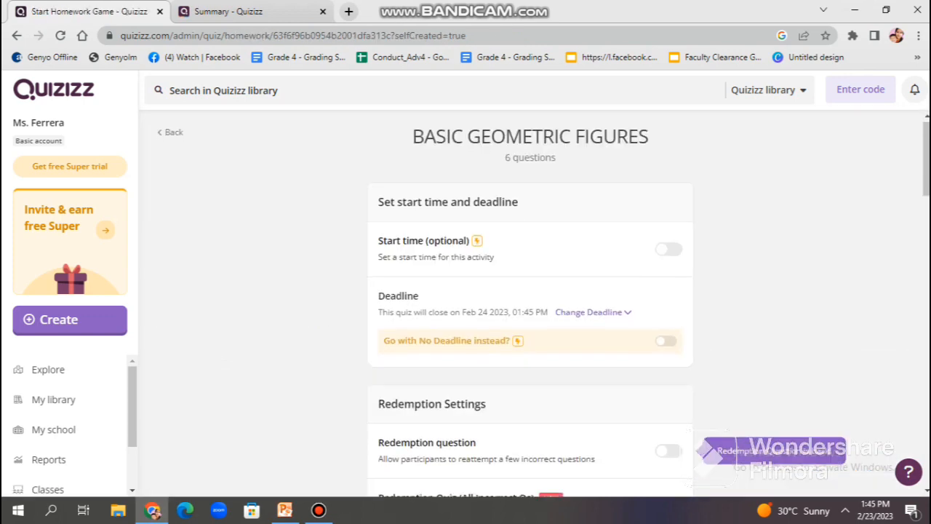
pyautogui.scroll(-3)
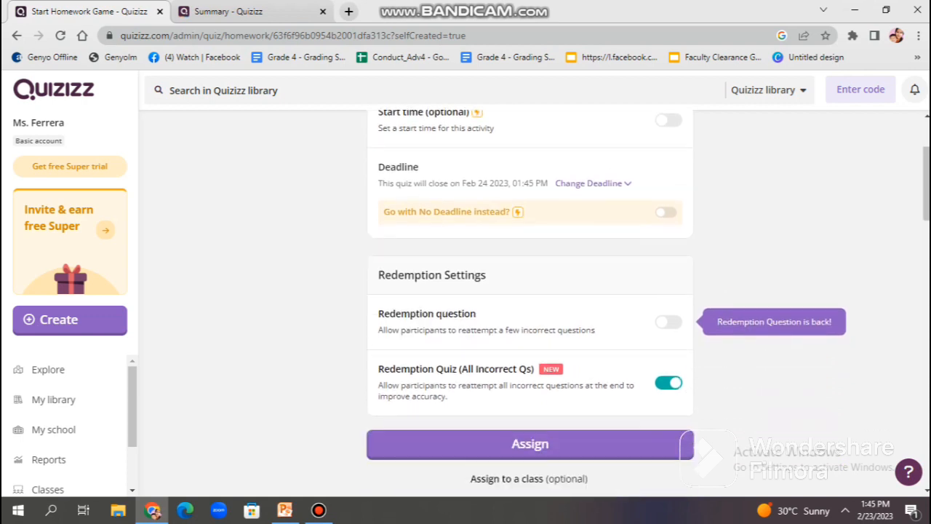
pyautogui.scroll(-3)
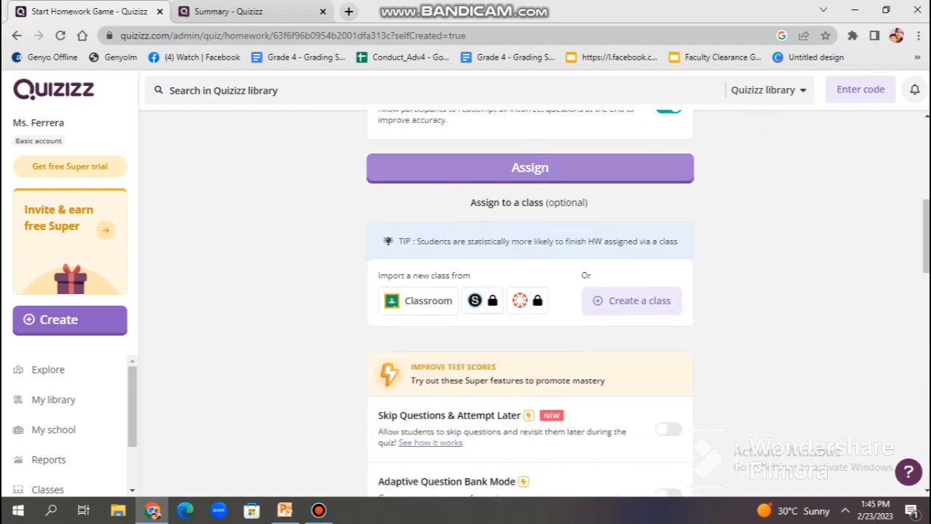
pyautogui.click(17, 35)
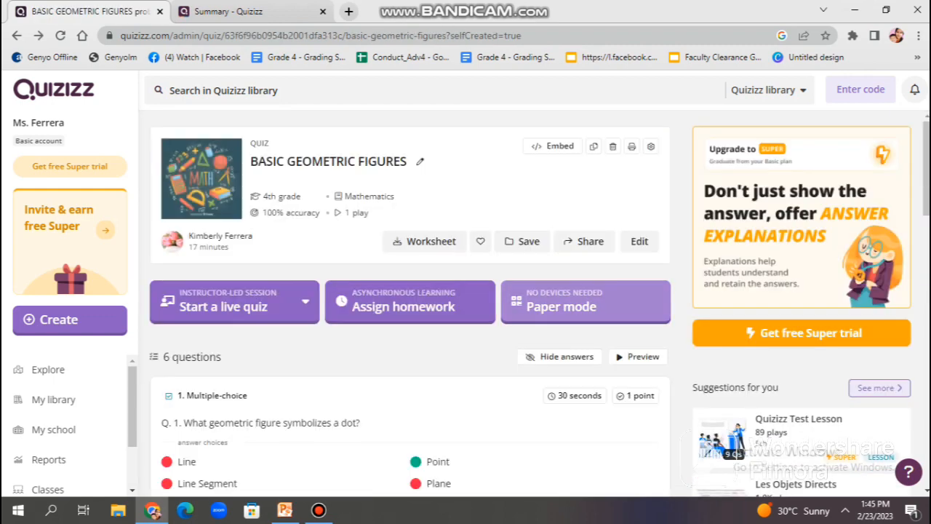
pyautogui.click(562, 306)
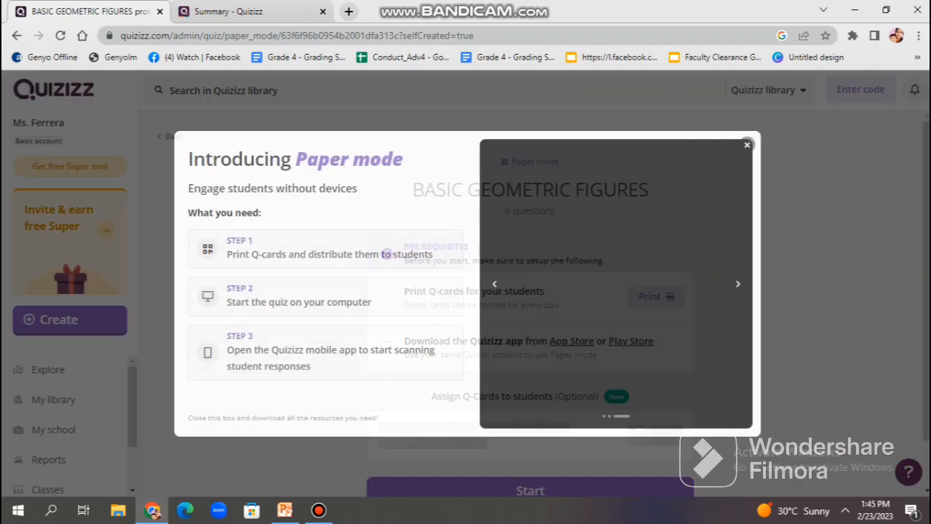
pyautogui.click(738, 284)
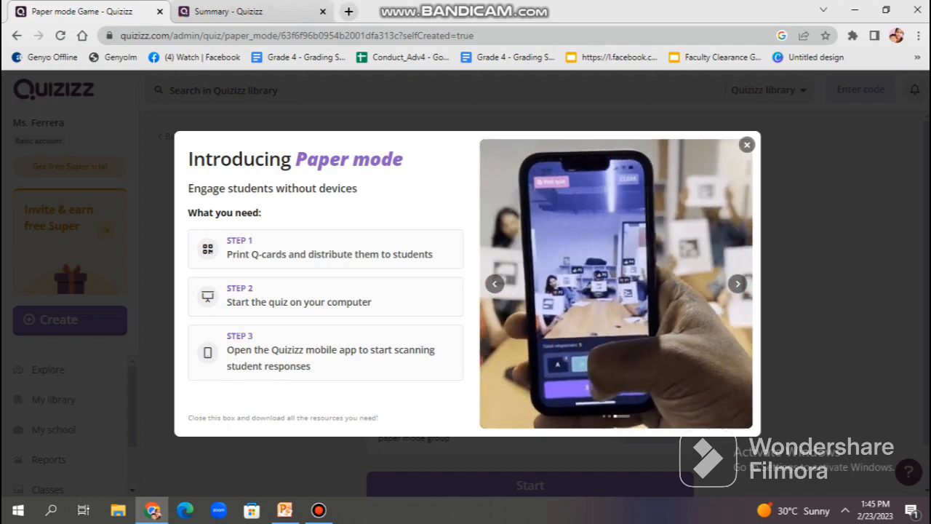
pyautogui.click(737, 284)
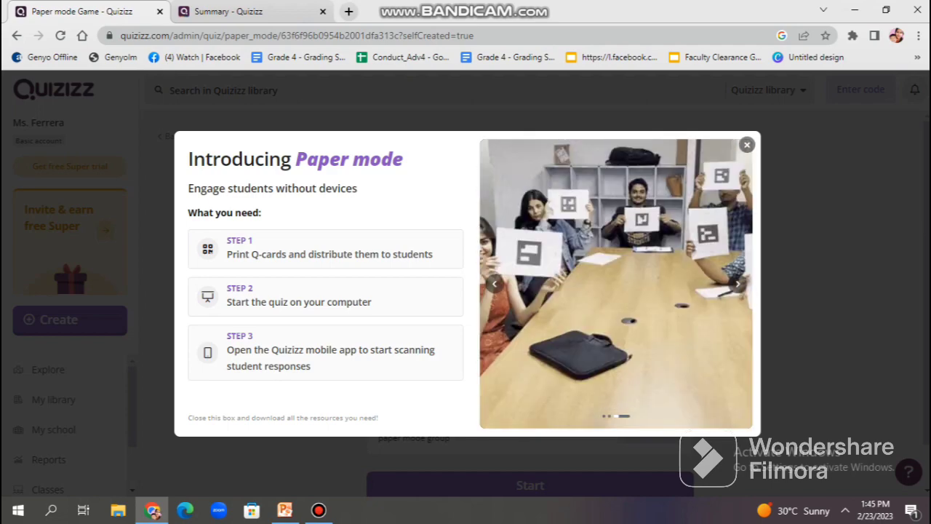
pyautogui.click(746, 144)
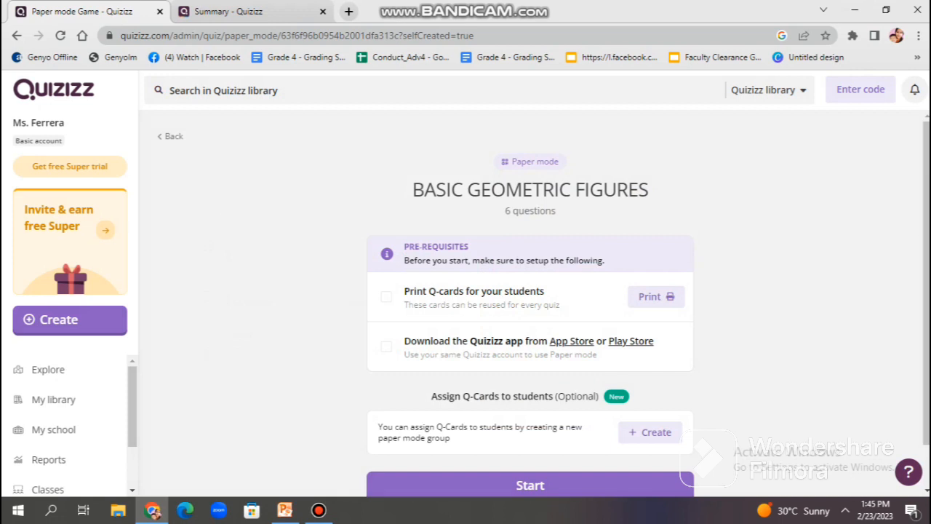
pyautogui.click(172, 137)
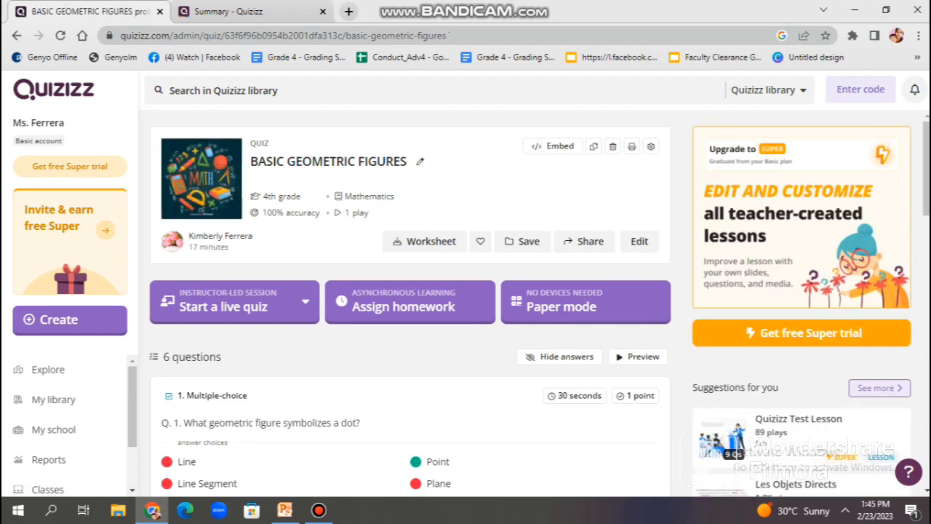
pyautogui.scroll(-3)
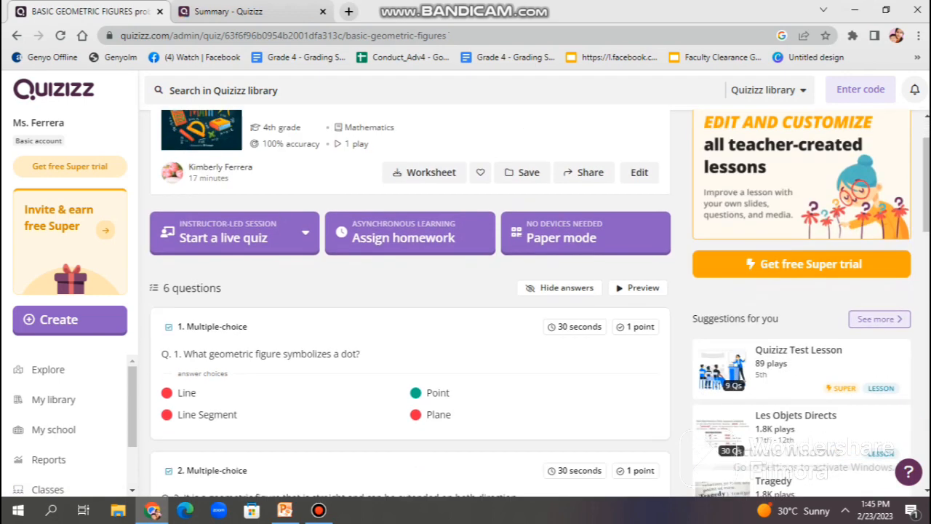
pyautogui.scroll(-3)
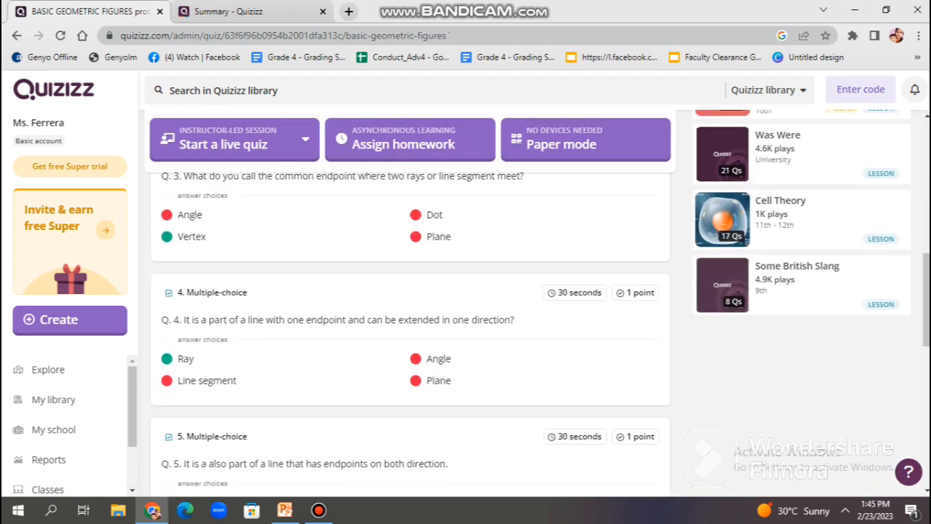
pyautogui.scroll(-3)
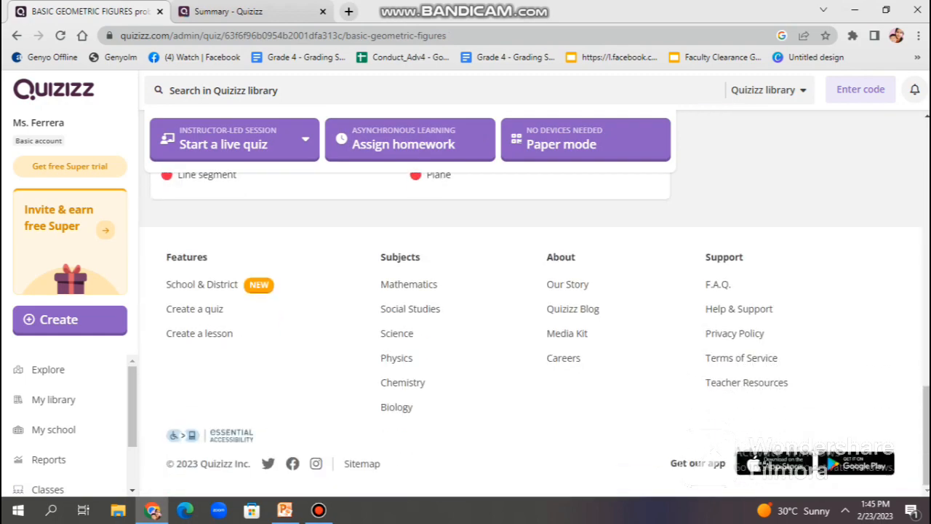
pyautogui.scroll(3)
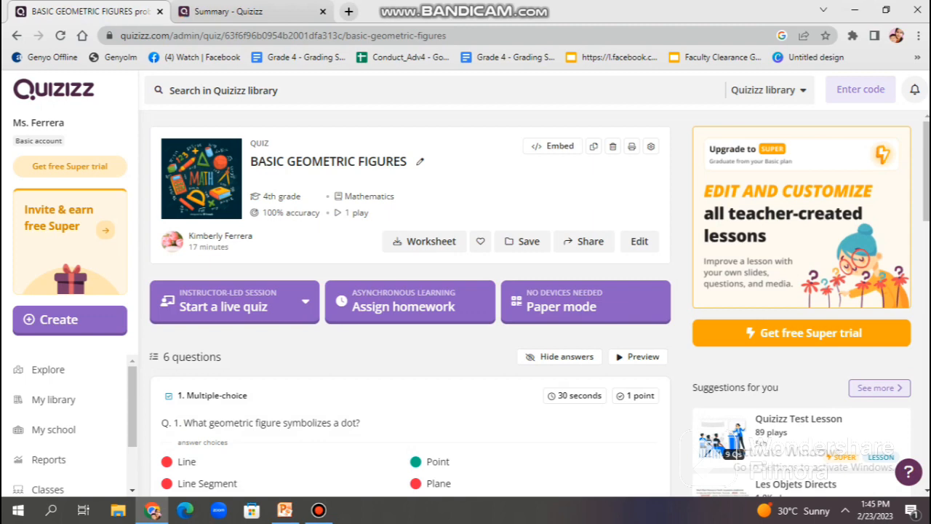
pyautogui.moveTo(113, 56)
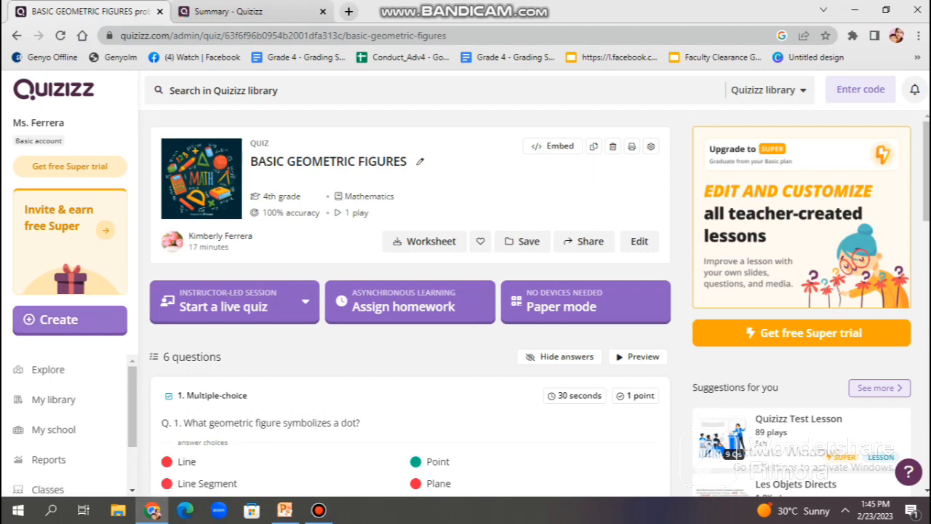
pyautogui.scroll(-3)
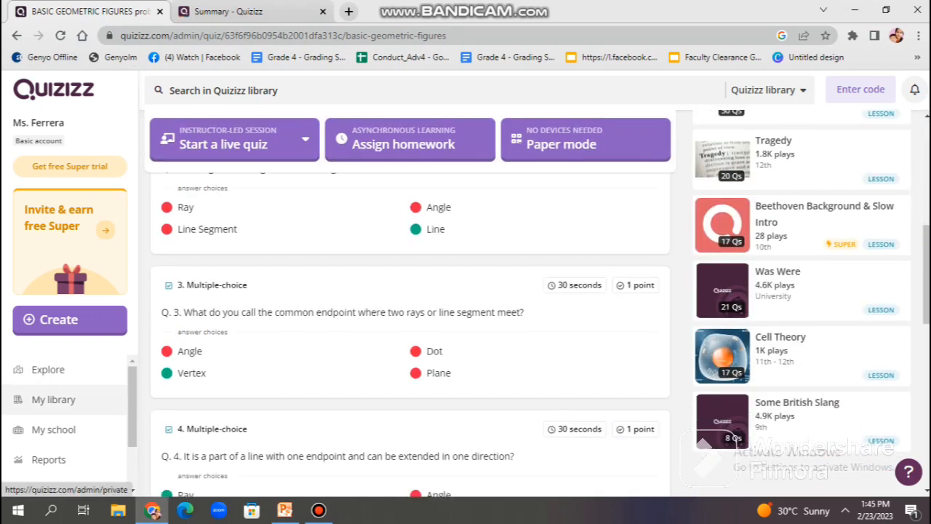
pyautogui.scroll(-3)
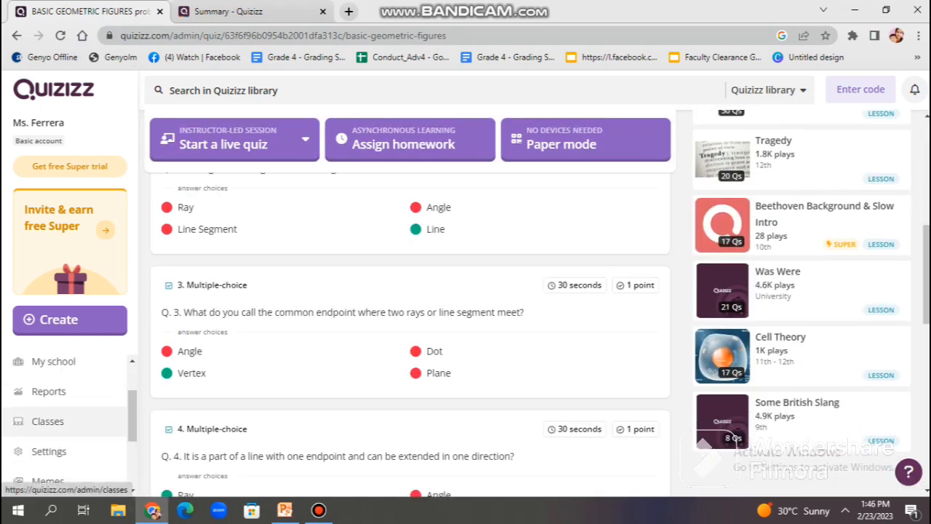